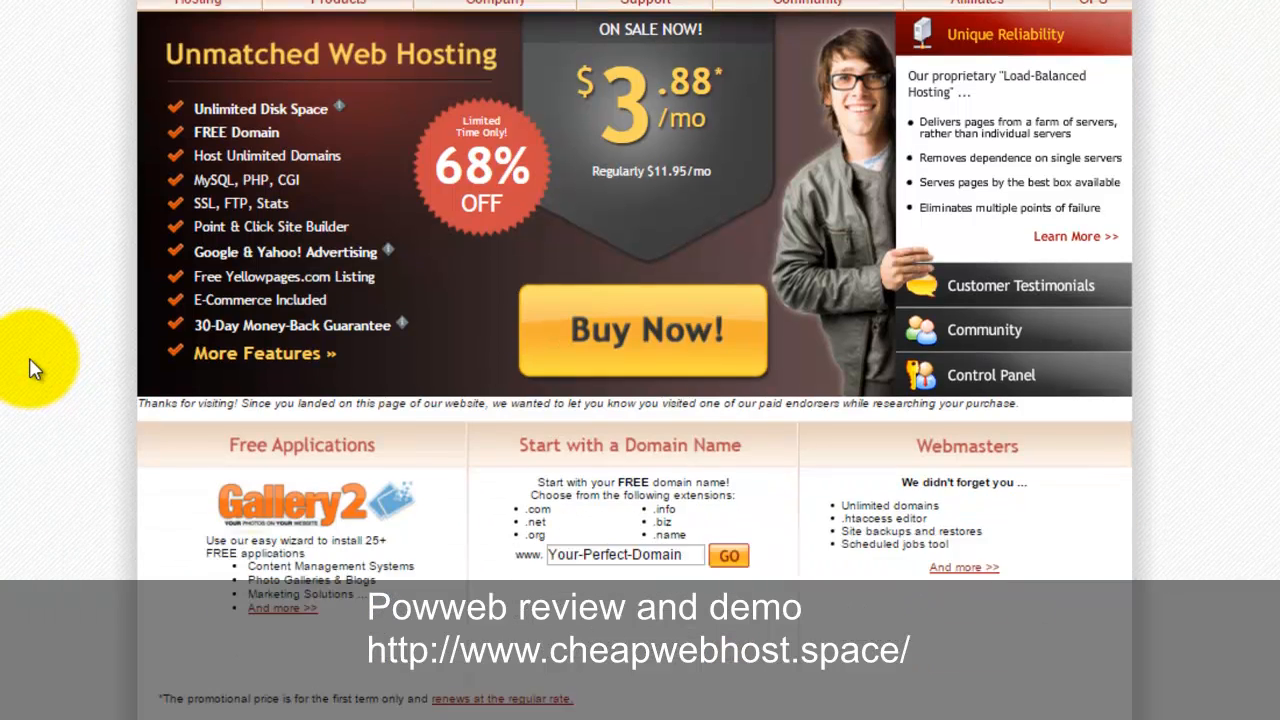
- Scroll through the cheapwebhost.space Pingdom results: grade 70/100, 1.49 s load time
{"action": "scroll", "scroll_direction": "down", "scroll_amount": 3}
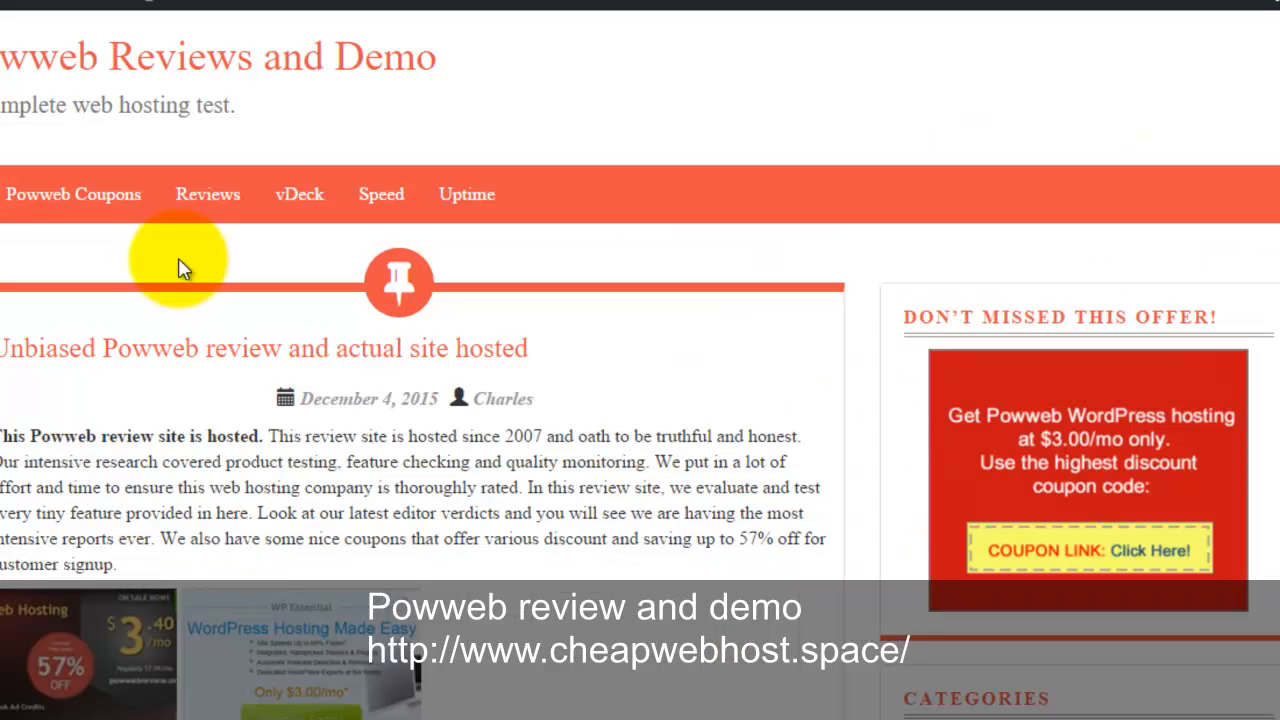
{"action": "mouse_move", "coordinate": [240, 410]}
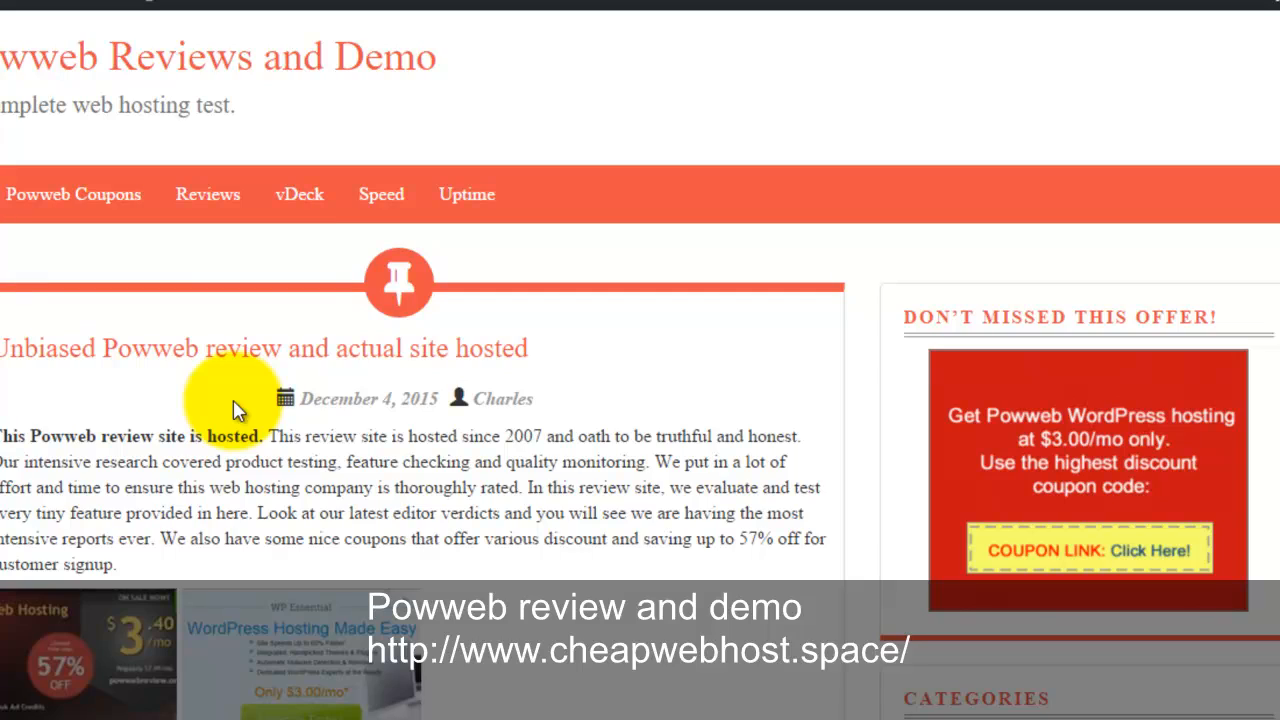
{"action": "scroll", "scroll_direction": "down", "scroll_amount": 3}
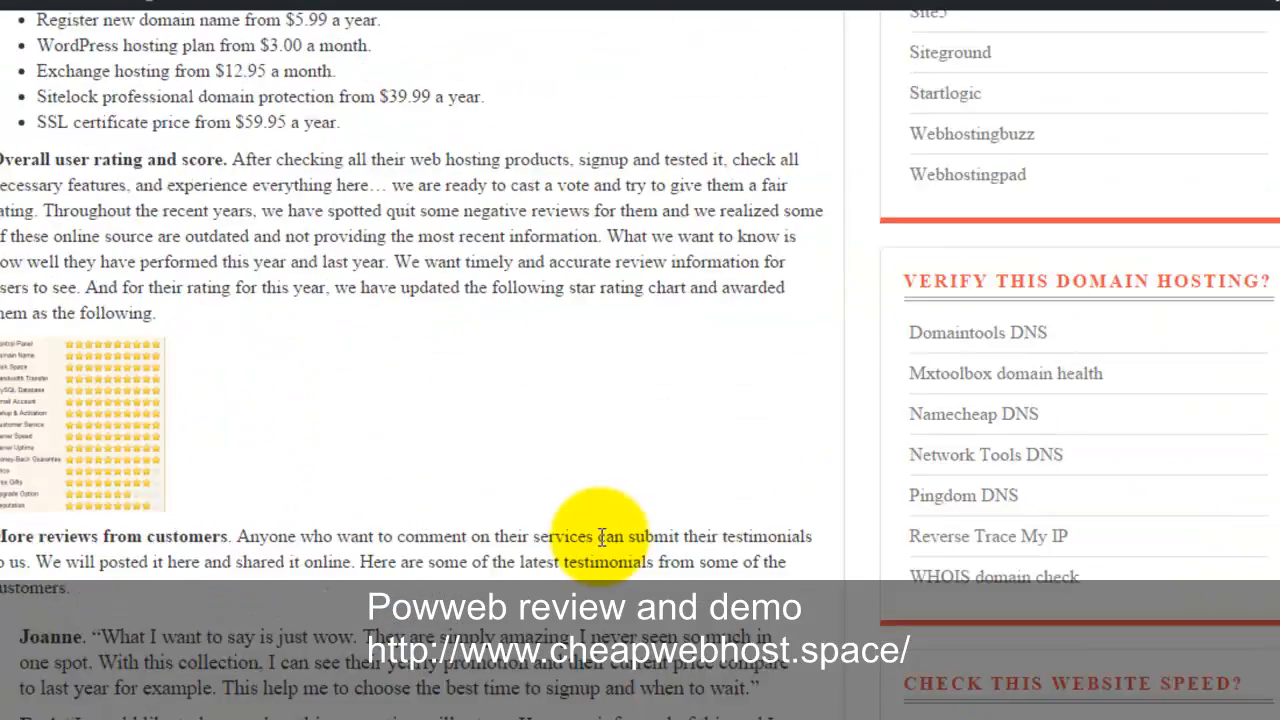
{"action": "scroll", "scroll_direction": "up", "scroll_amount": 3}
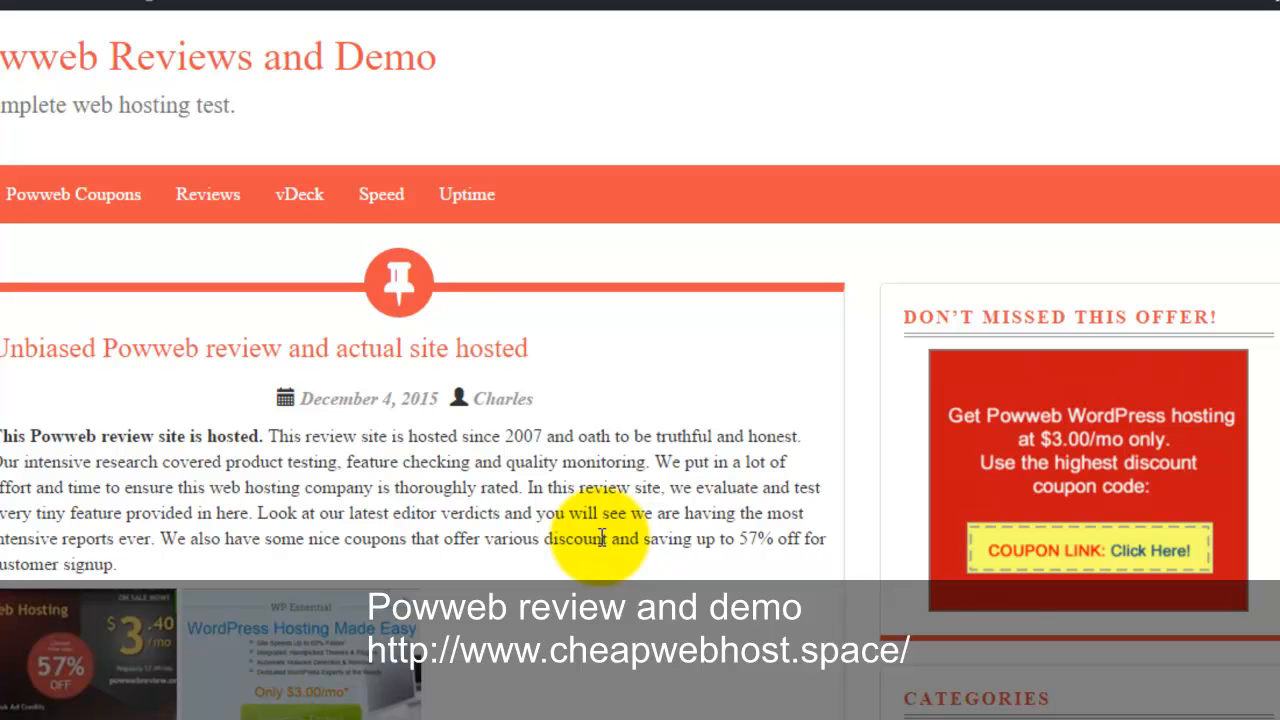
{"action": "mouse_move", "coordinate": [262, 200]}
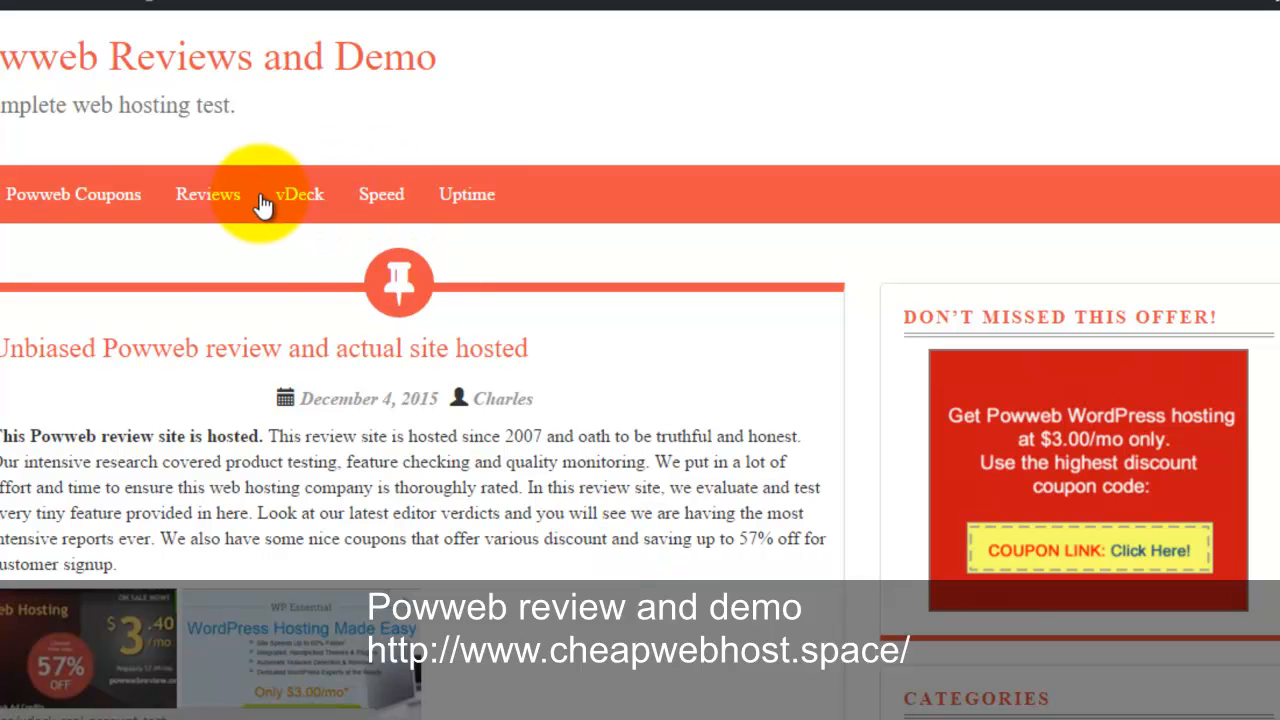
{"action": "mouse_move", "coordinate": [470, 443]}
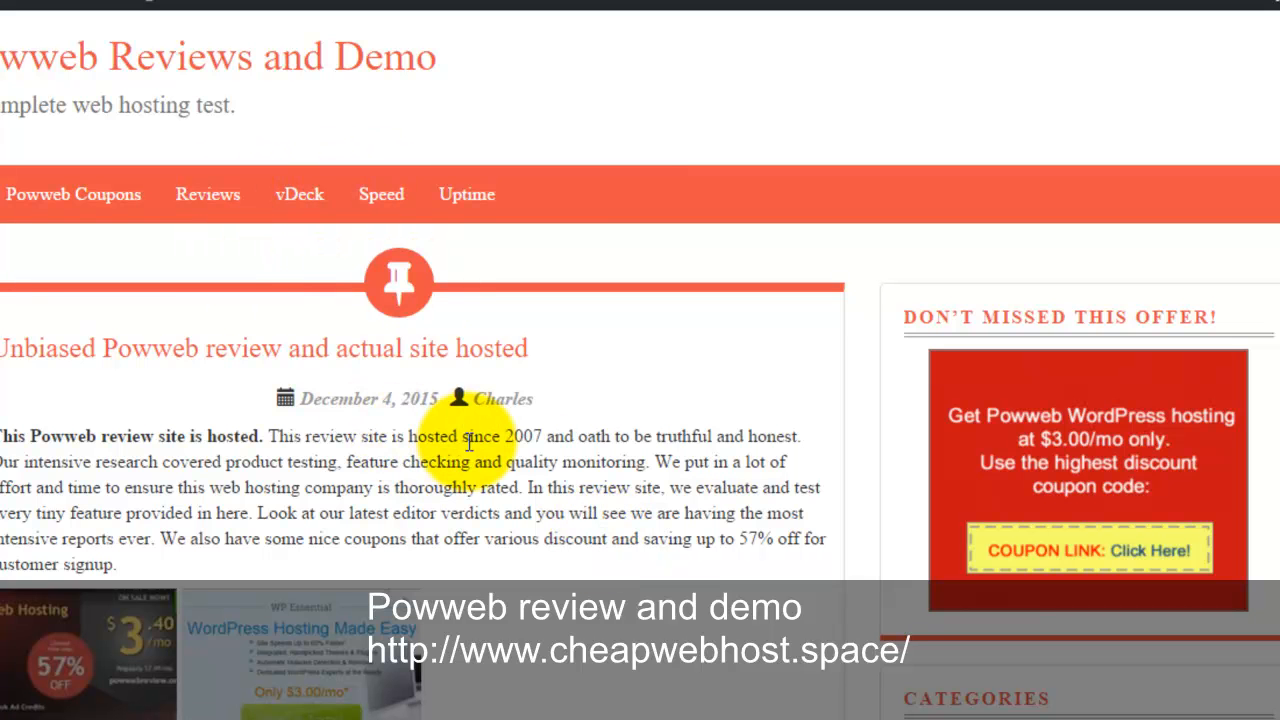
{"action": "scroll", "scroll_direction": "down", "scroll_amount": 3}
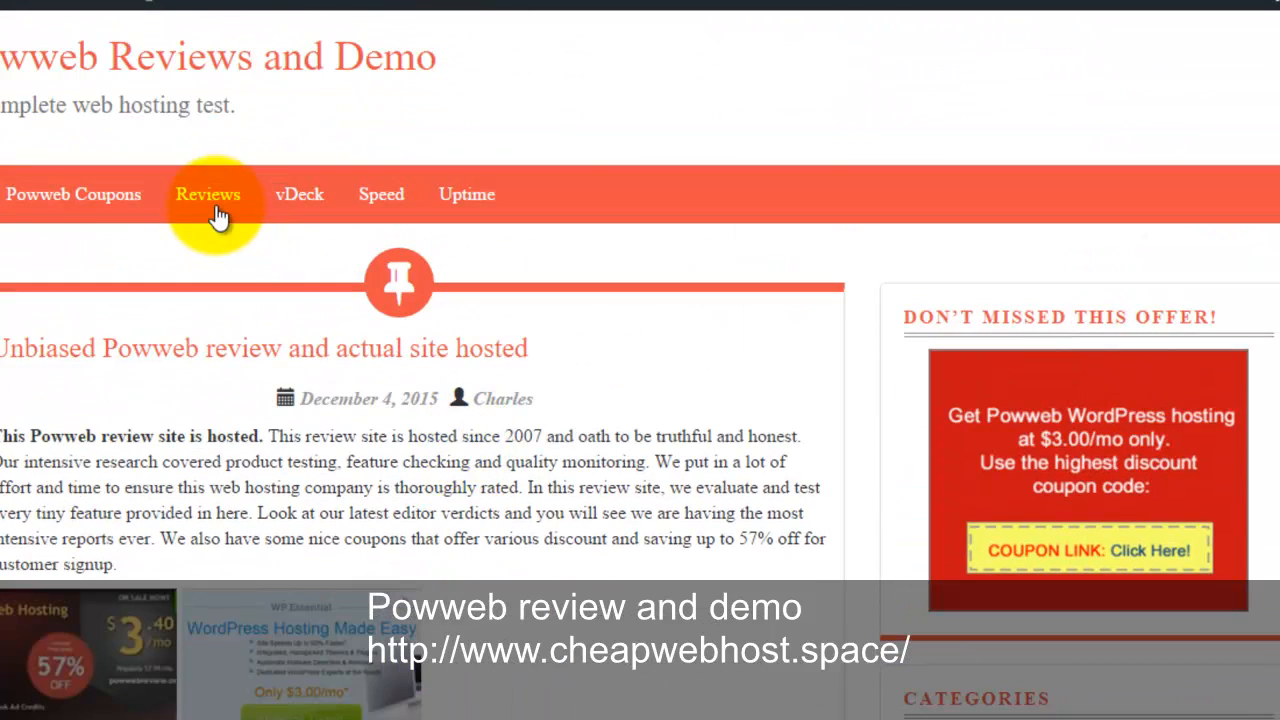
{"action": "mouse_move", "coordinate": [612, 172]}
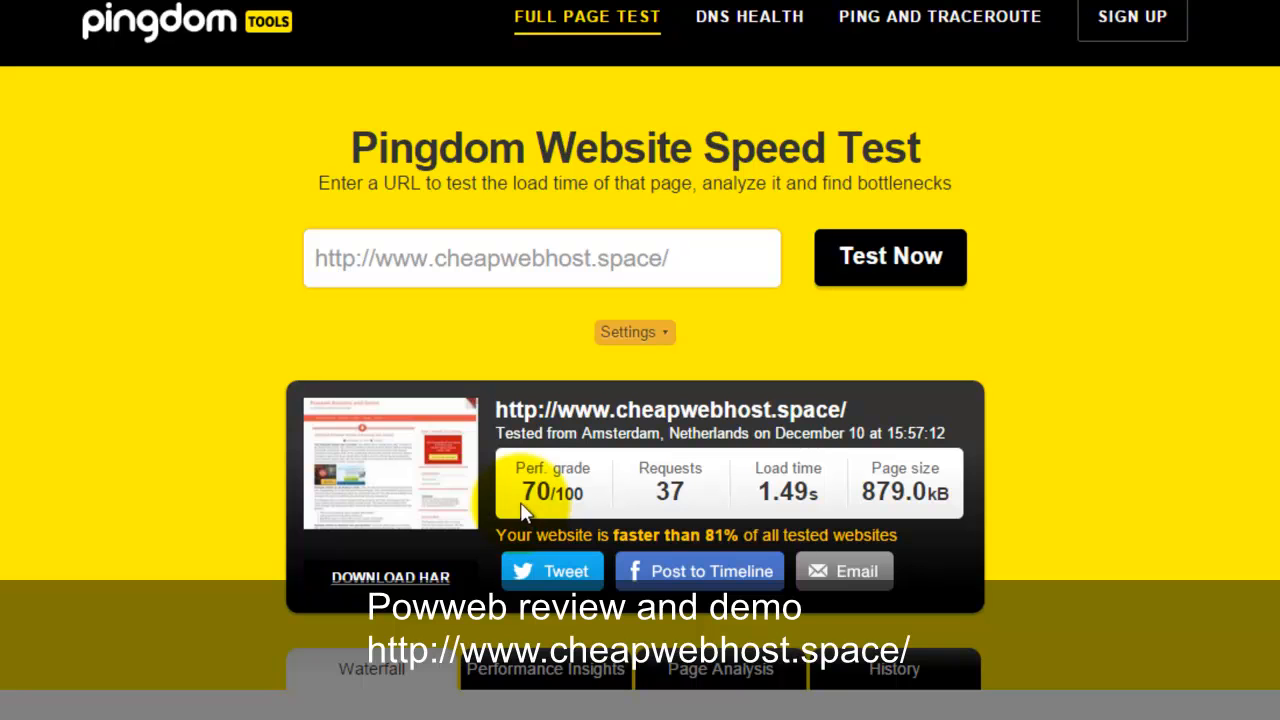
{"action": "mouse_move", "coordinate": [612, 495]}
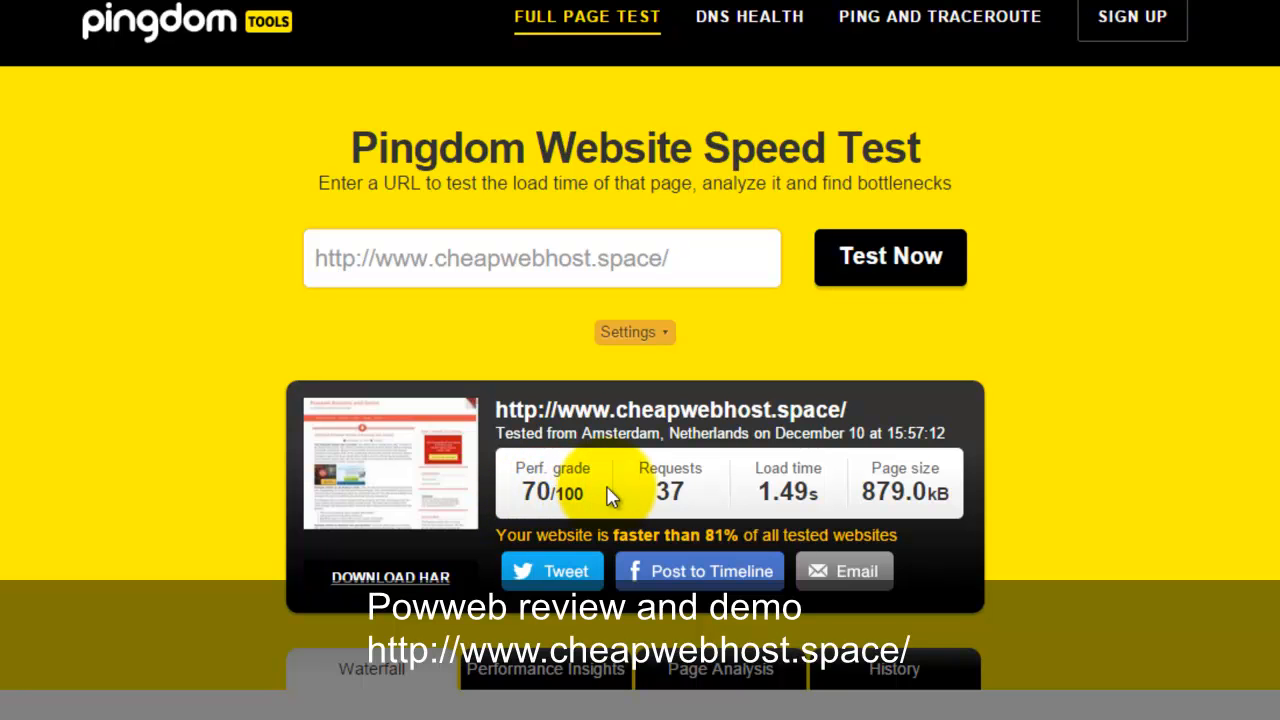
{"action": "mouse_move", "coordinate": [738, 493]}
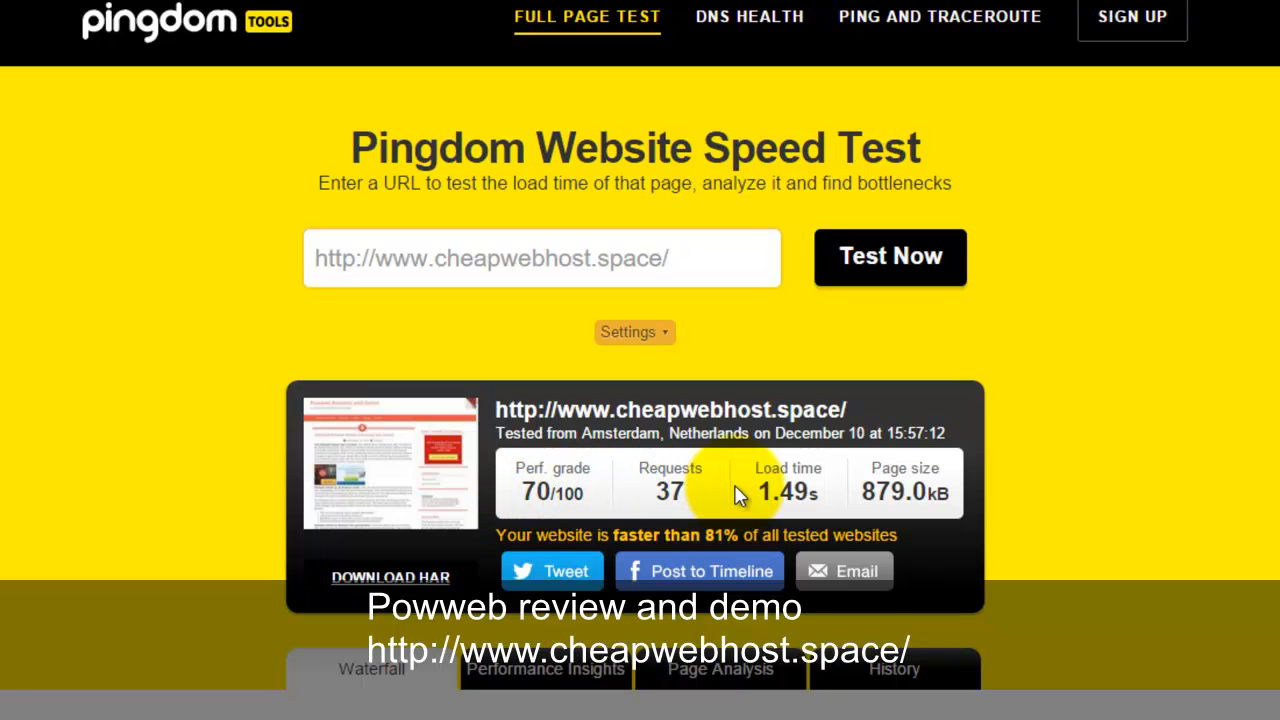
{"action": "mouse_move", "coordinate": [785, 495]}
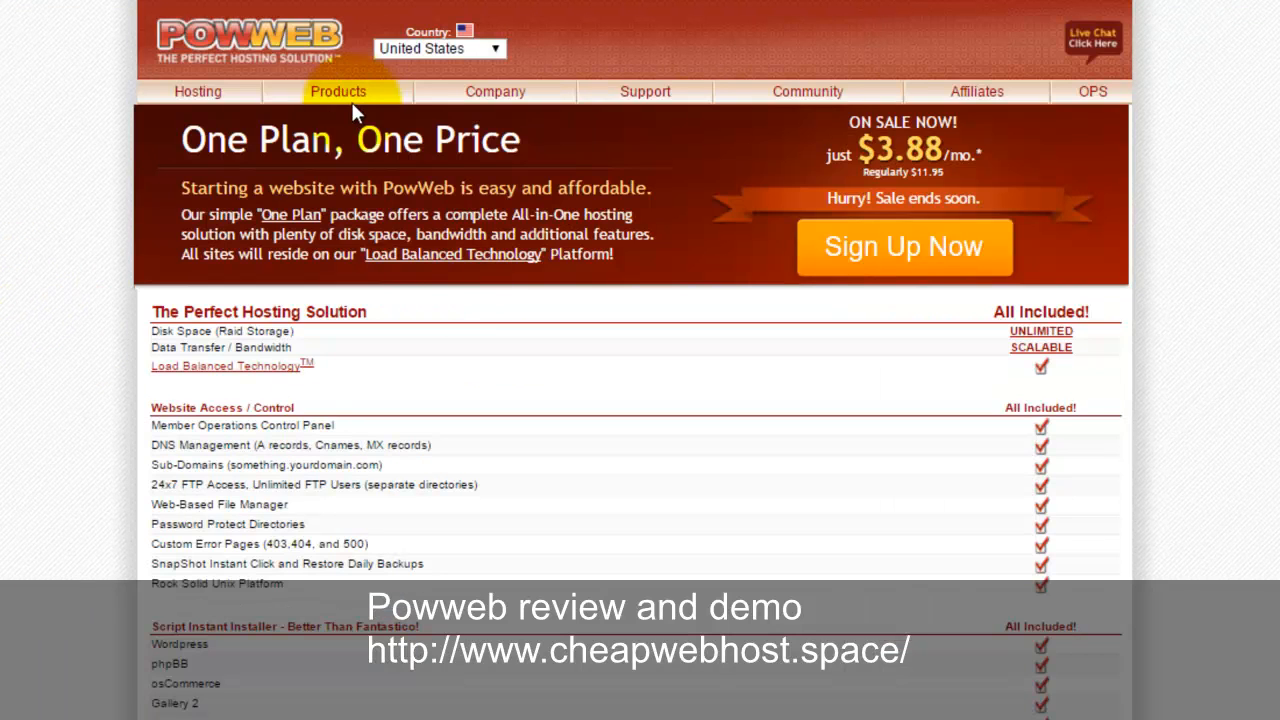
{"action": "mouse_move", "coordinate": [130, 240]}
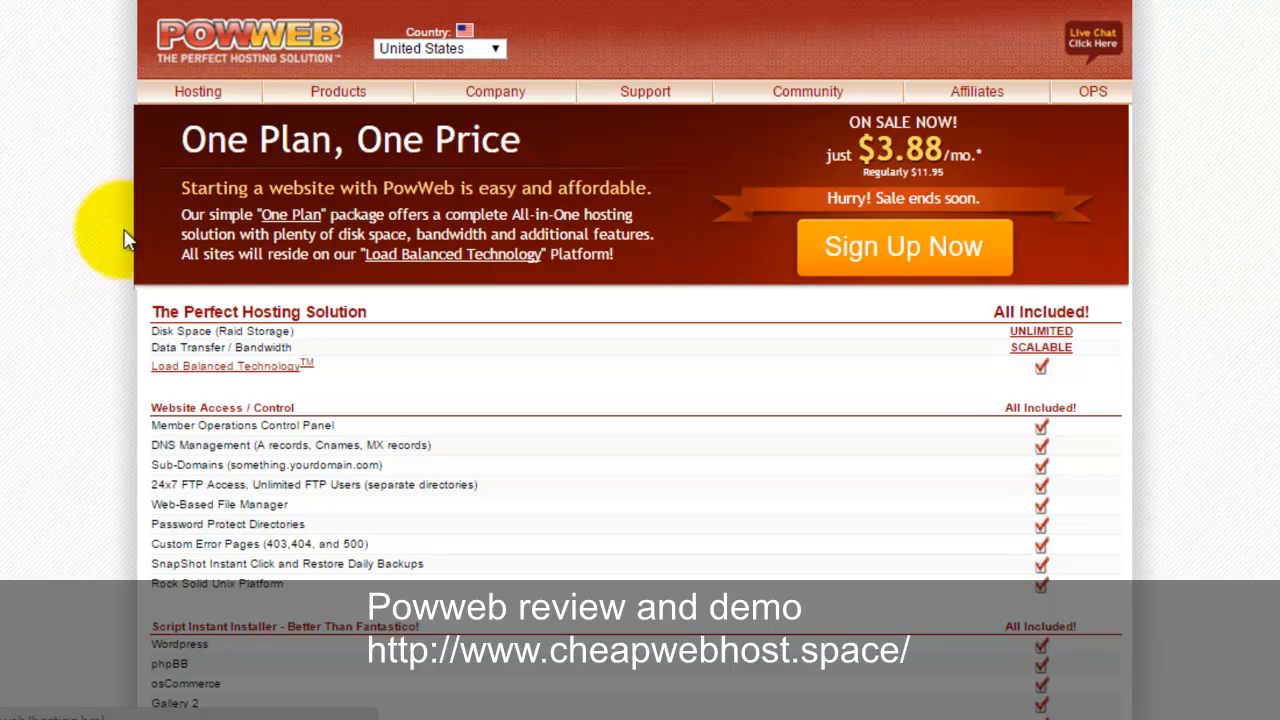
{"action": "mouse_move", "coordinate": [343, 372]}
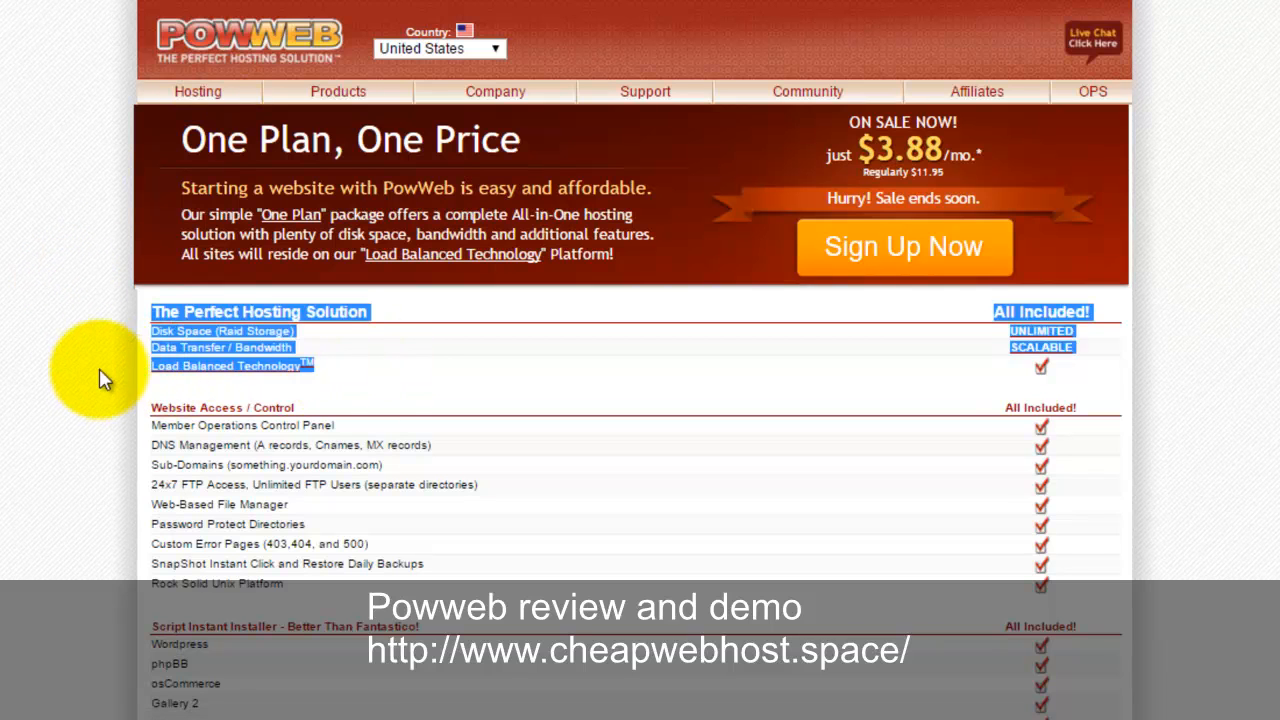
{"action": "mouse_move", "coordinate": [1030, 355]}
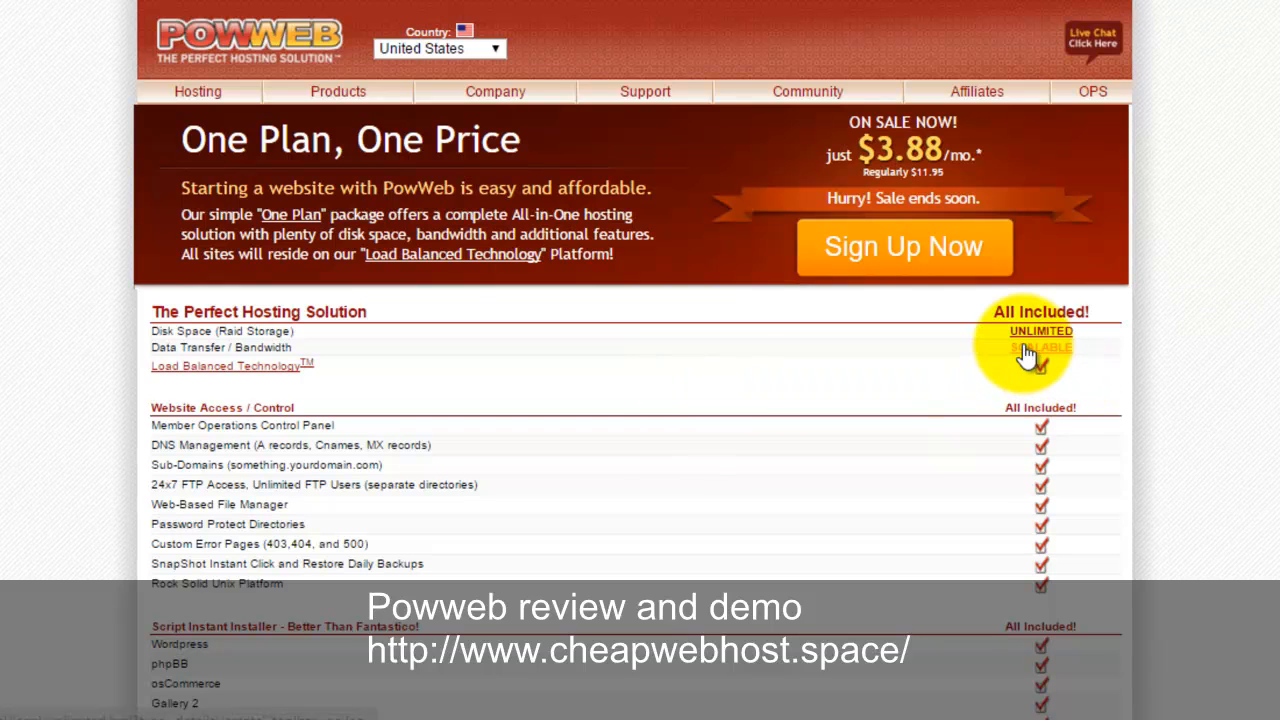
{"action": "scroll", "scroll_direction": "down", "scroll_amount": 3}
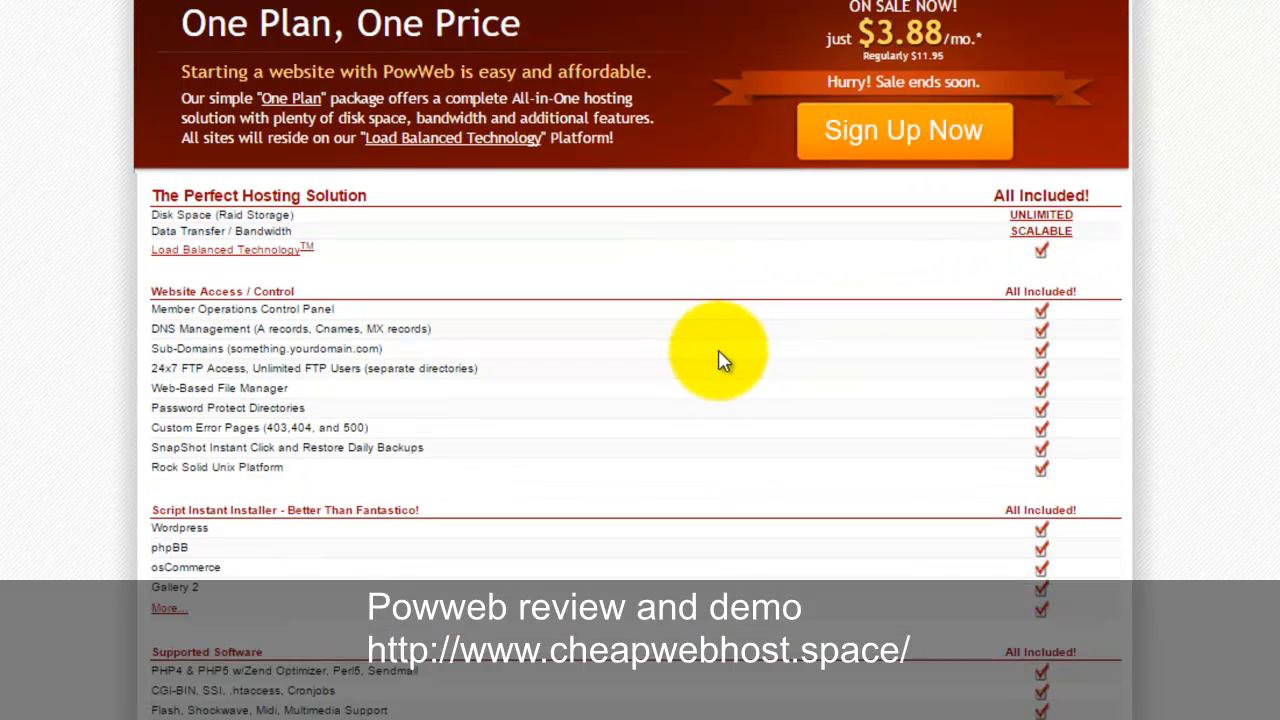
{"action": "scroll", "scroll_direction": "down", "scroll_amount": 3}
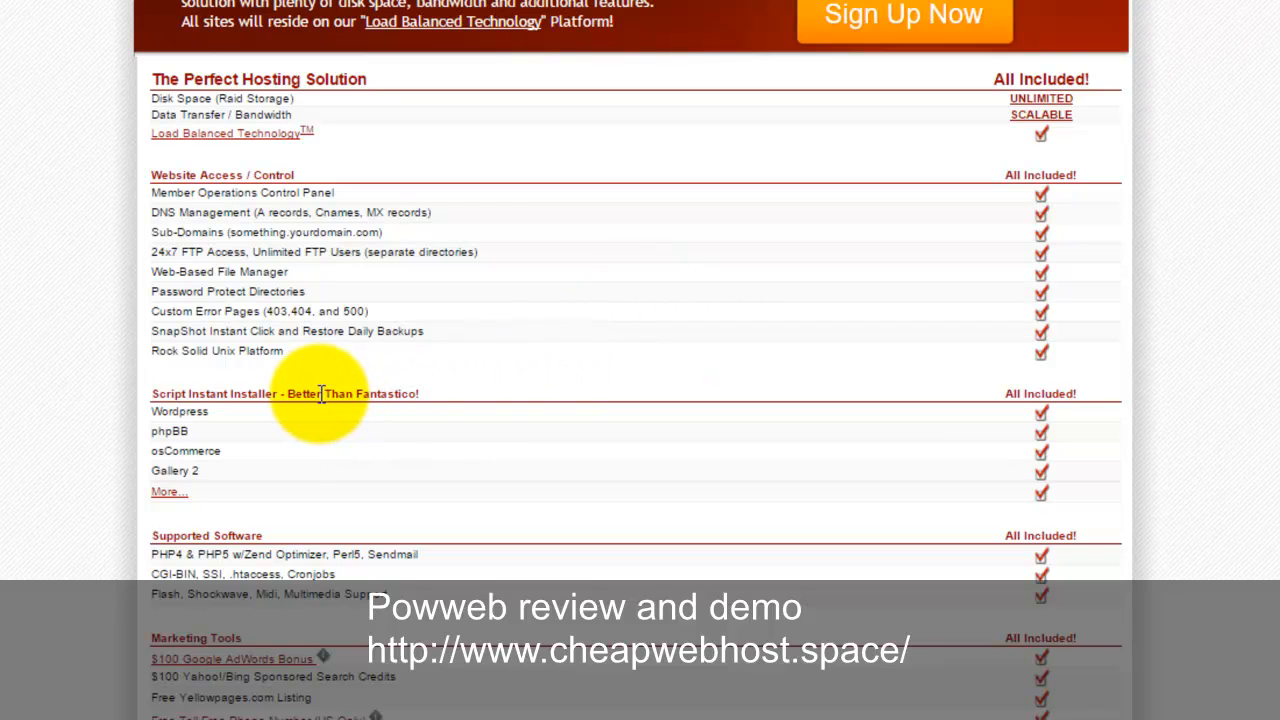
{"action": "mouse_move", "coordinate": [417, 390]}
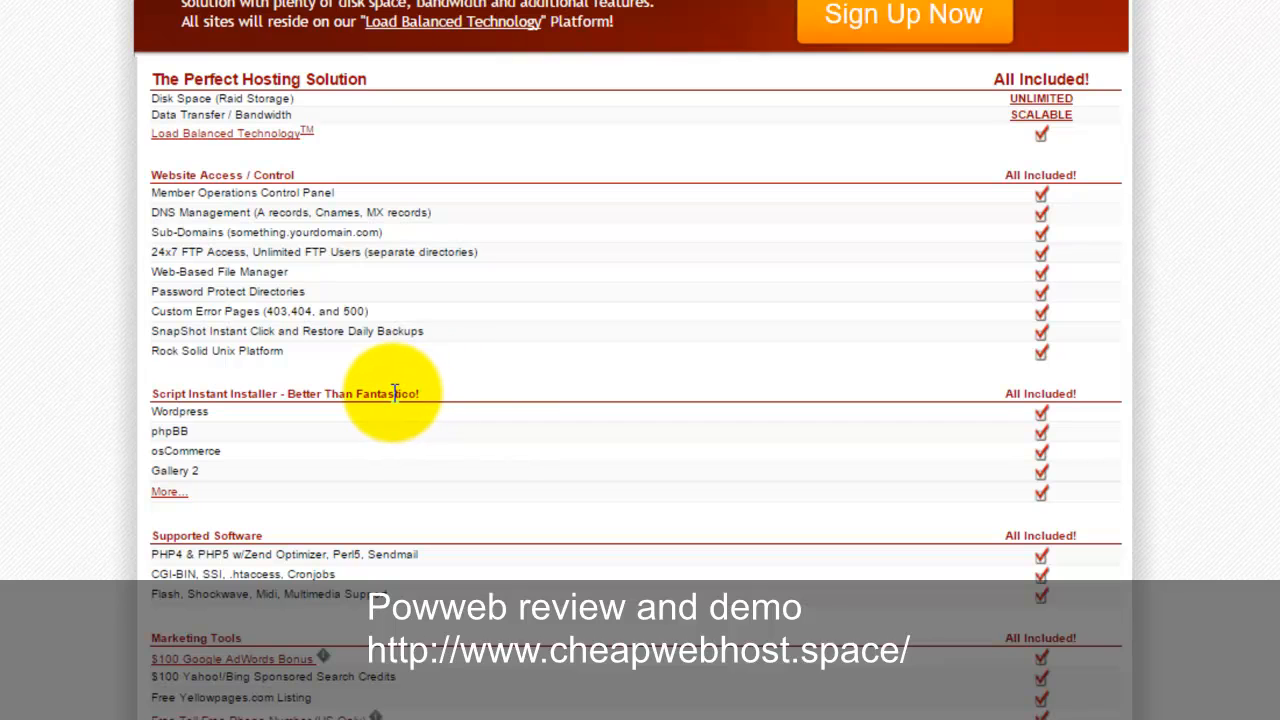
{"action": "mouse_move", "coordinate": [562, 392]}
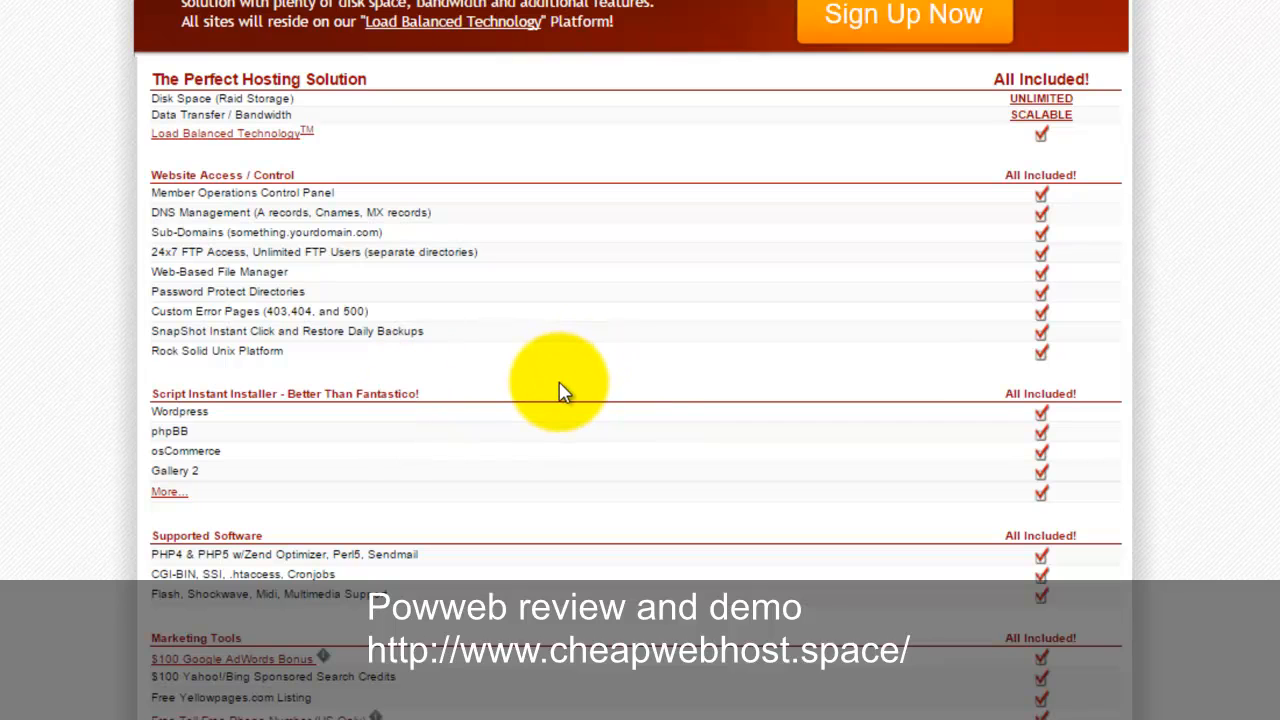
{"action": "scroll", "scroll_direction": "down", "scroll_amount": 3}
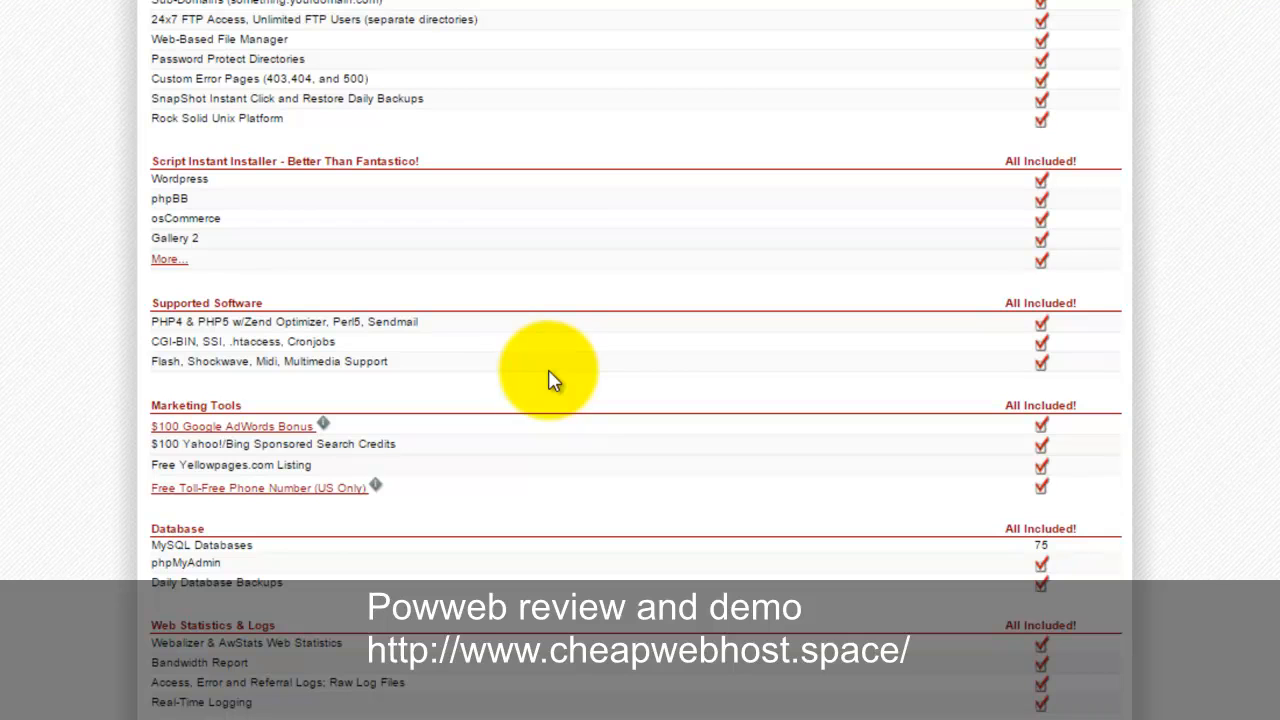
{"action": "scroll", "scroll_direction": "down", "scroll_amount": 3}
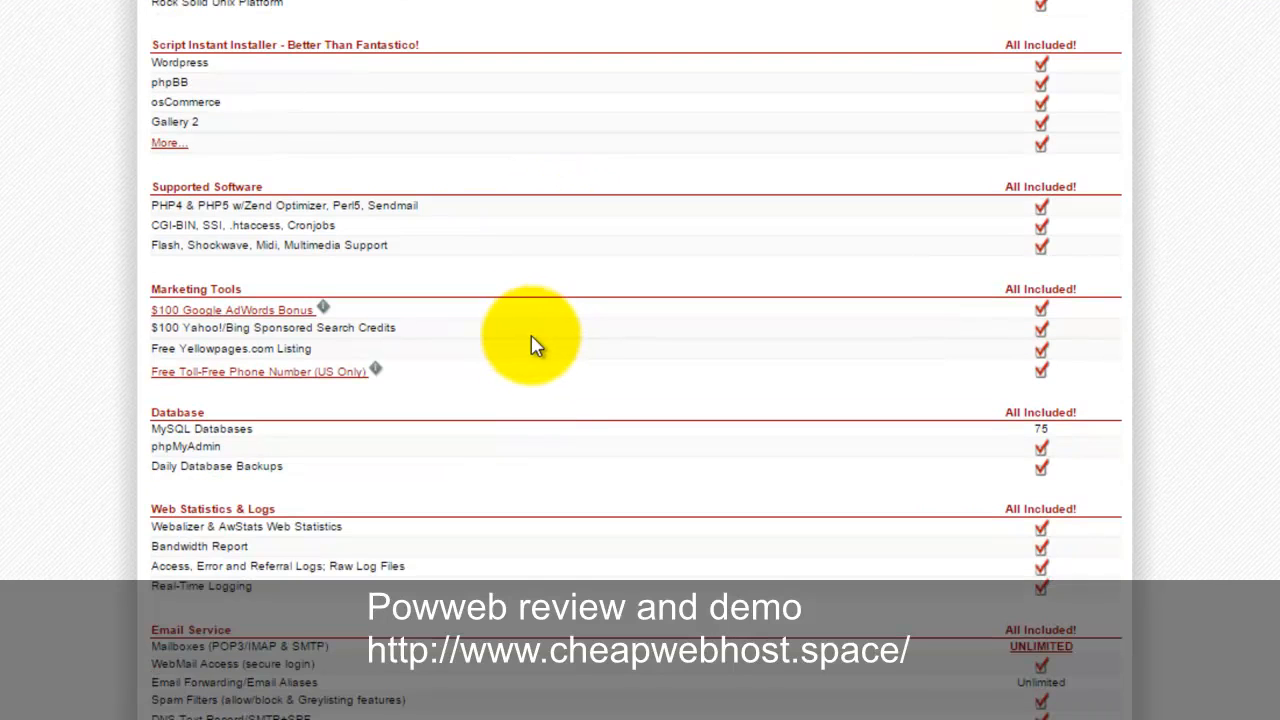
{"action": "mouse_move", "coordinate": [222, 326]}
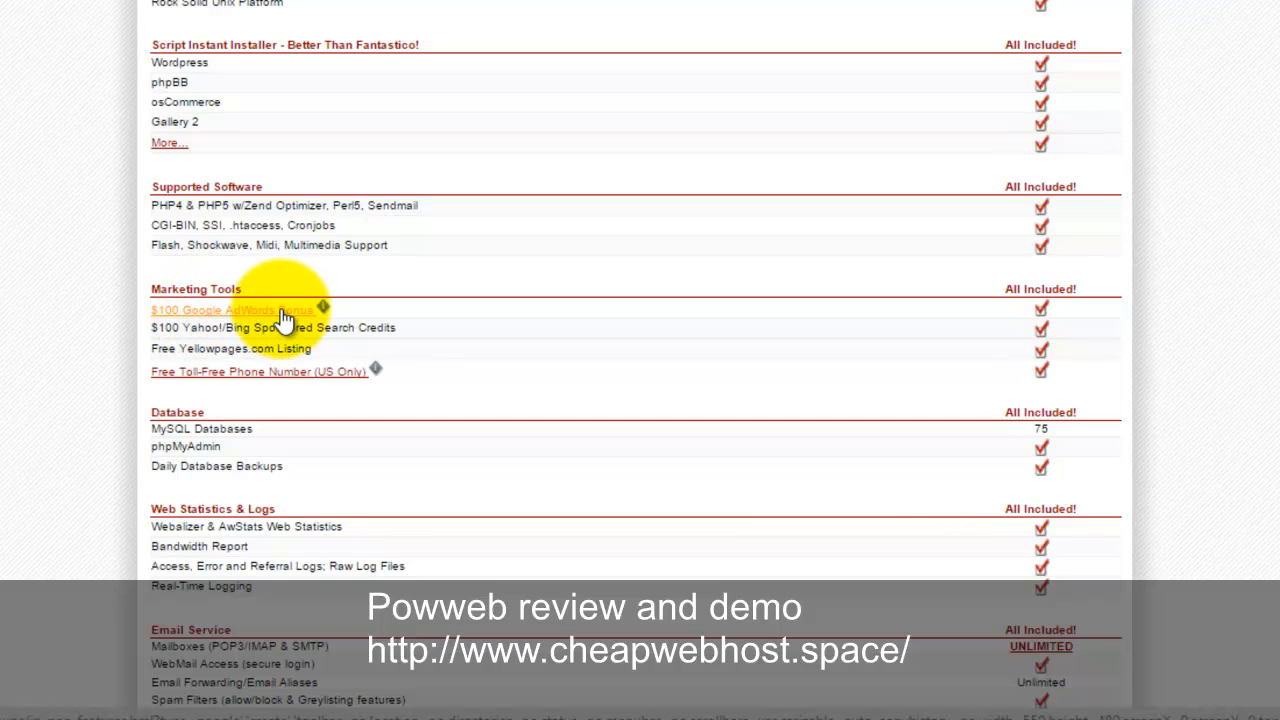
{"action": "mouse_move", "coordinate": [278, 330]}
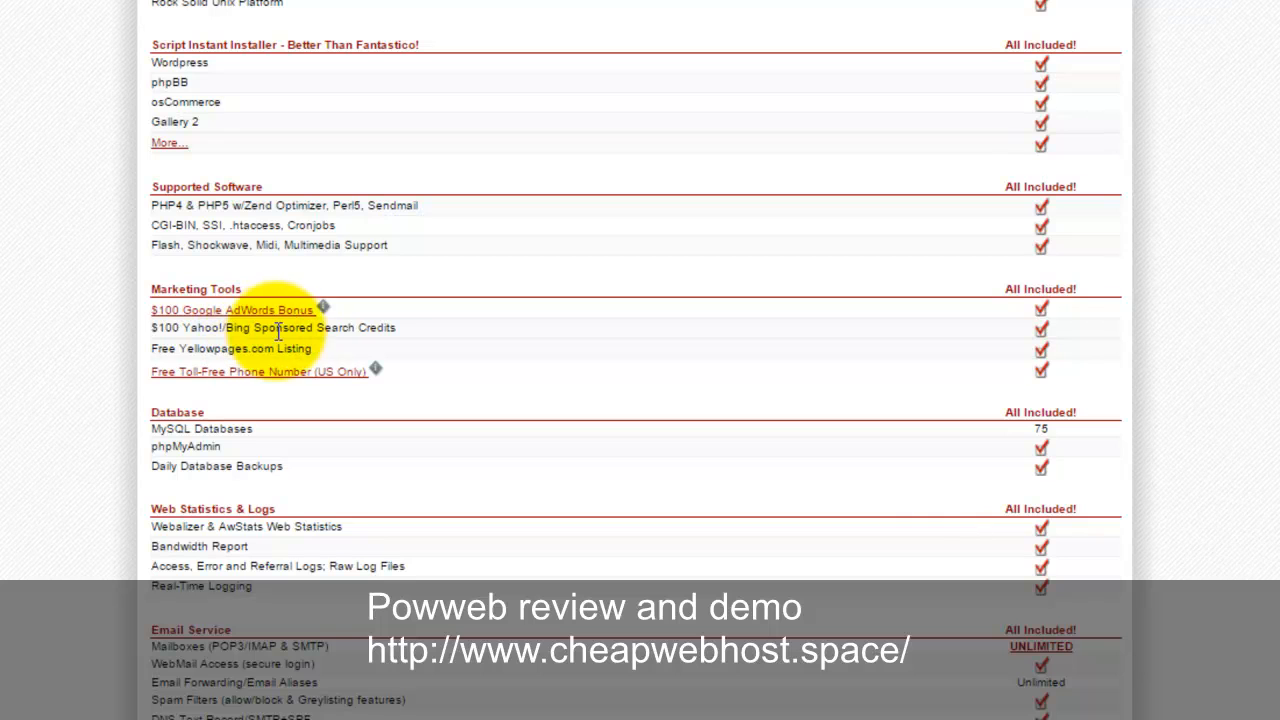
{"action": "mouse_move", "coordinate": [207, 373]}
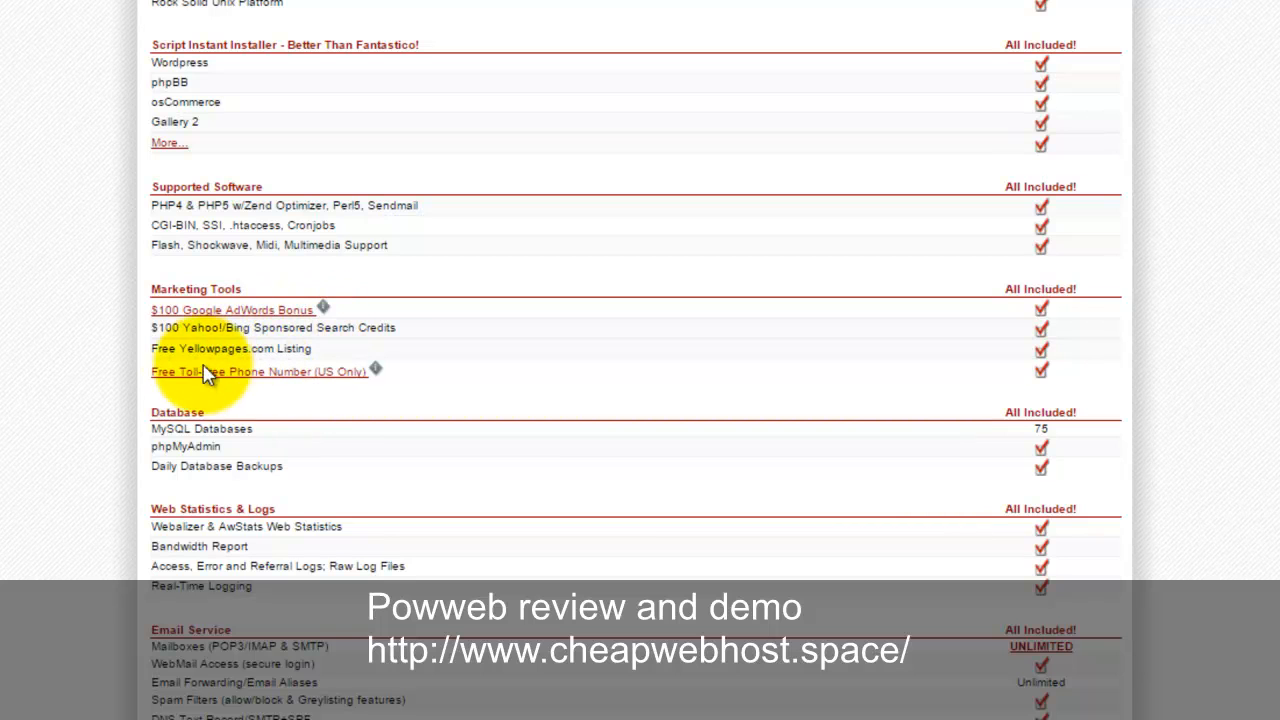
{"action": "mouse_move", "coordinate": [210, 388]}
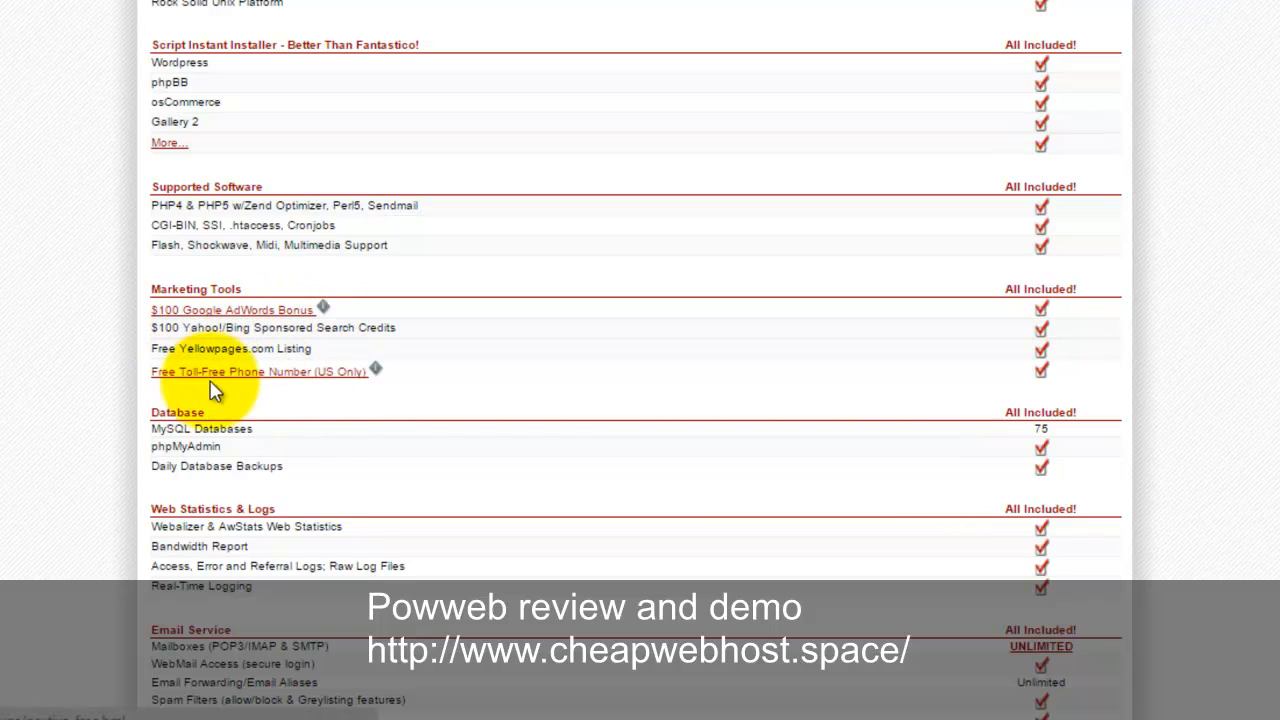
{"action": "mouse_move", "coordinate": [460, 322]}
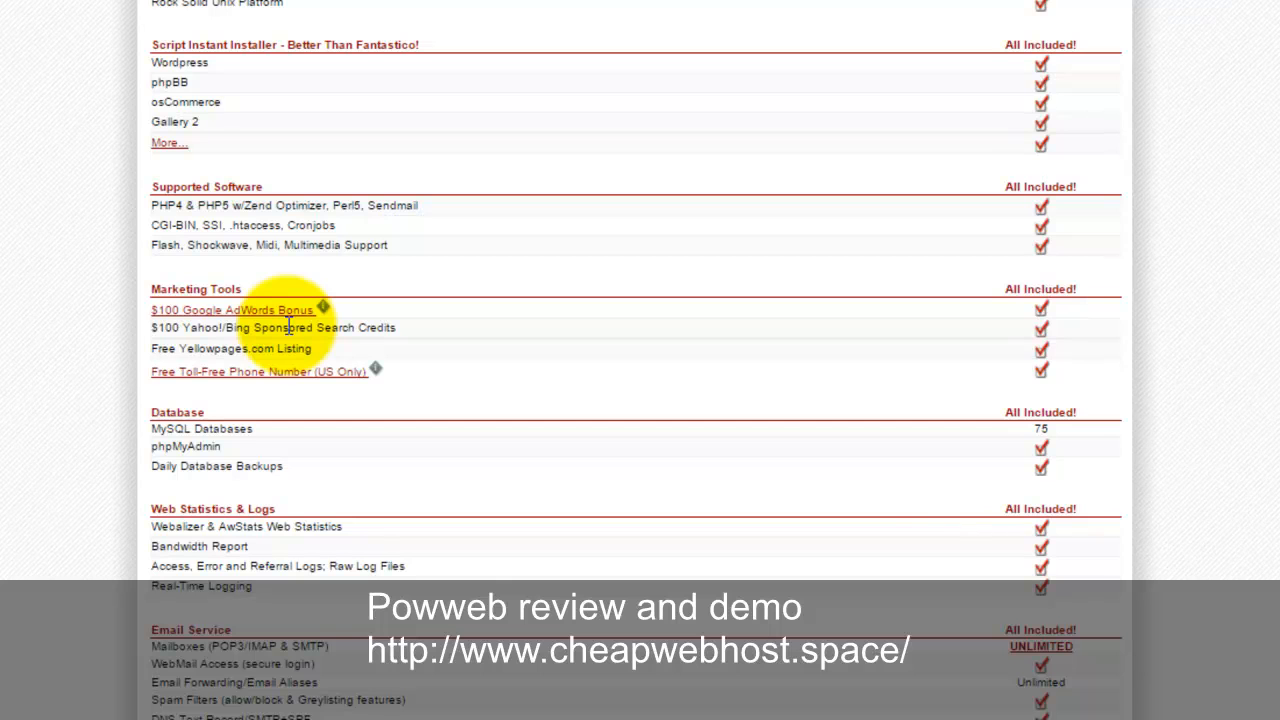
{"action": "mouse_move", "coordinate": [337, 315]}
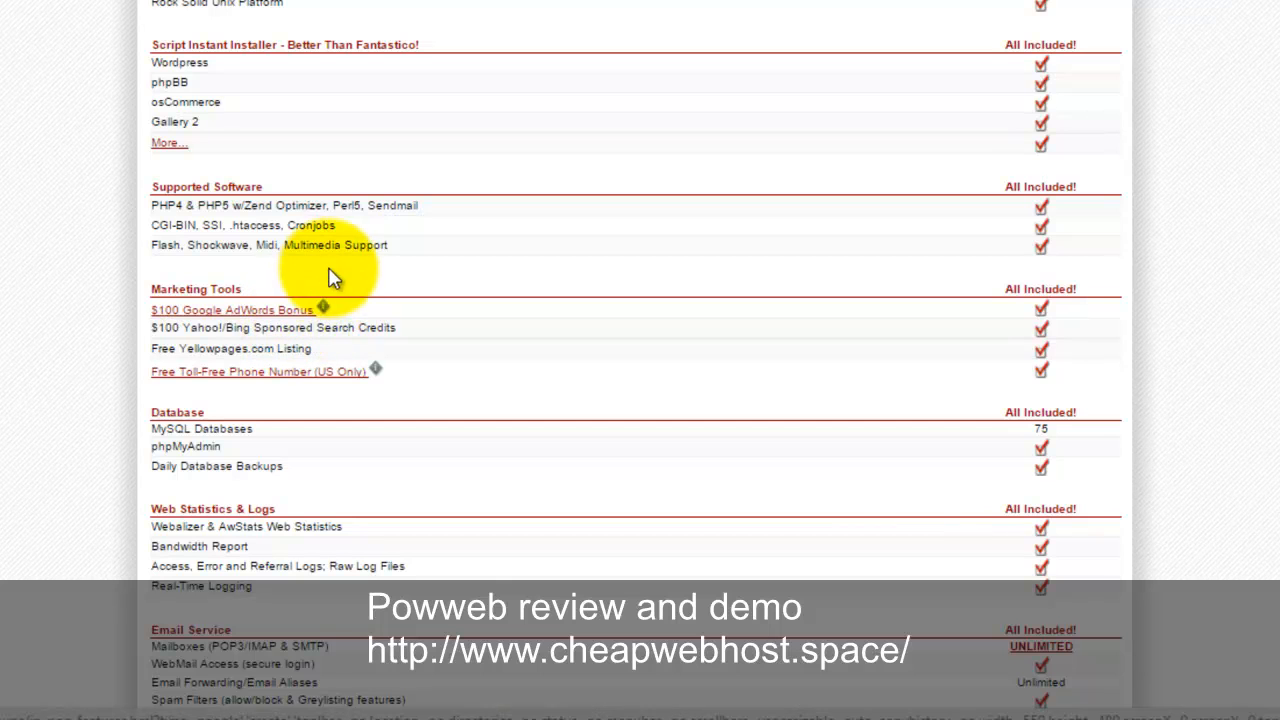
{"action": "scroll", "scroll_direction": "down", "scroll_amount": 3}
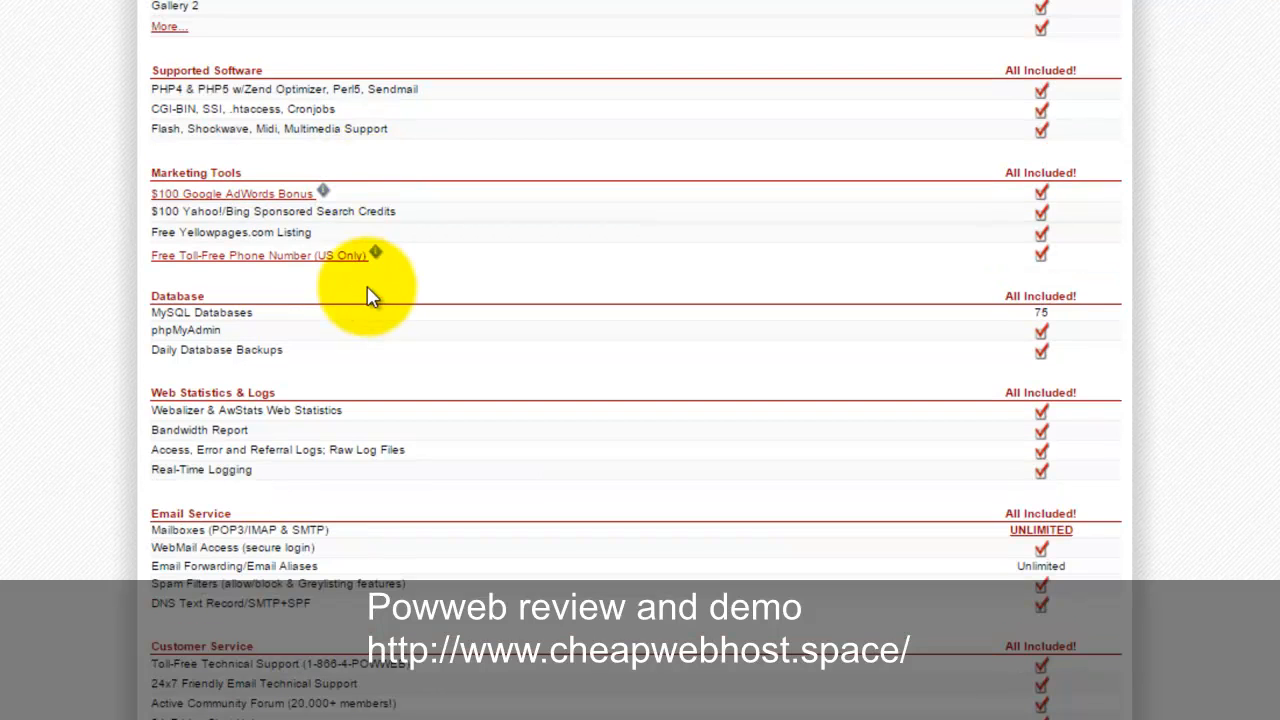
{"action": "mouse_move", "coordinate": [258, 497]}
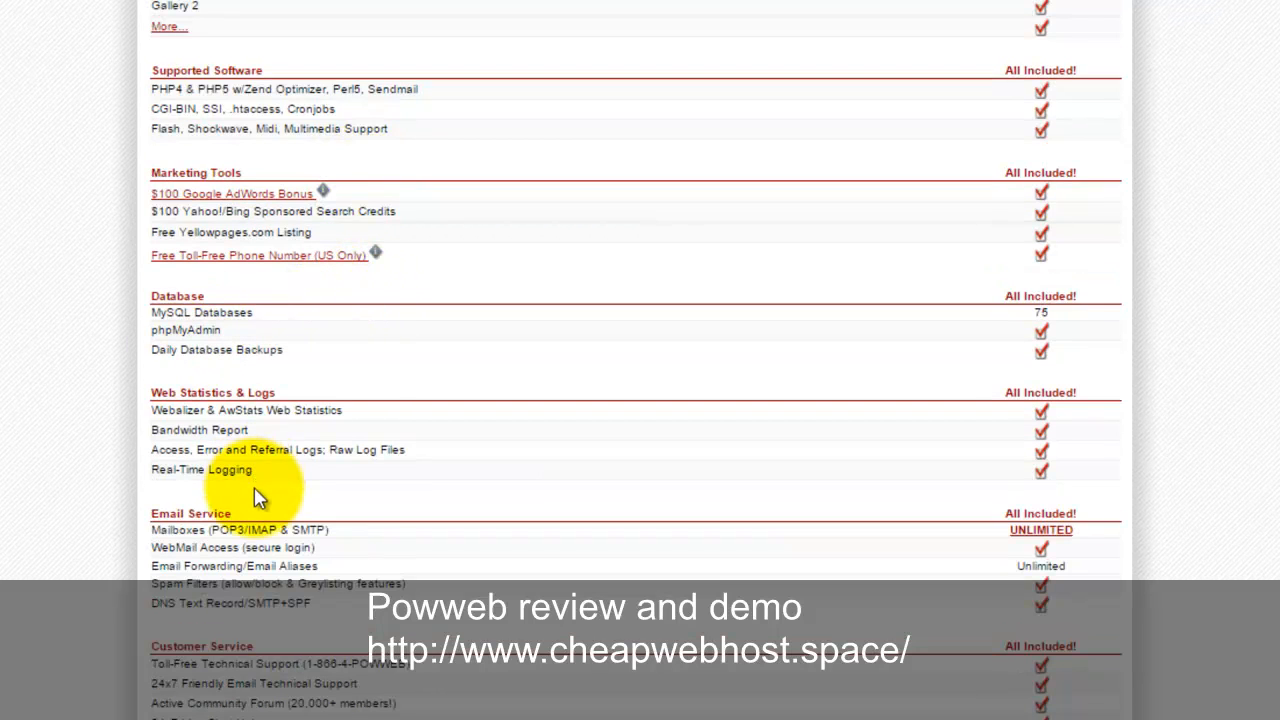
{"action": "scroll", "scroll_direction": "down", "scroll_amount": 3}
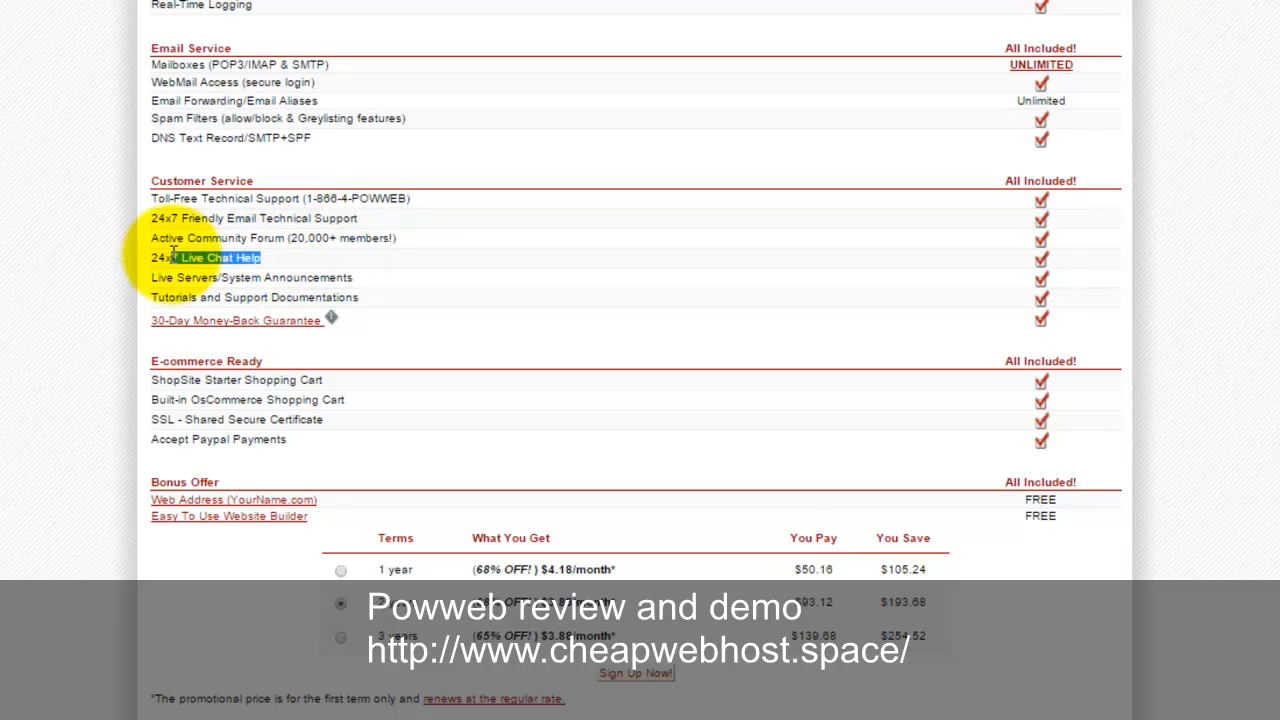
{"action": "mouse_move", "coordinate": [285, 335]}
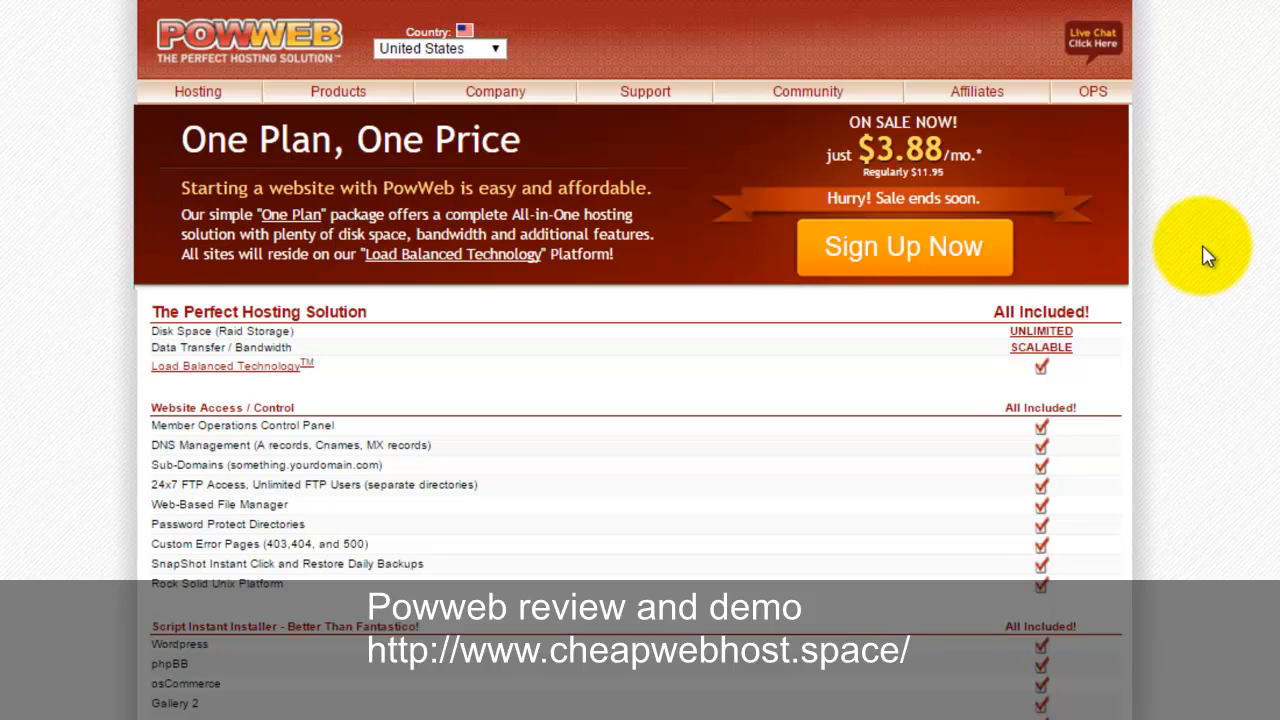
{"action": "mouse_move", "coordinate": [1200, 255]}
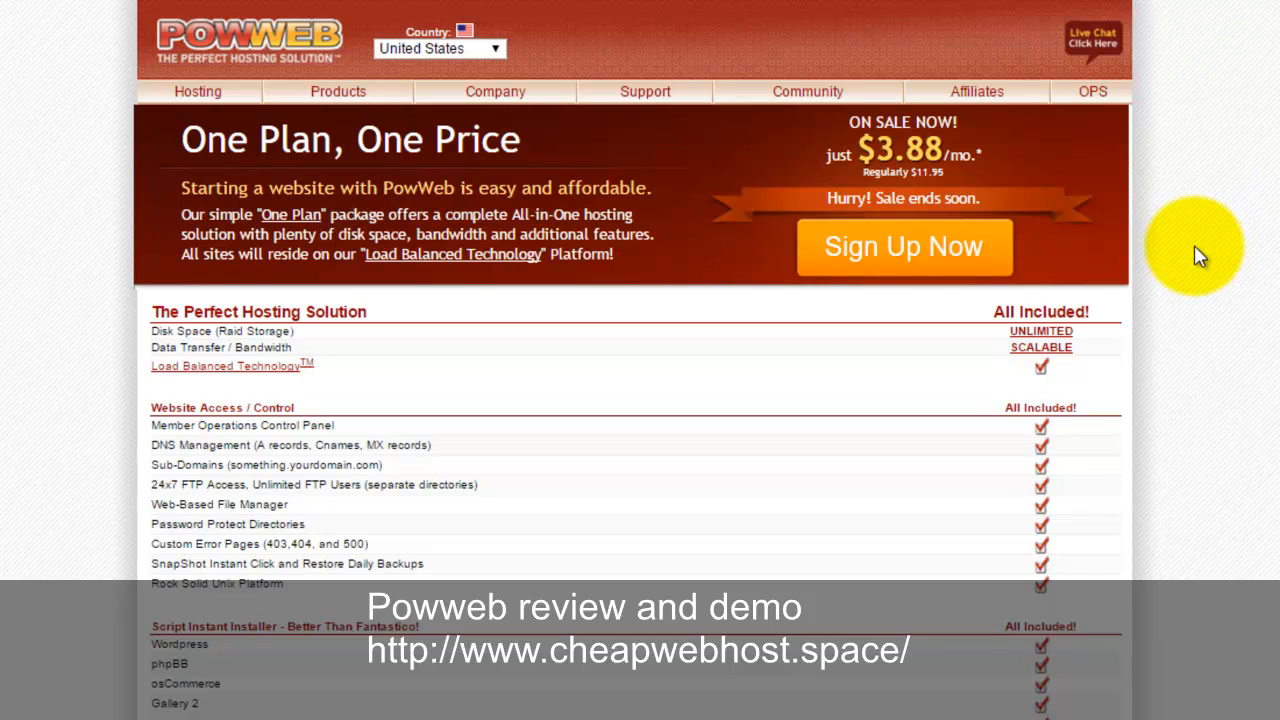
{"action": "mouse_move", "coordinate": [1197, 250]}
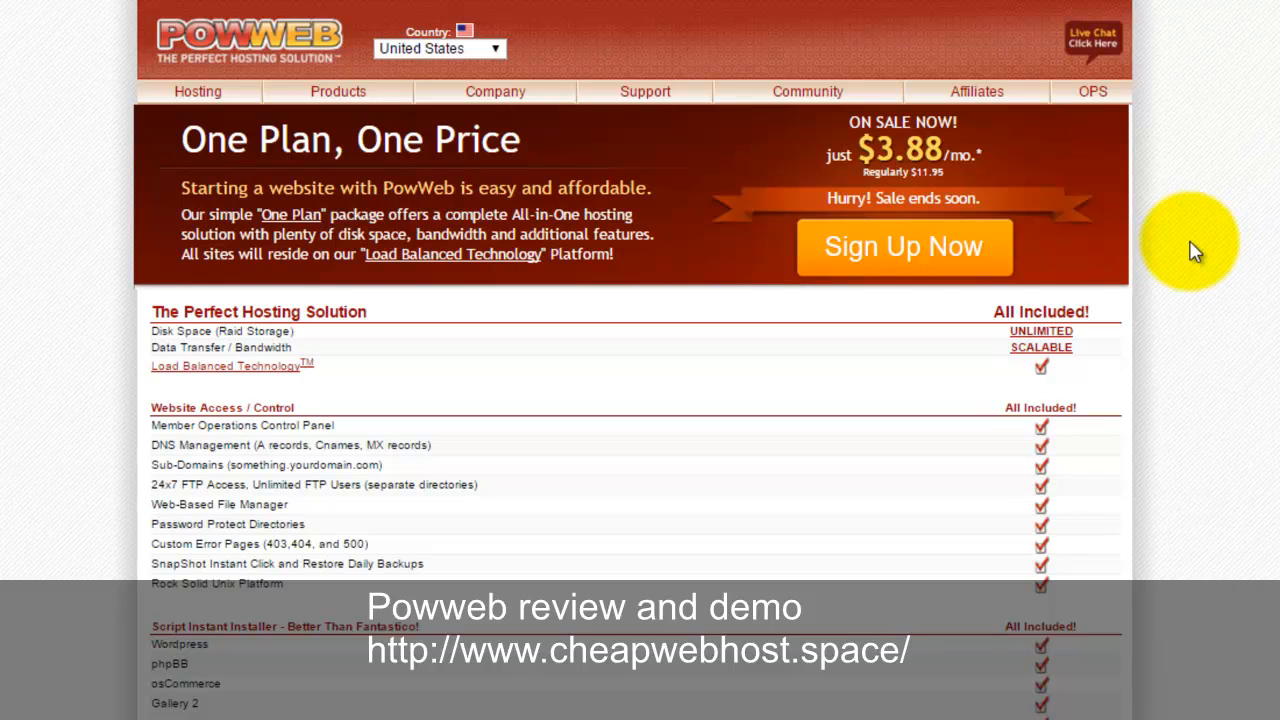
{"action": "mouse_move", "coordinate": [1185, 218]}
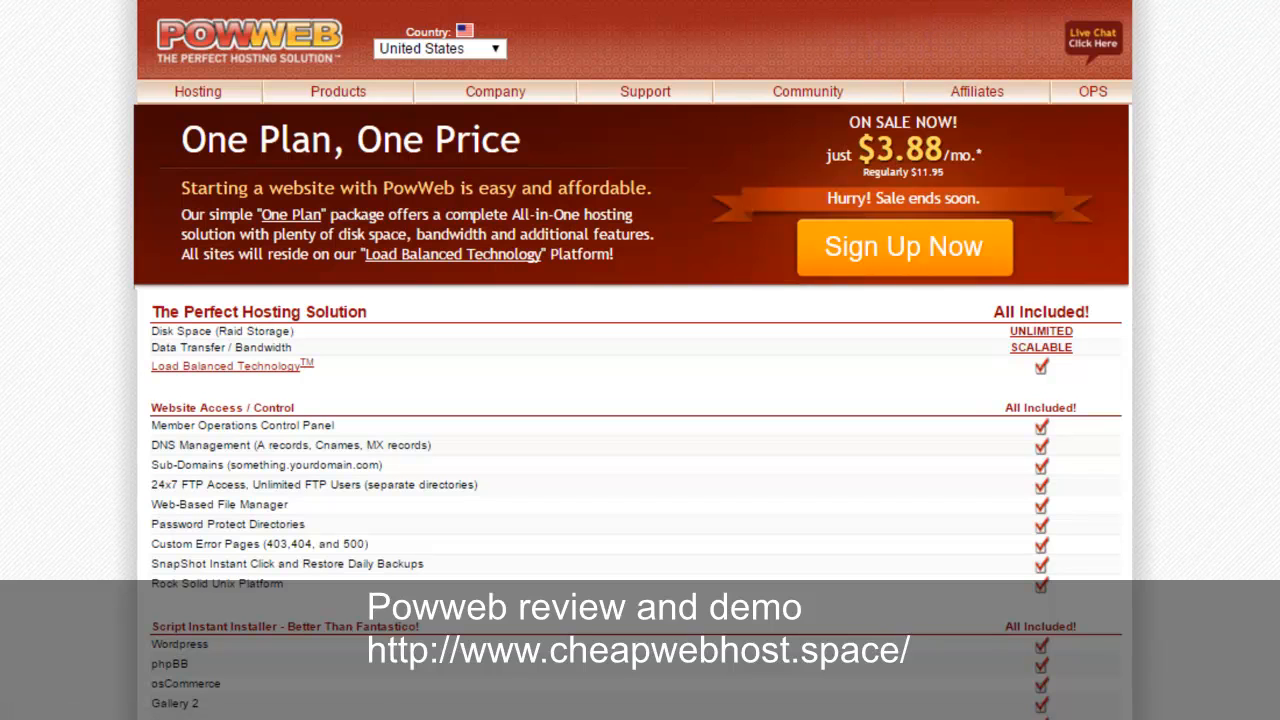
{"action": "mouse_move", "coordinate": [1092, 111]}
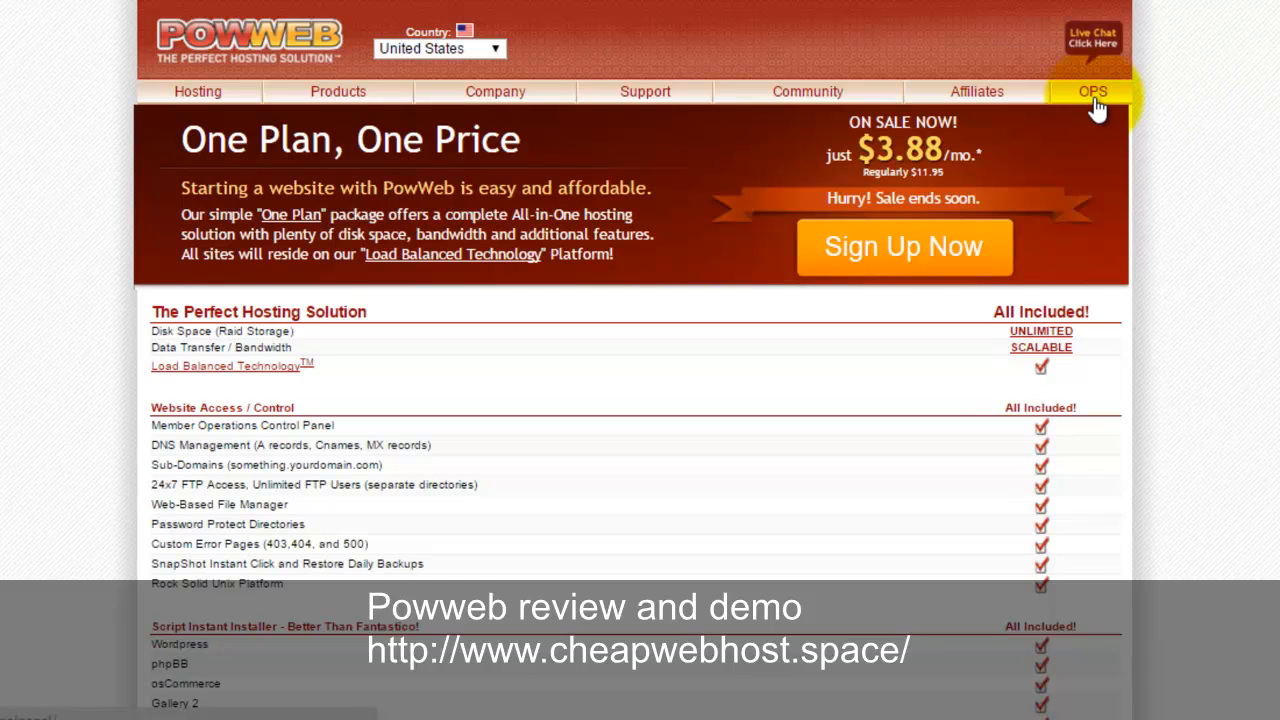
- Log into the vDeck panel via OPS and scroll past favorites to the website tools
{"action": "left_click", "coordinate": [1096, 91]}
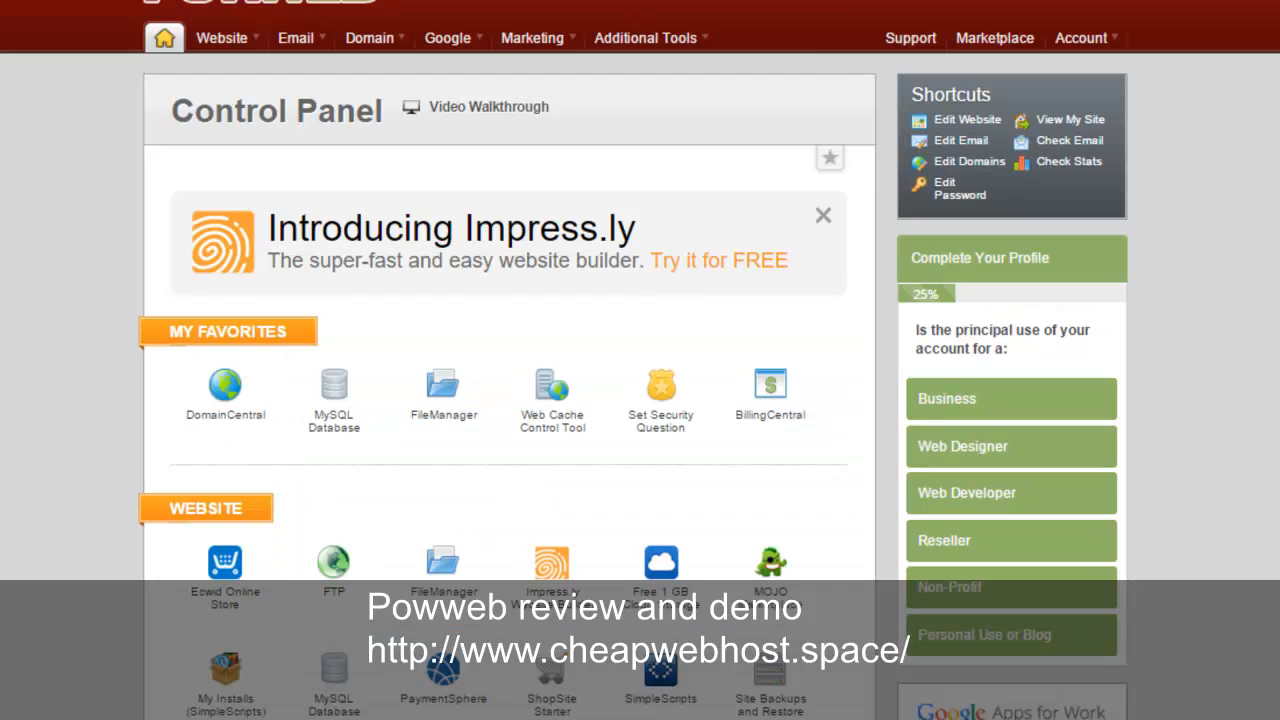
{"action": "mouse_move", "coordinate": [824, 215]}
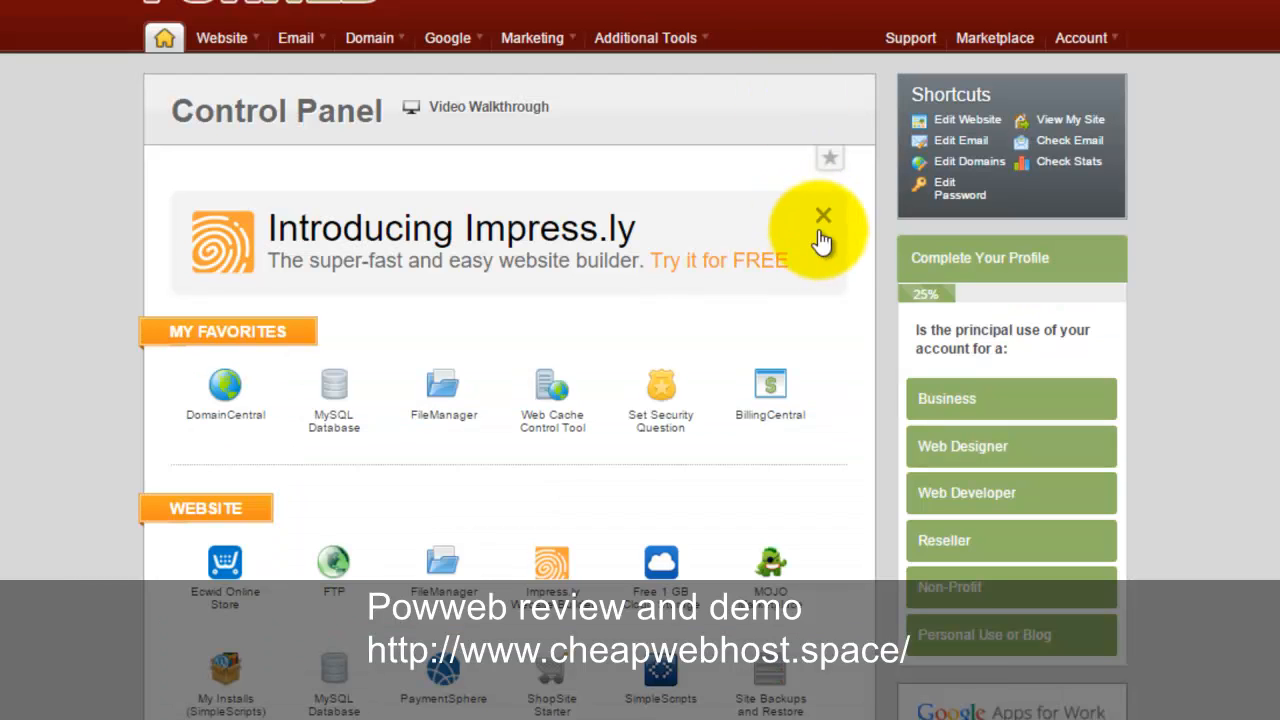
{"action": "mouse_move", "coordinate": [5, 270]}
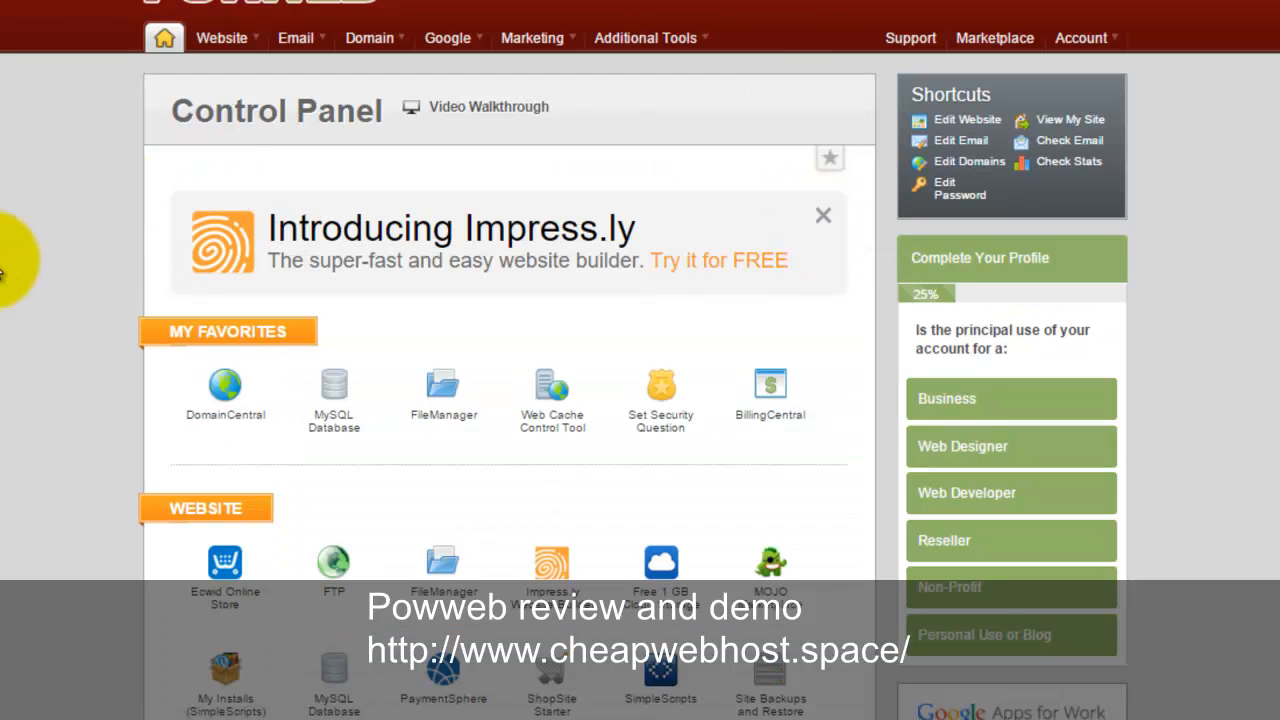
{"action": "scroll", "scroll_direction": "down", "scroll_amount": 3}
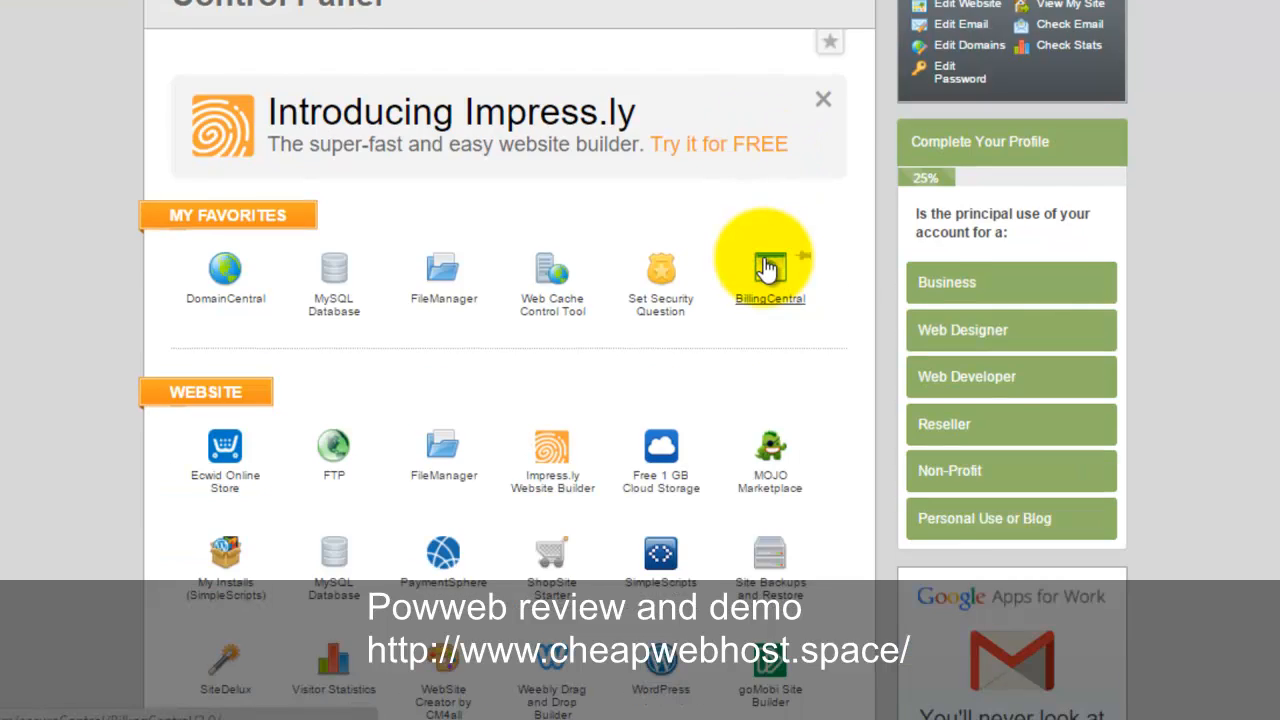
{"action": "scroll", "scroll_direction": "down", "scroll_amount": 3}
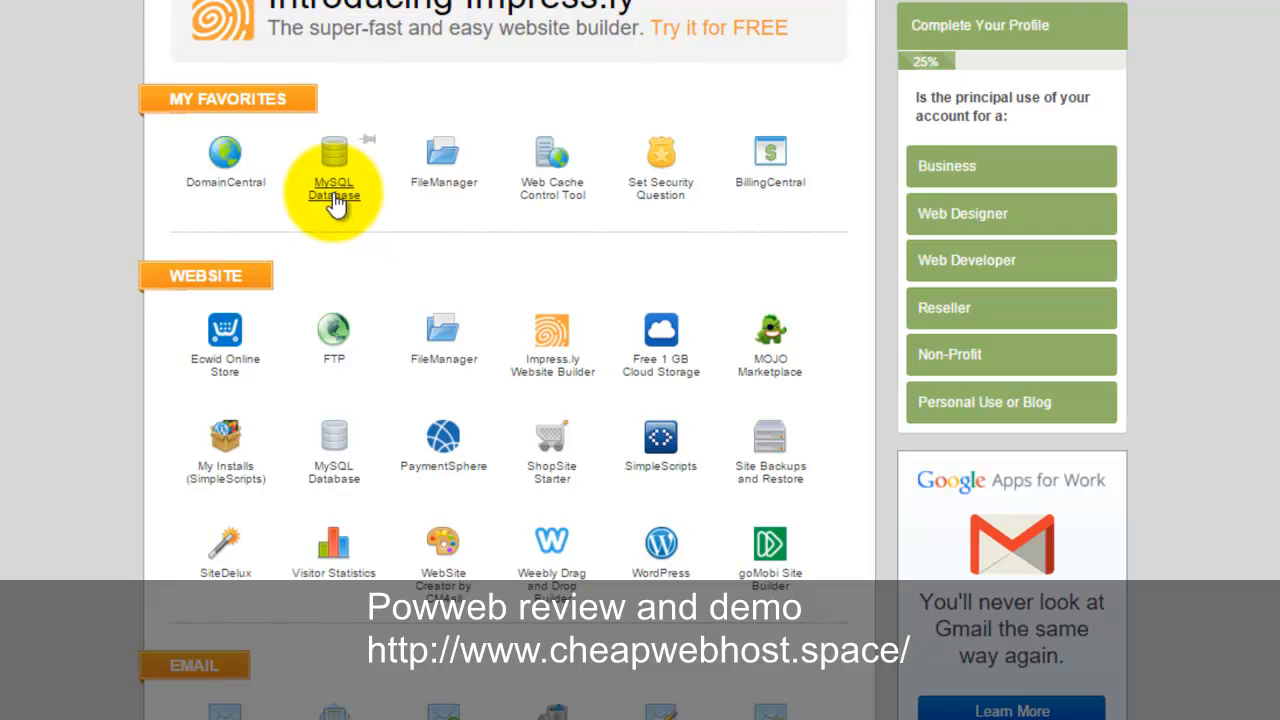
{"action": "mouse_move", "coordinate": [223, 177]}
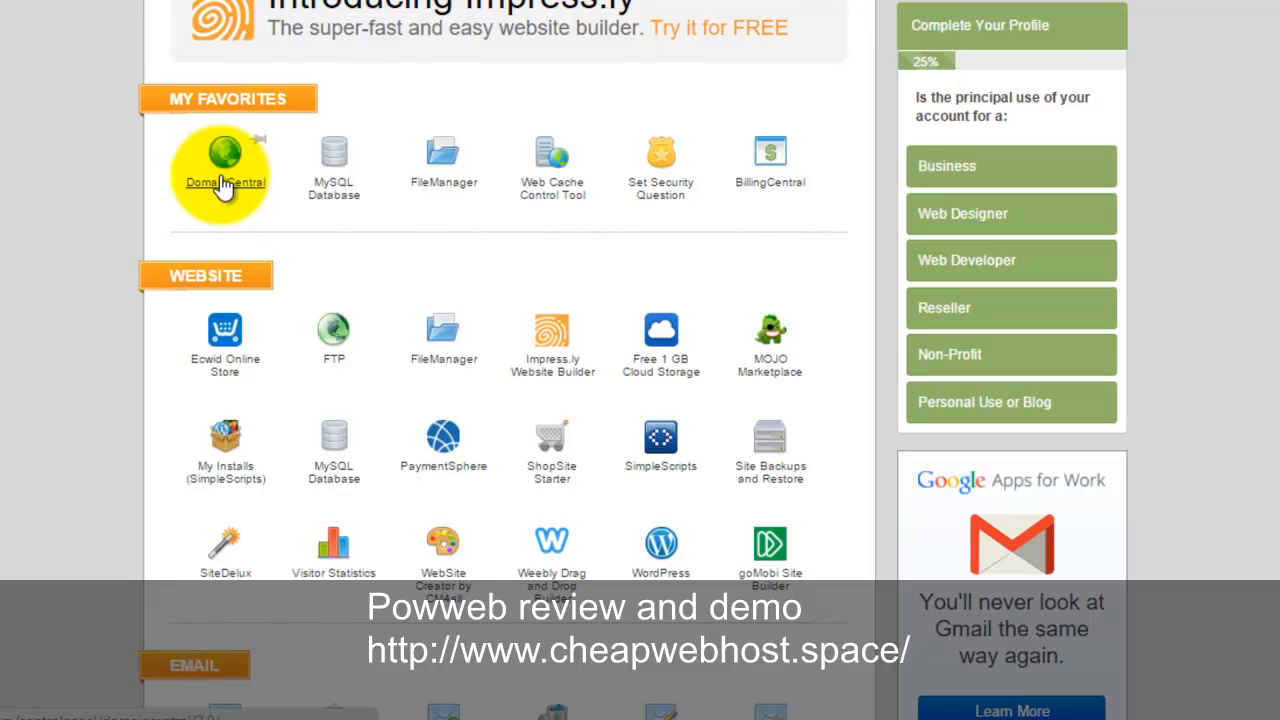
{"action": "mouse_move", "coordinate": [372, 180]}
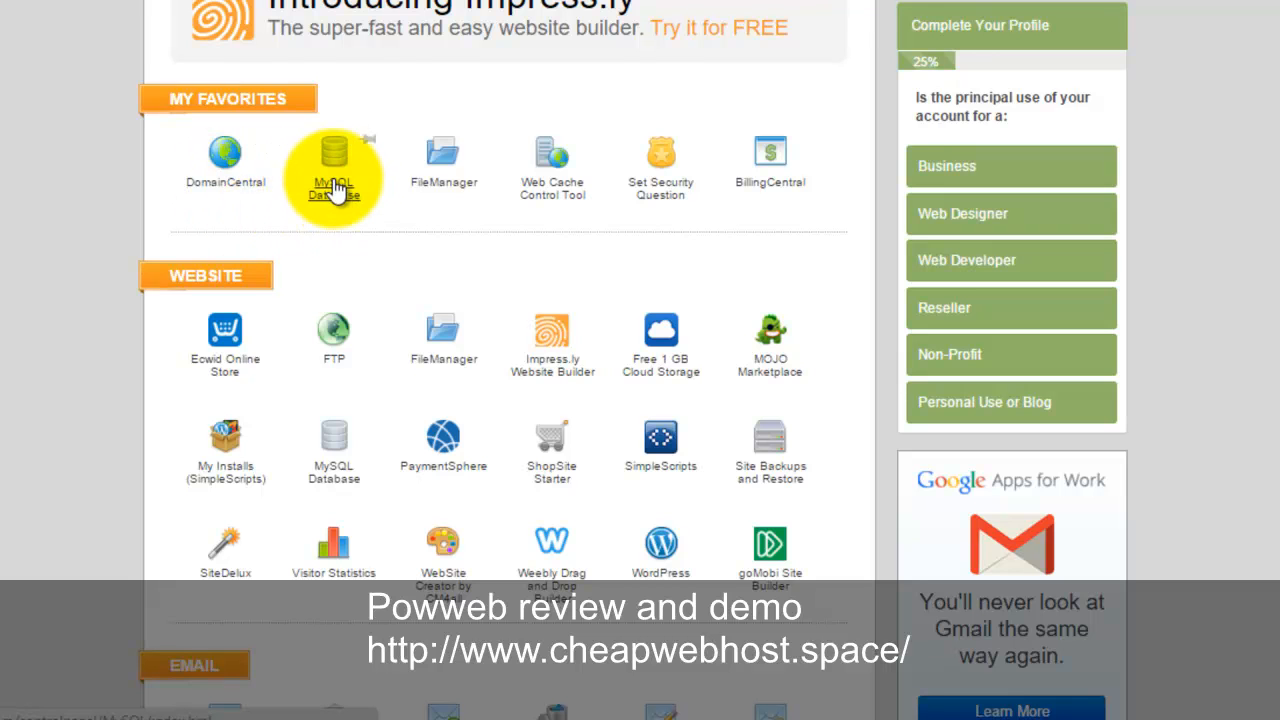
{"action": "mouse_move", "coordinate": [323, 187]}
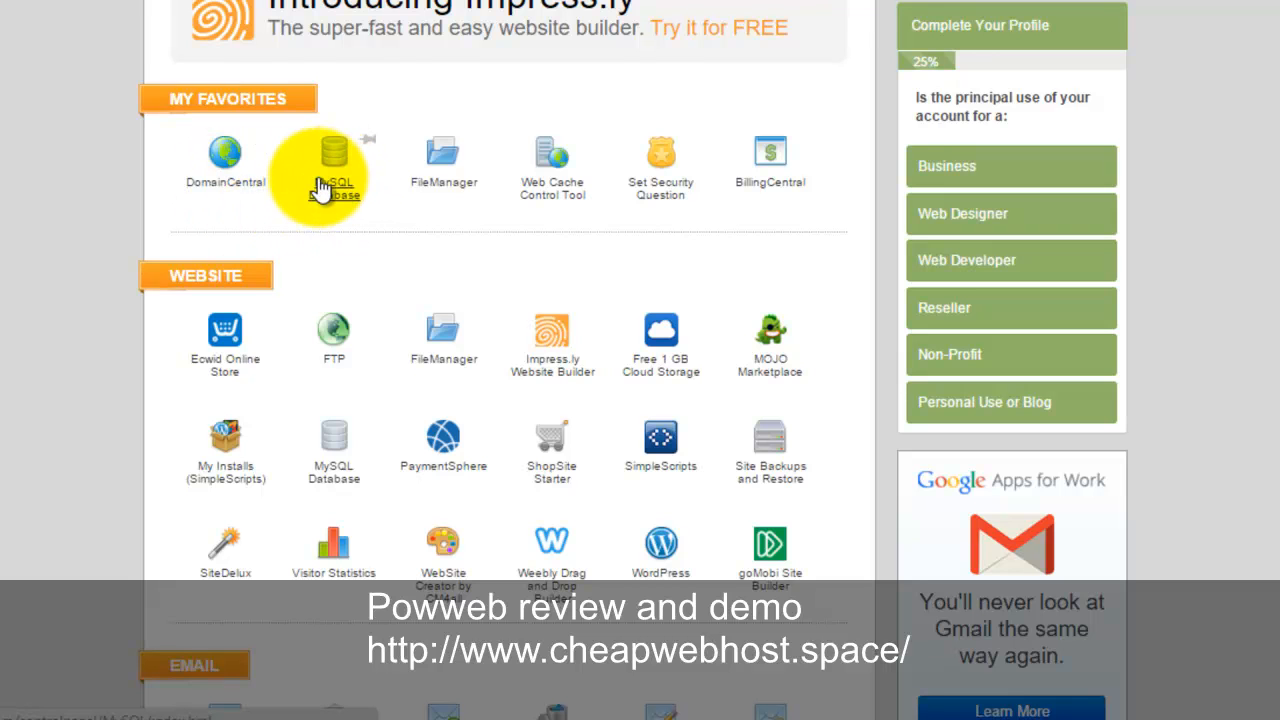
{"action": "mouse_move", "coordinate": [260, 460]}
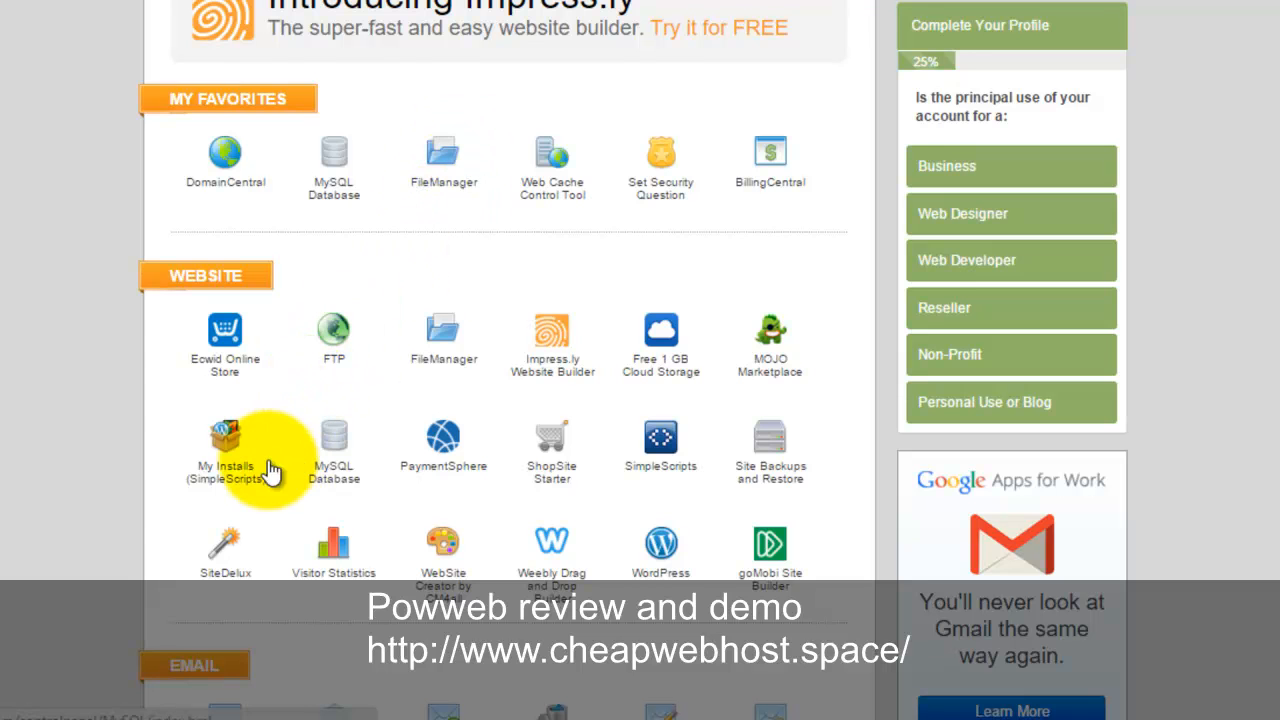
{"action": "mouse_move", "coordinate": [290, 450]}
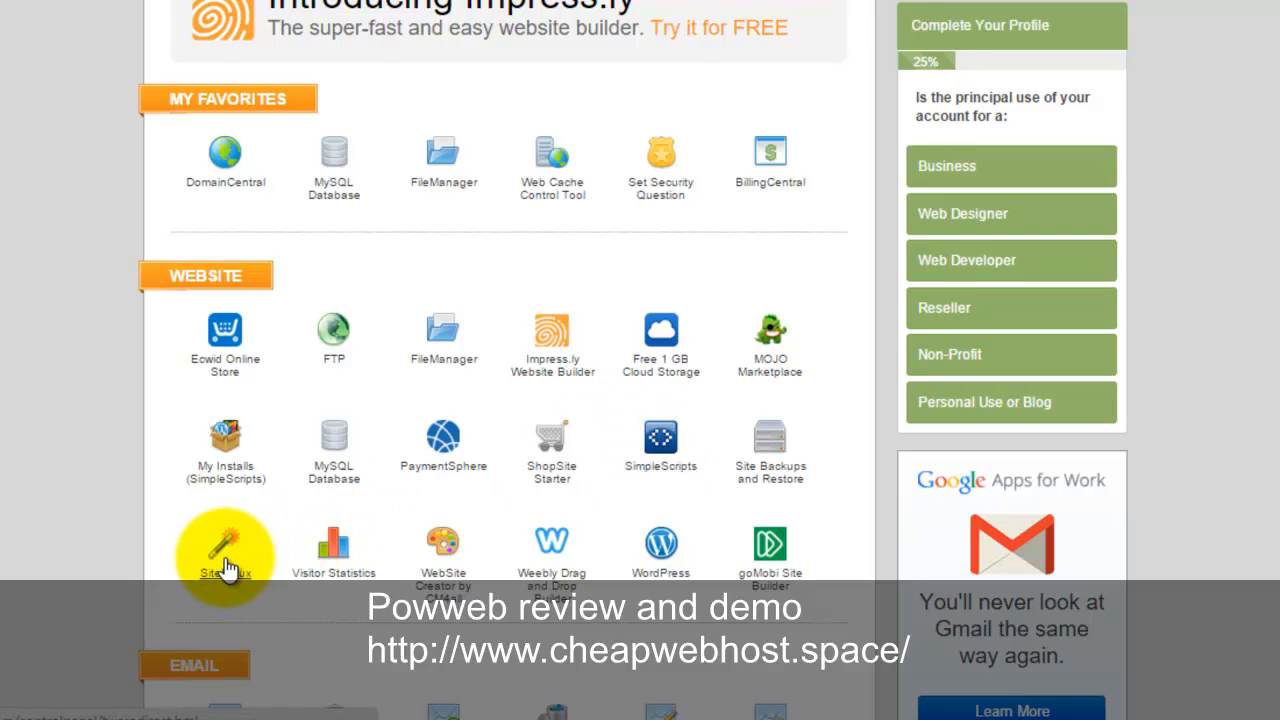
{"action": "mouse_move", "coordinate": [768, 555]}
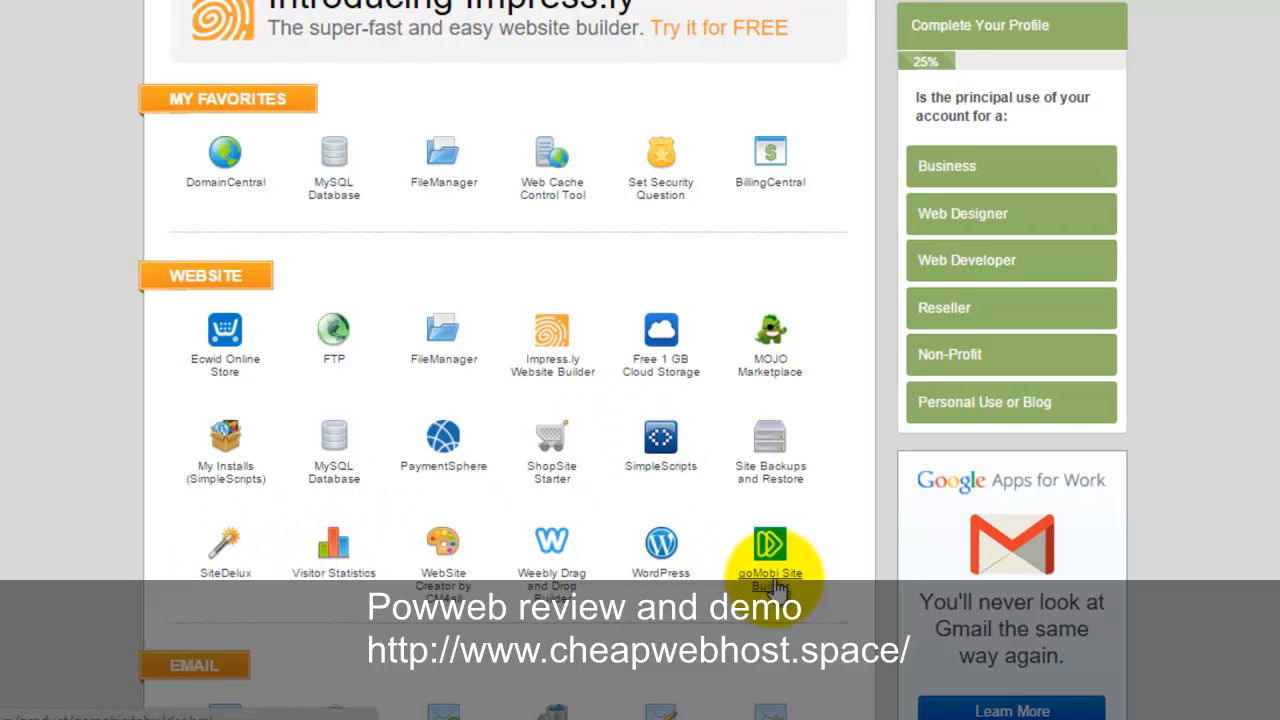
{"action": "mouse_move", "coordinate": [778, 585]}
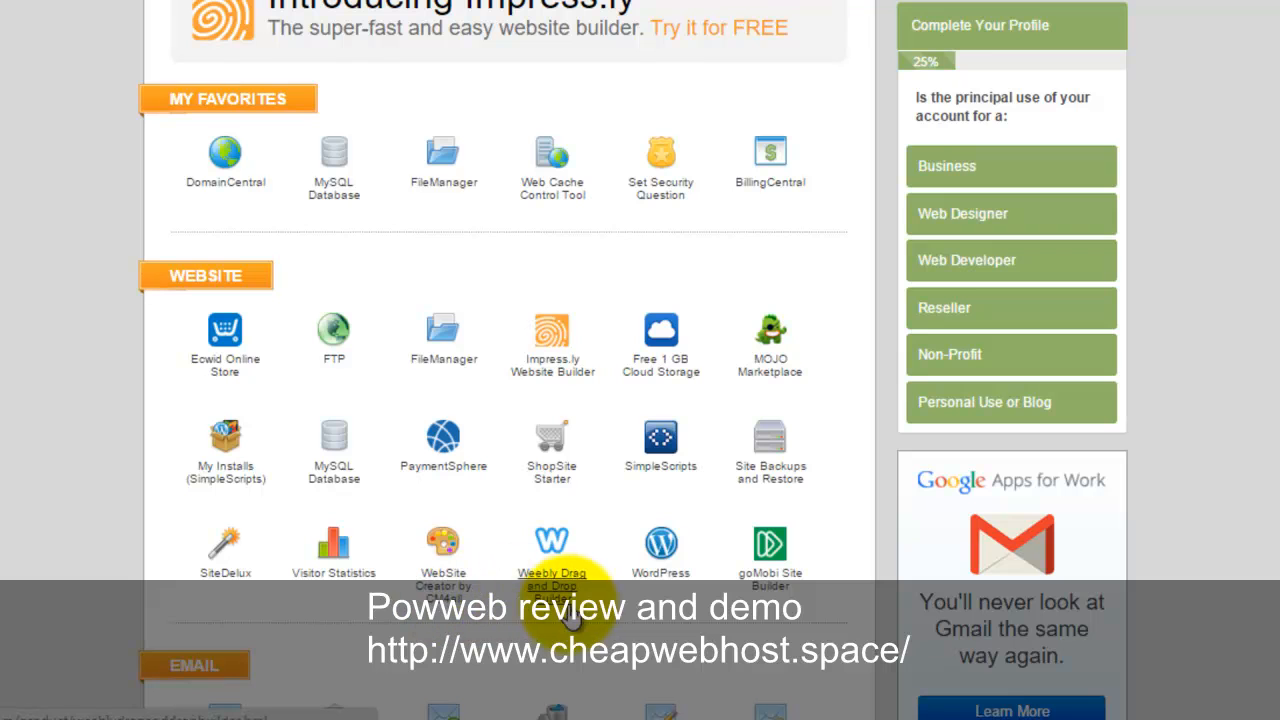
{"action": "mouse_move", "coordinate": [552, 590]}
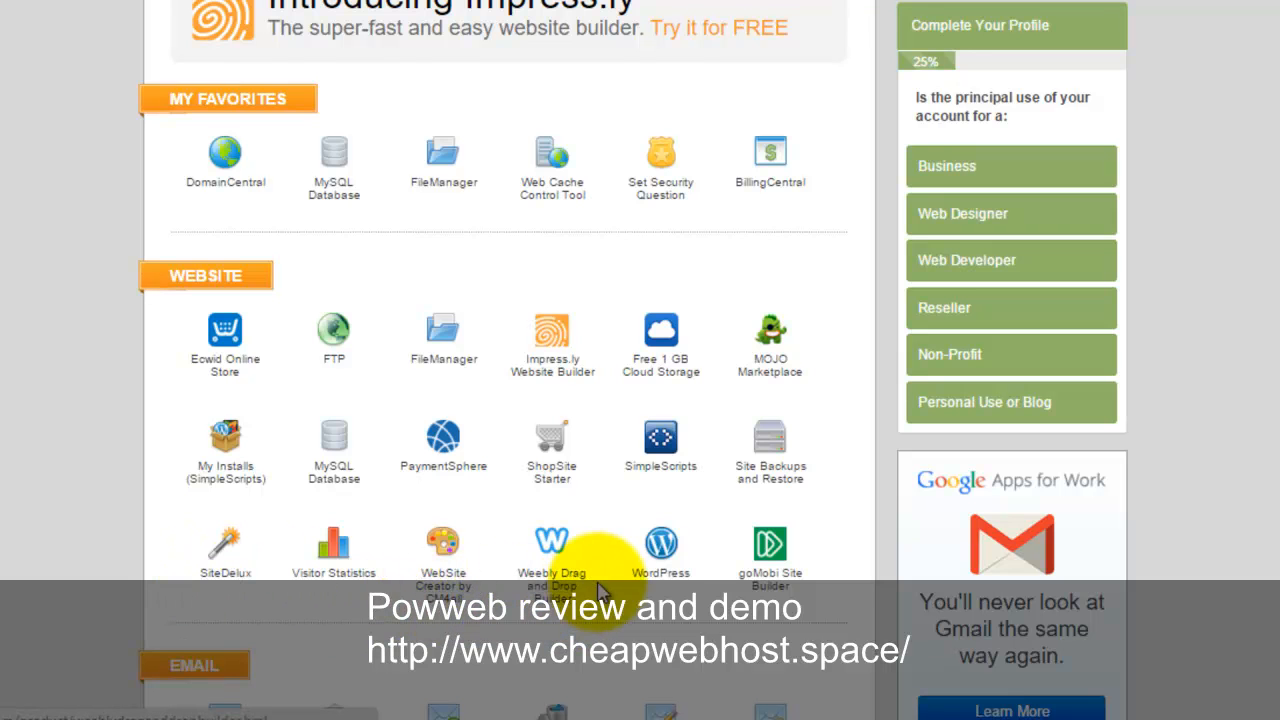
{"action": "mouse_move", "coordinate": [785, 535]}
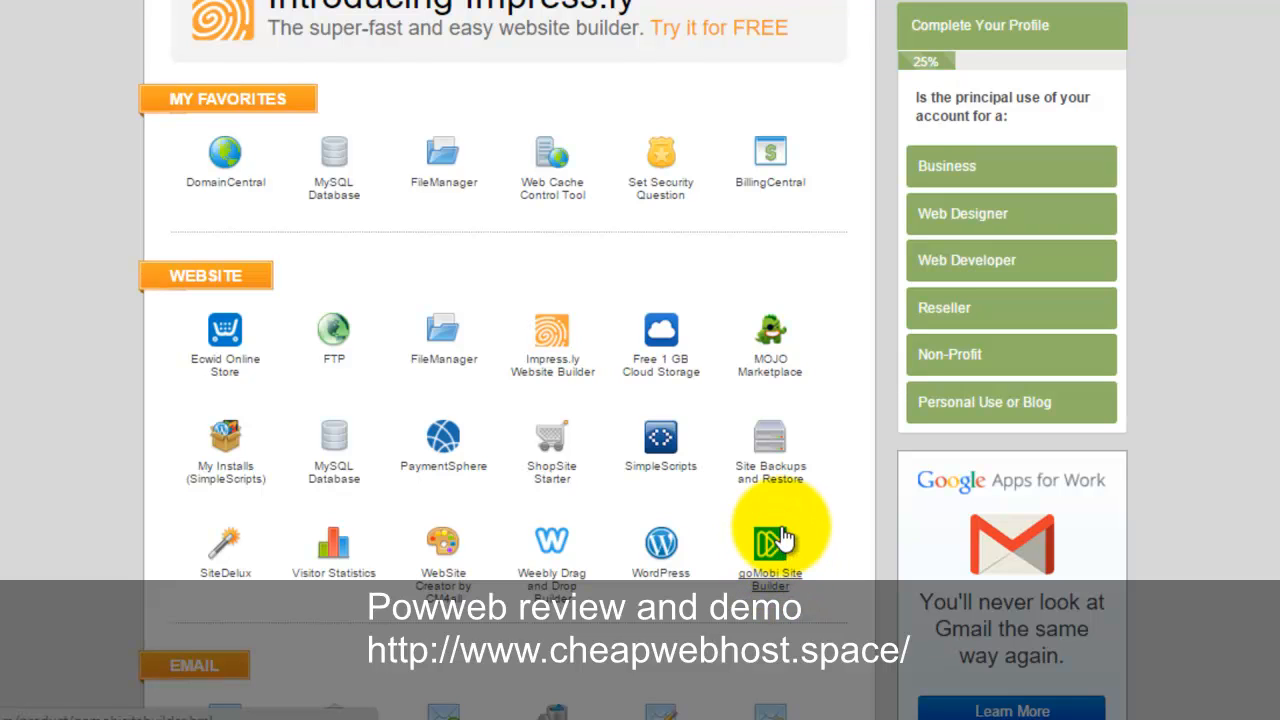
{"action": "mouse_move", "coordinate": [699, 452]}
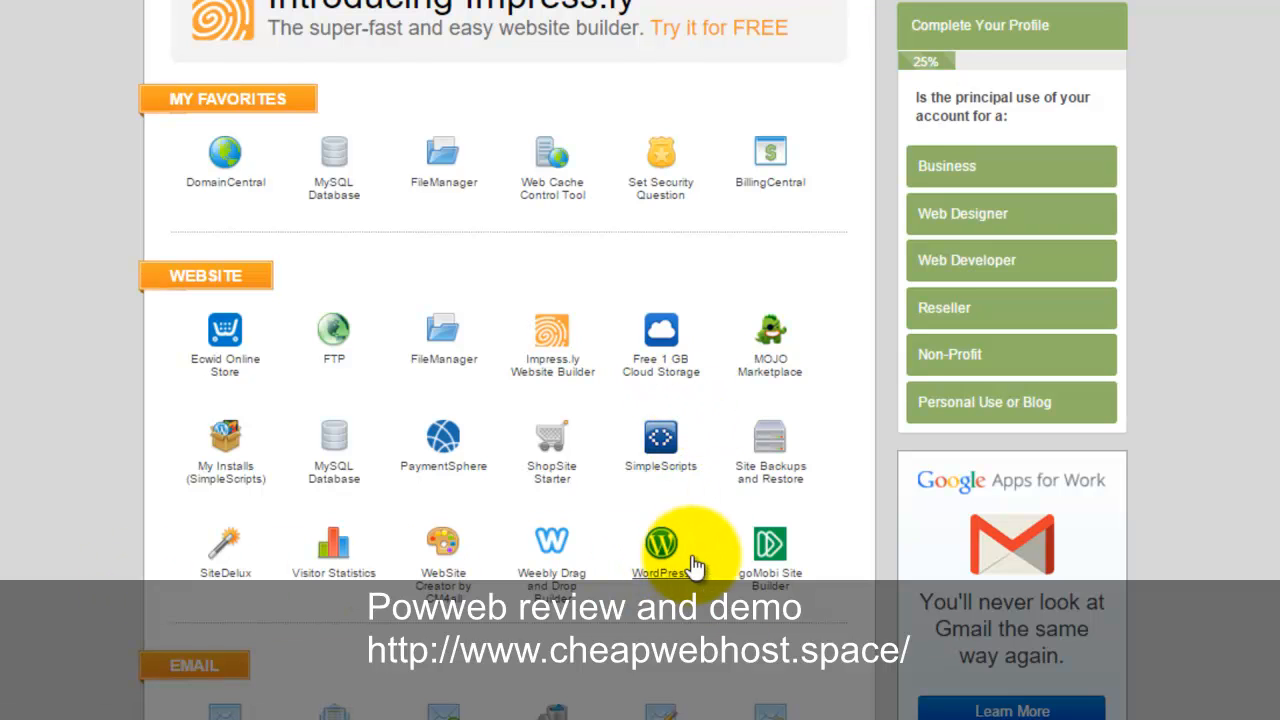
{"action": "mouse_move", "coordinate": [552, 394]}
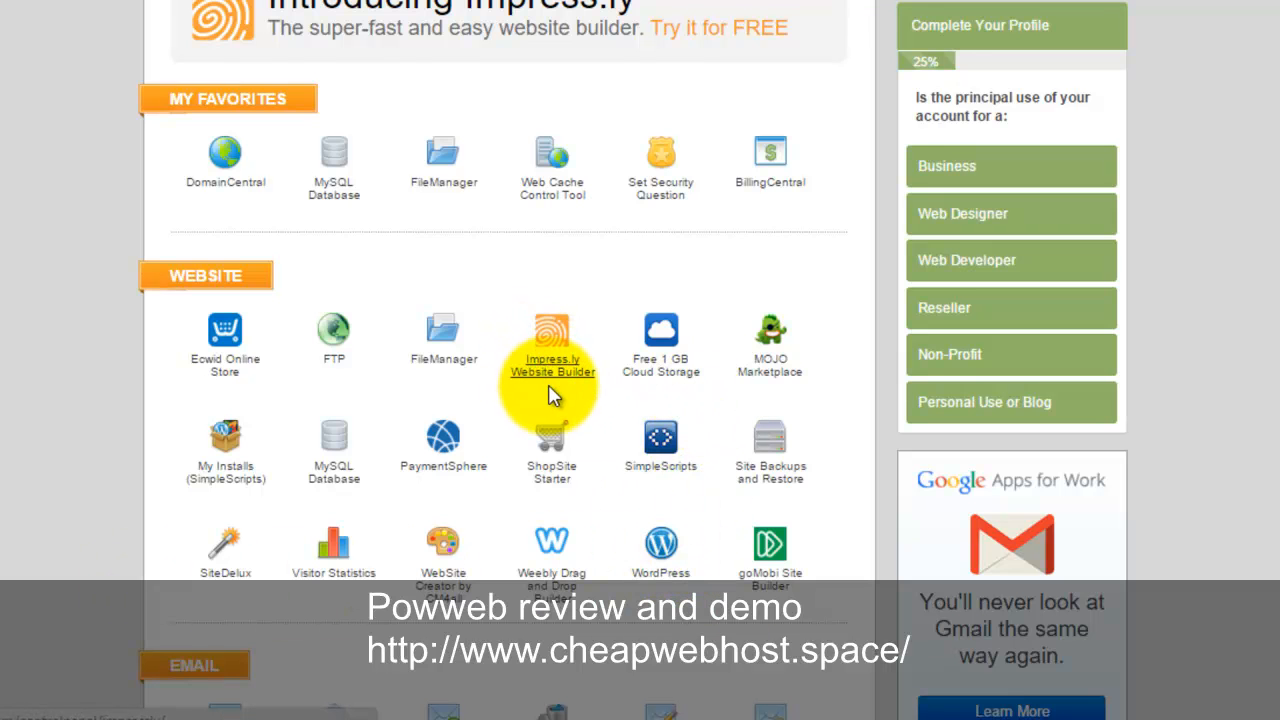
{"action": "mouse_move", "coordinate": [575, 382]}
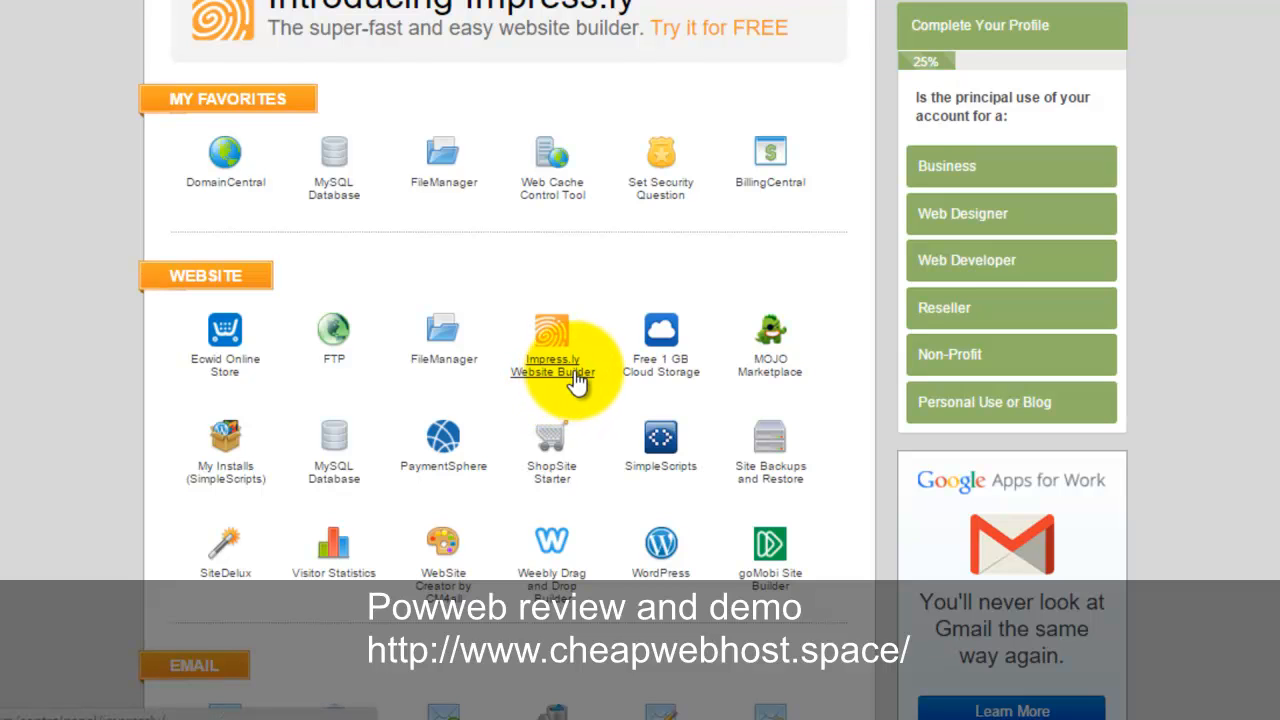
{"action": "mouse_move", "coordinate": [548, 383]}
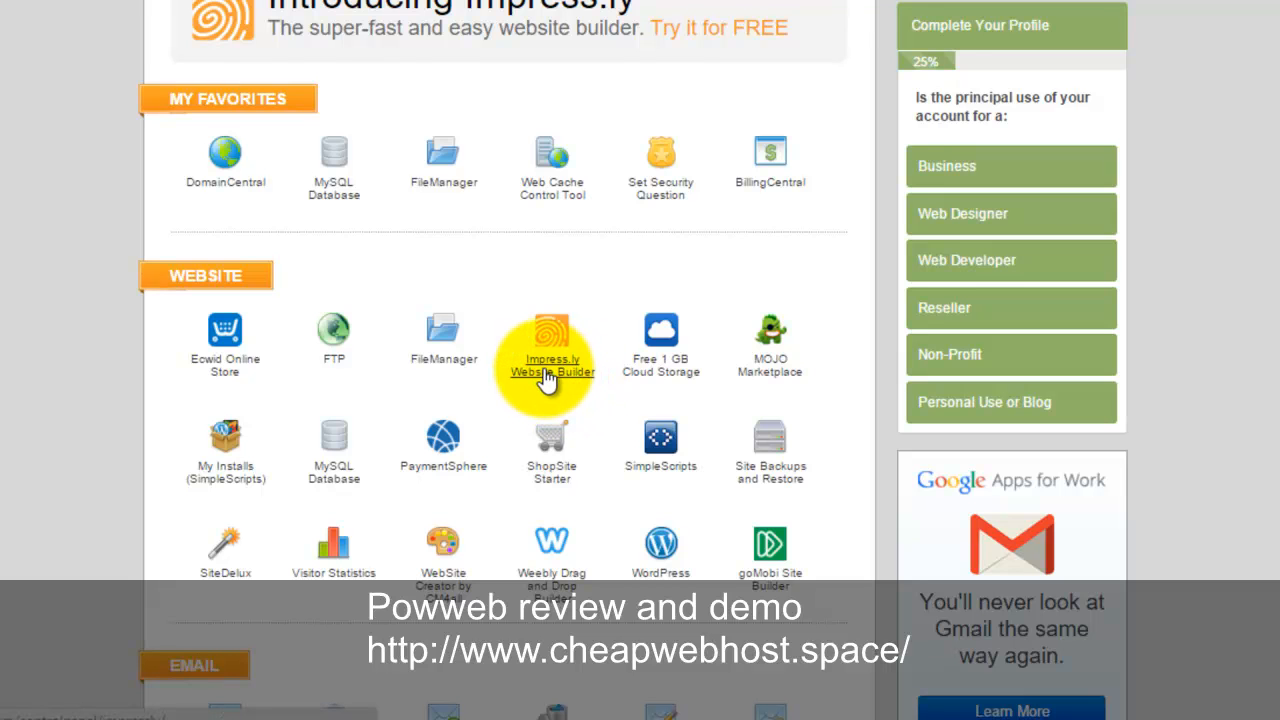
{"action": "mouse_move", "coordinate": [245, 370]}
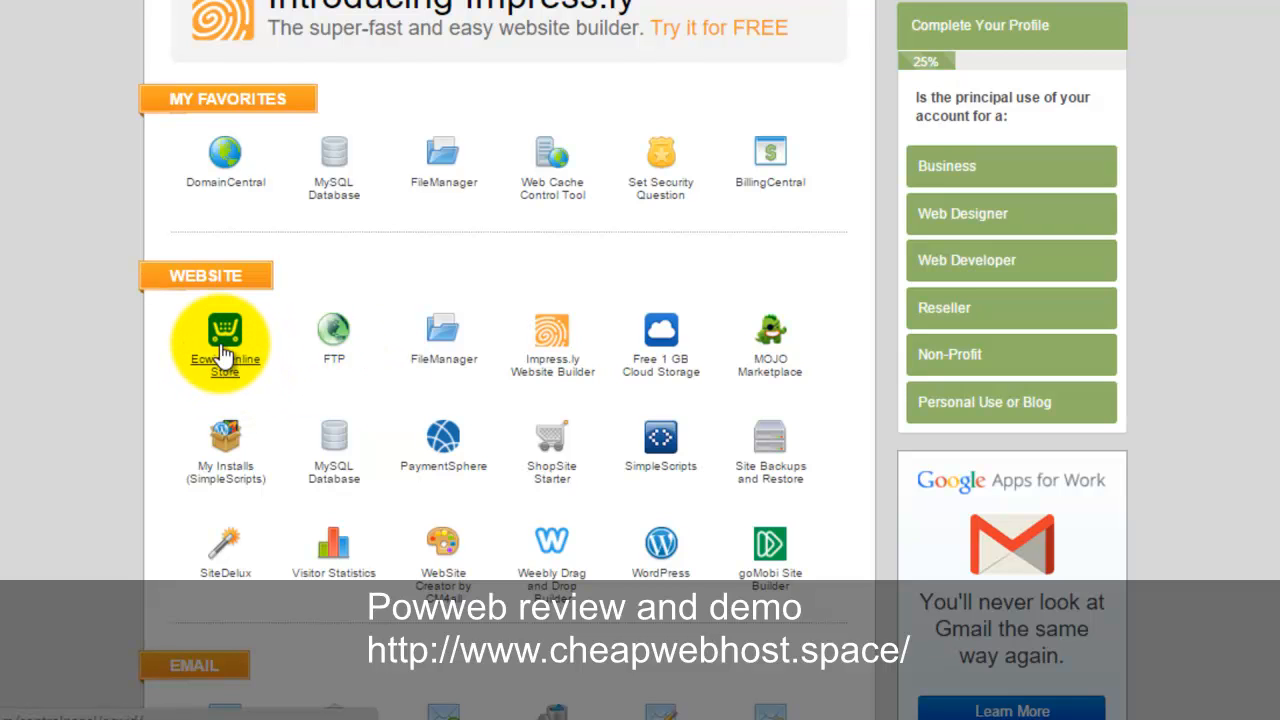
{"action": "mouse_move", "coordinate": [445, 463]}
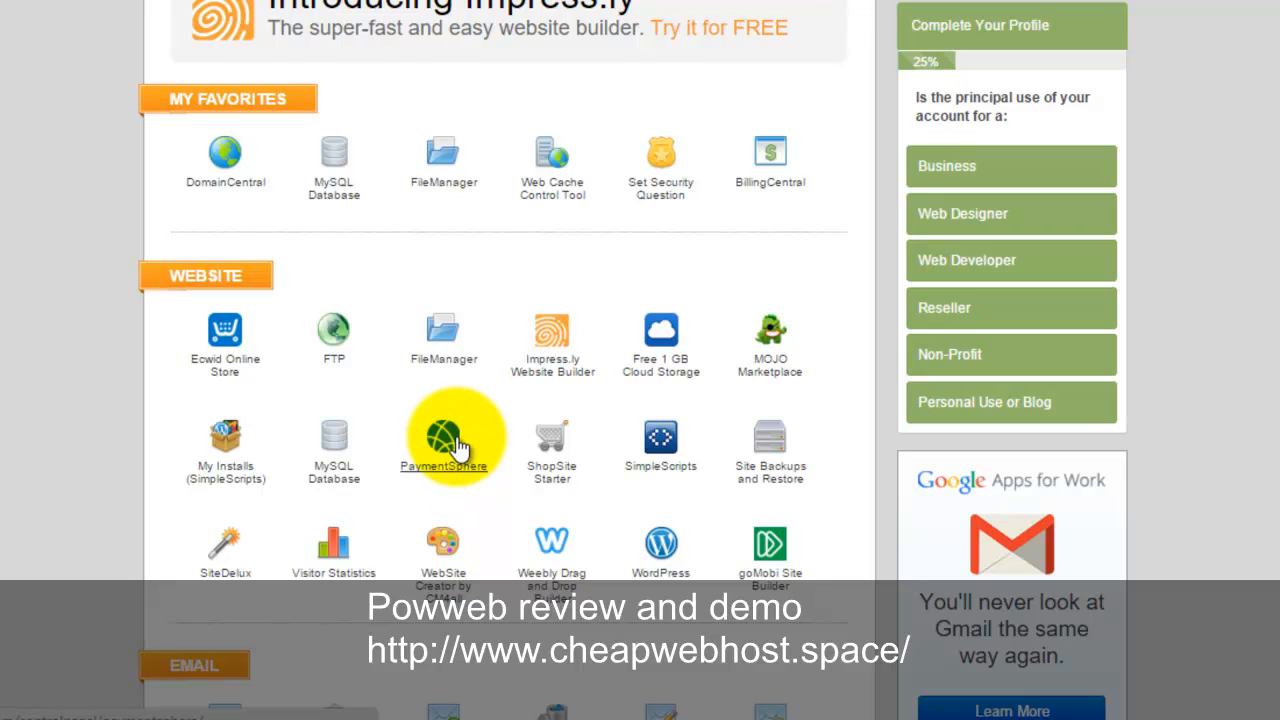
{"action": "mouse_move", "coordinate": [448, 446]}
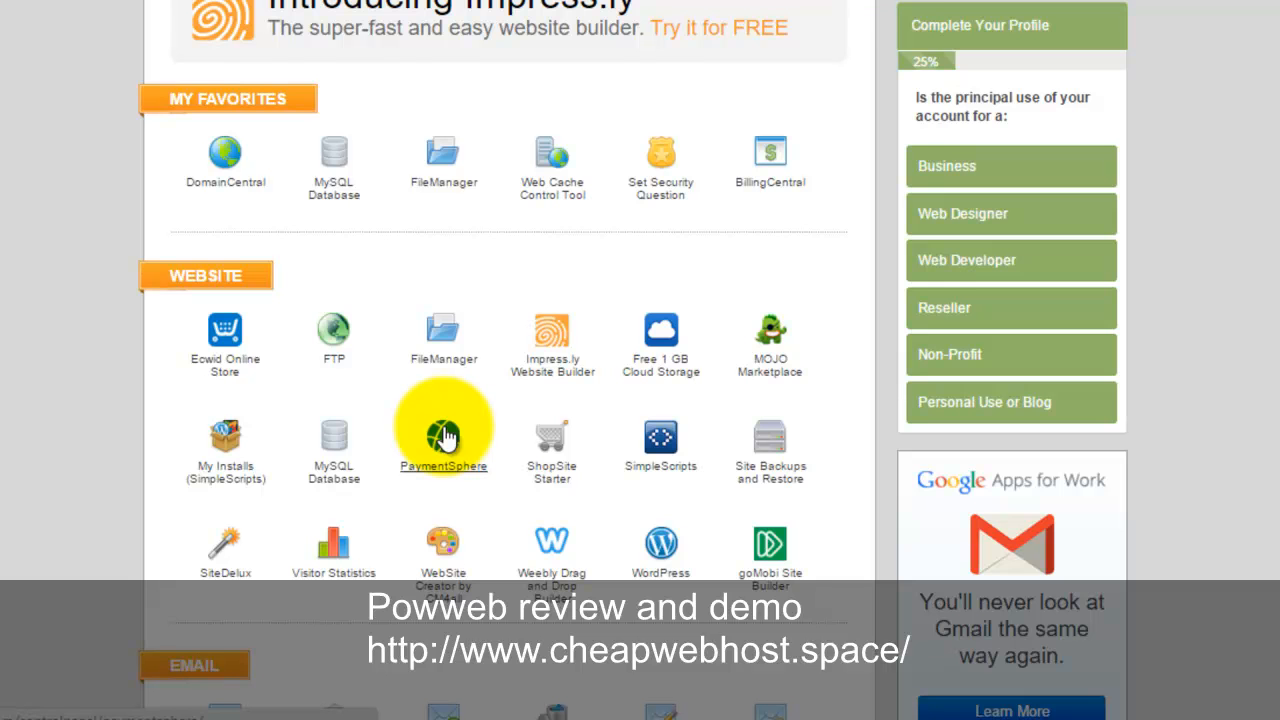
{"action": "scroll", "scroll_direction": "down", "scroll_amount": 3}
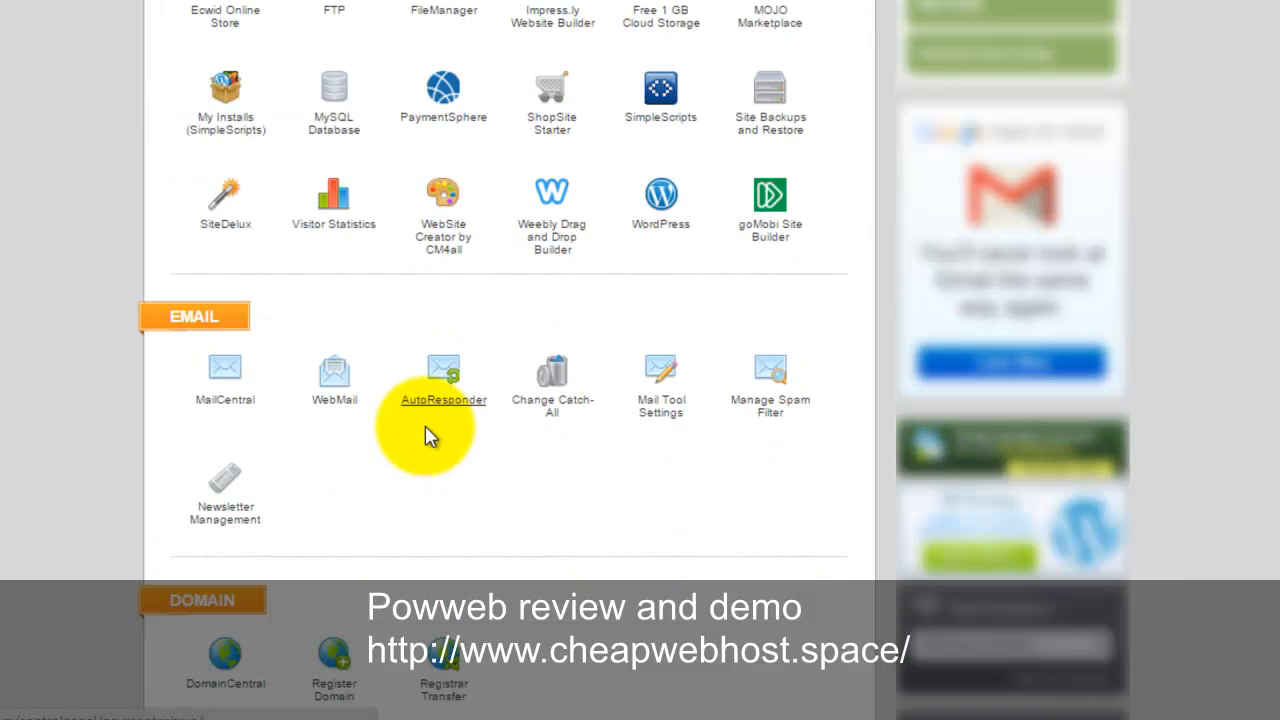
{"action": "scroll", "scroll_direction": "down", "scroll_amount": 3}
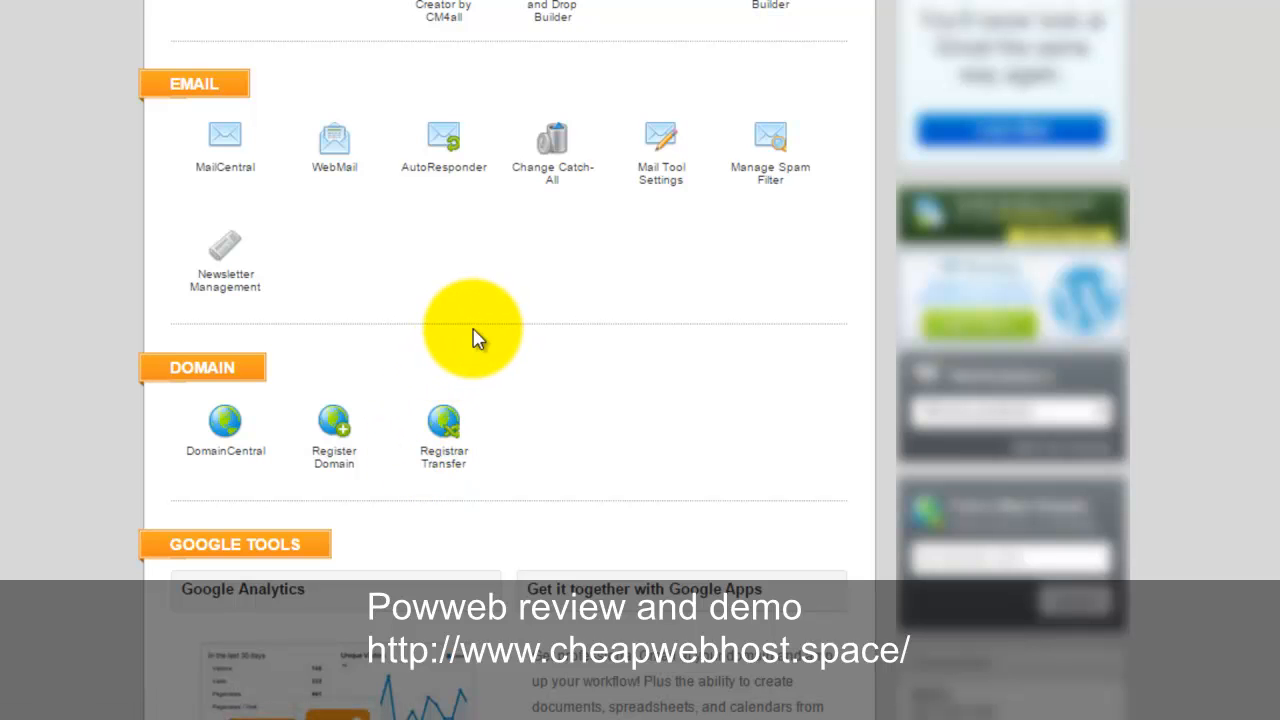
{"action": "scroll", "scroll_direction": "down", "scroll_amount": 3}
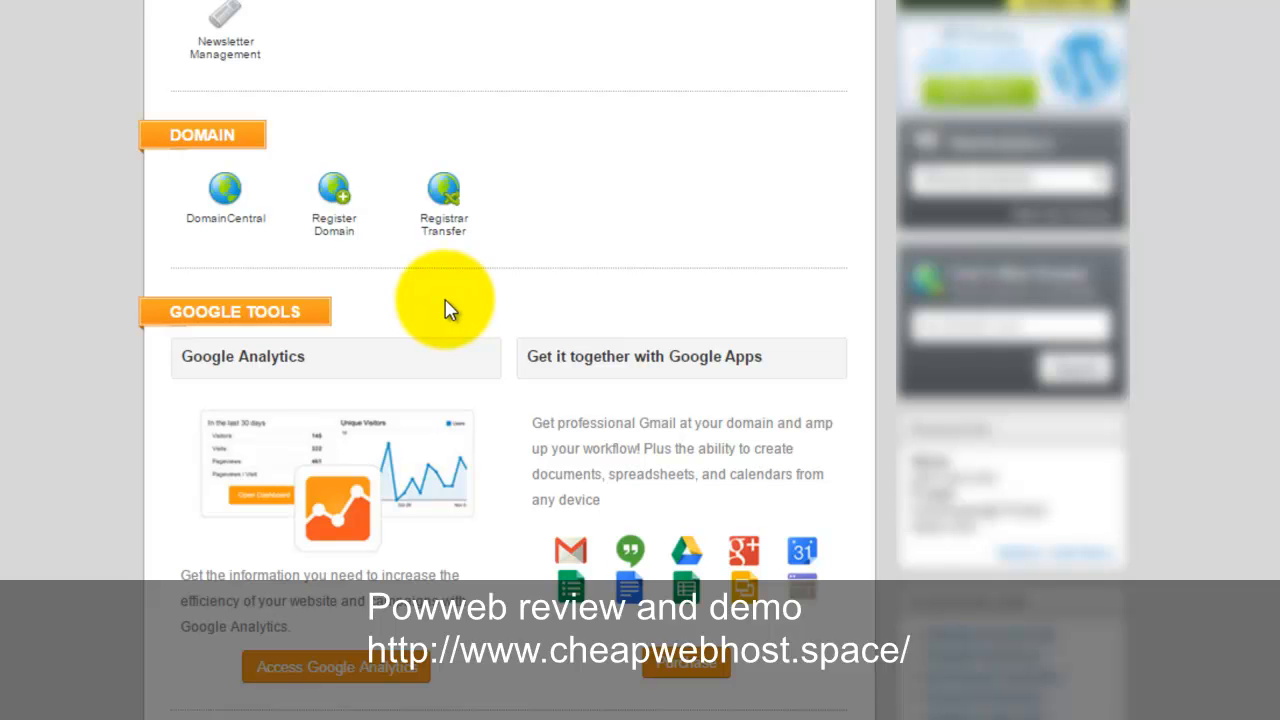
{"action": "mouse_move", "coordinate": [407, 283]}
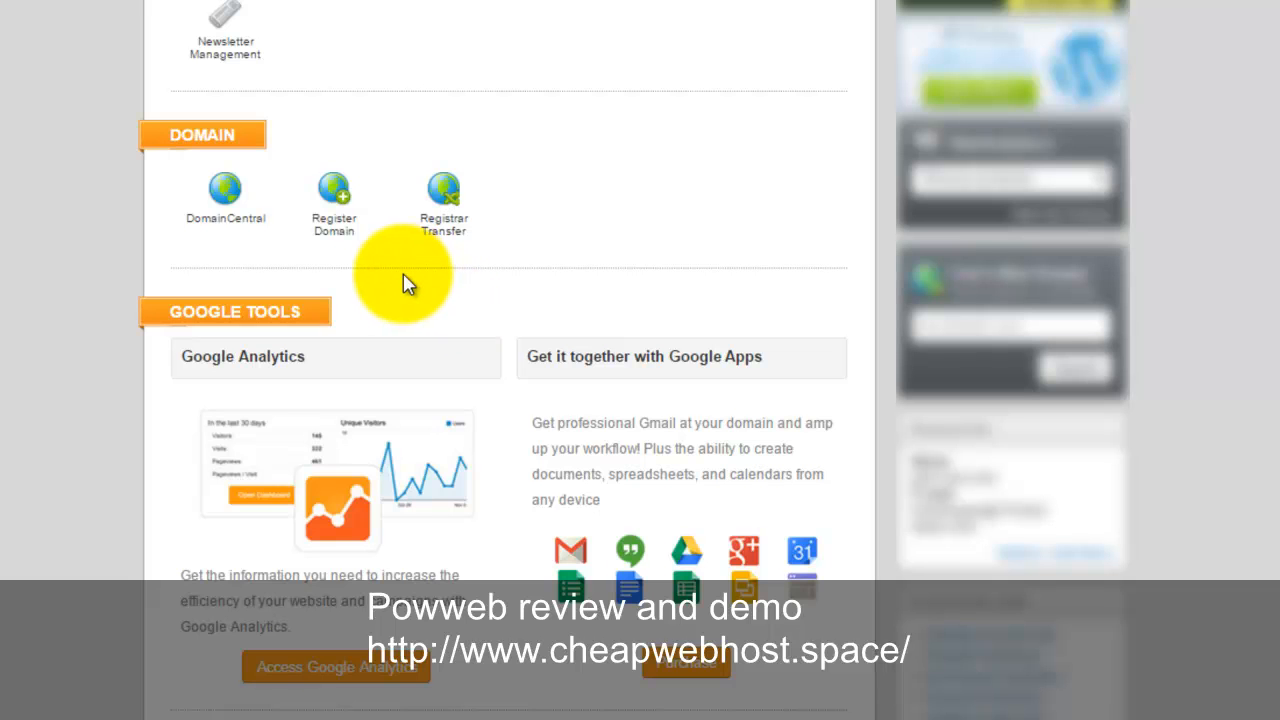
{"action": "mouse_move", "coordinate": [392, 295]}
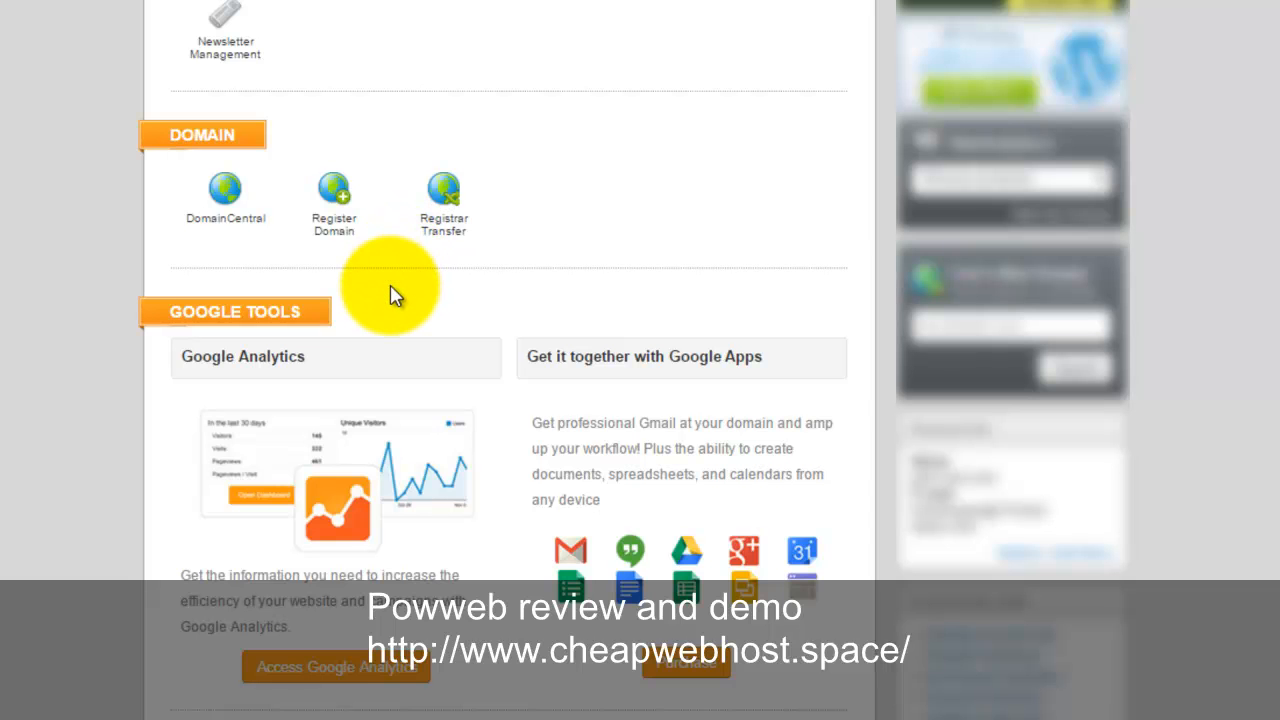
{"action": "scroll", "scroll_direction": "down", "scroll_amount": 3}
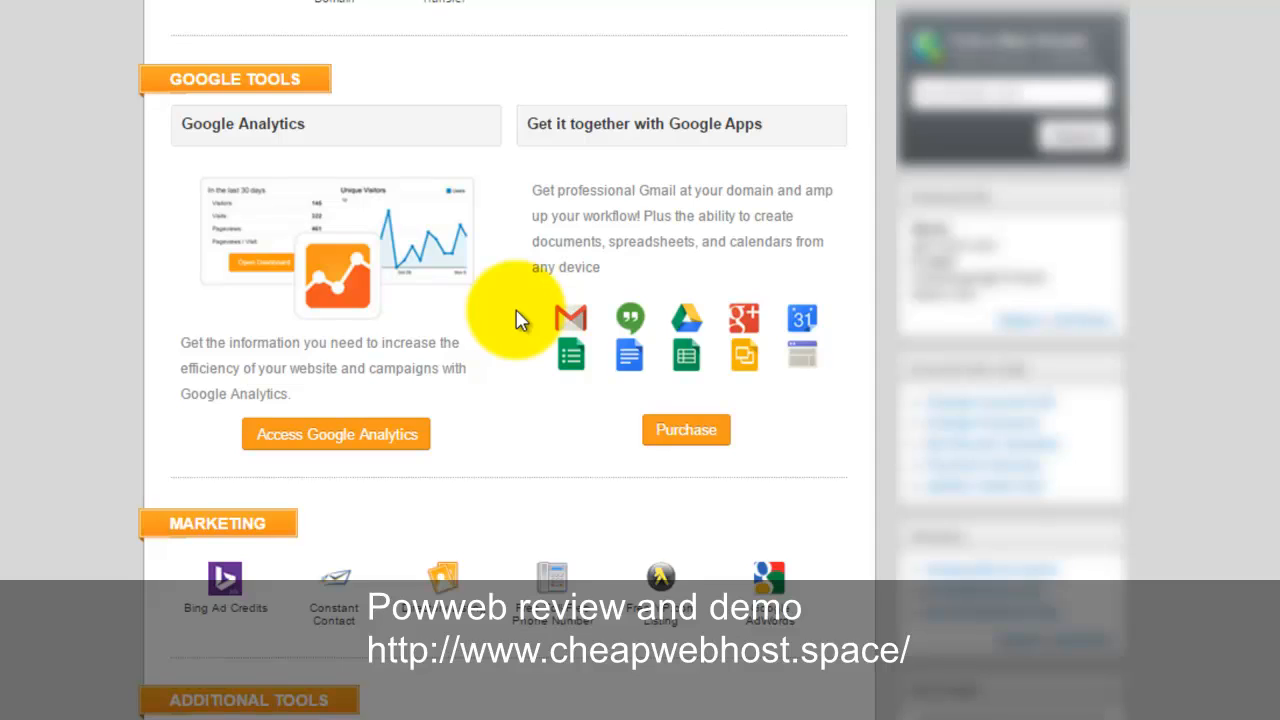
{"action": "scroll", "scroll_direction": "down", "scroll_amount": 3}
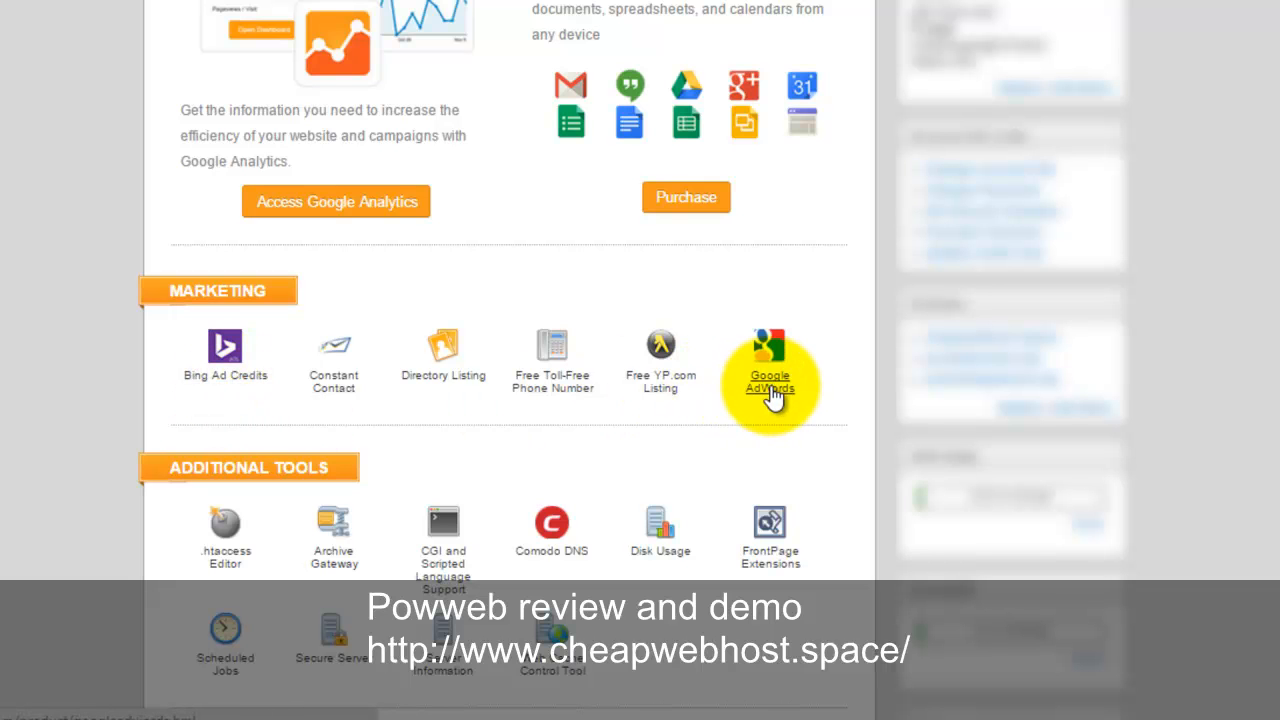
{"action": "scroll", "scroll_direction": "down", "scroll_amount": 3}
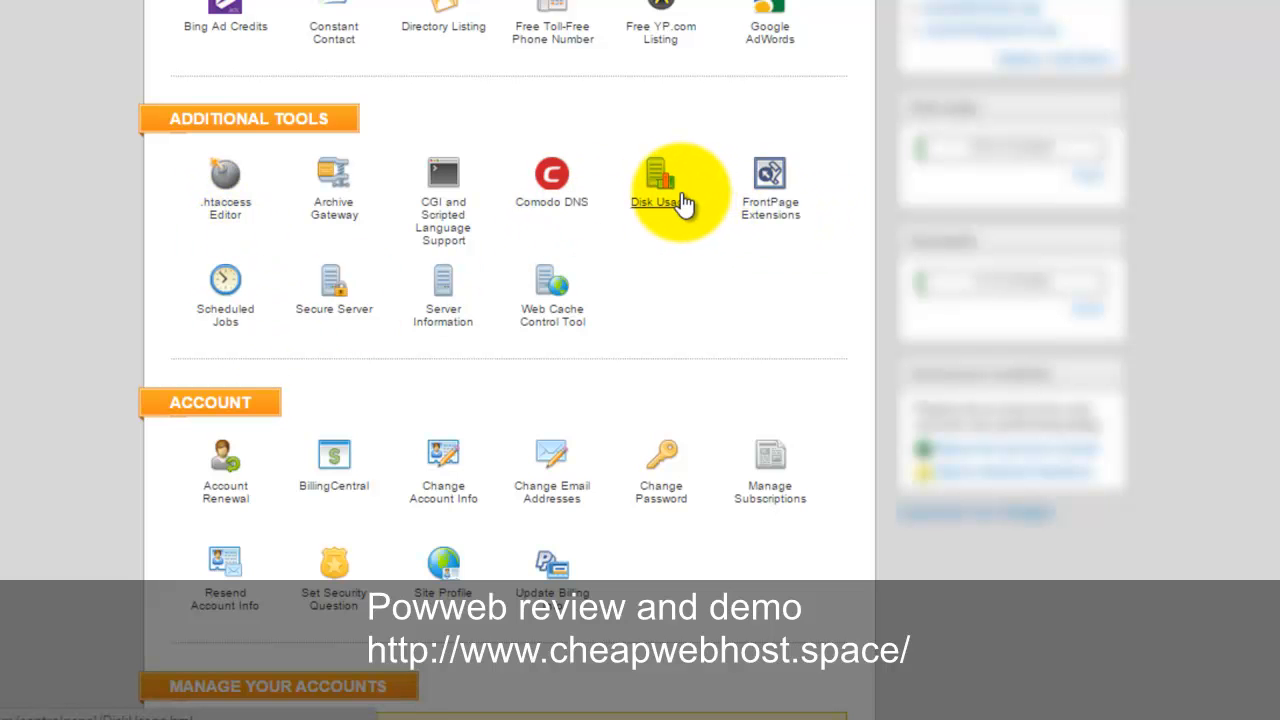
{"action": "mouse_move", "coordinate": [544, 323]}
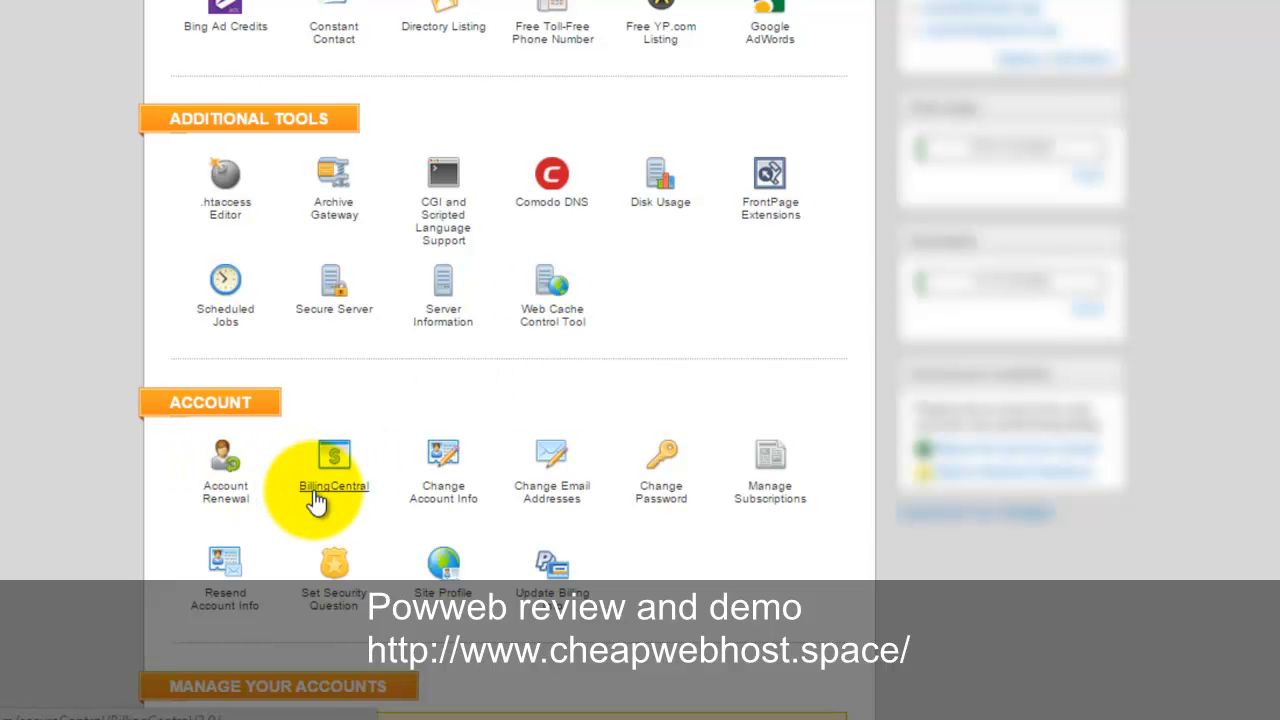
{"action": "mouse_move", "coordinate": [551, 470]}
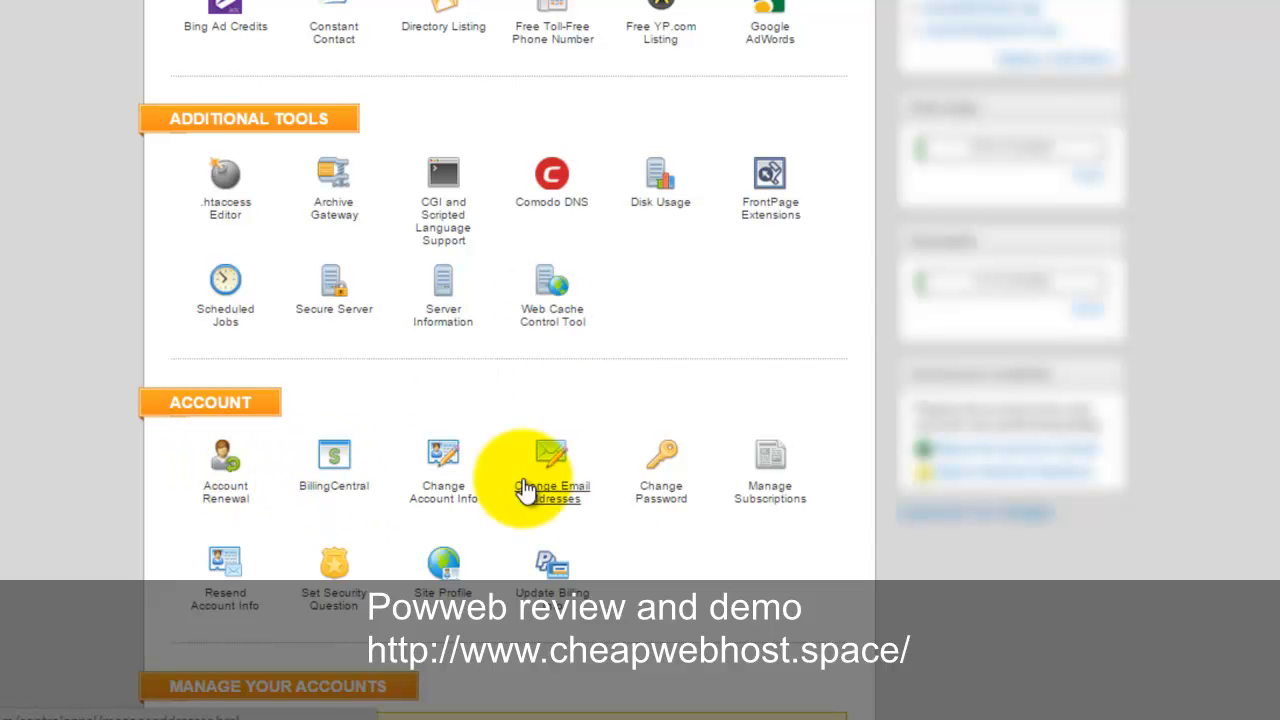
{"action": "mouse_move", "coordinate": [248, 467]}
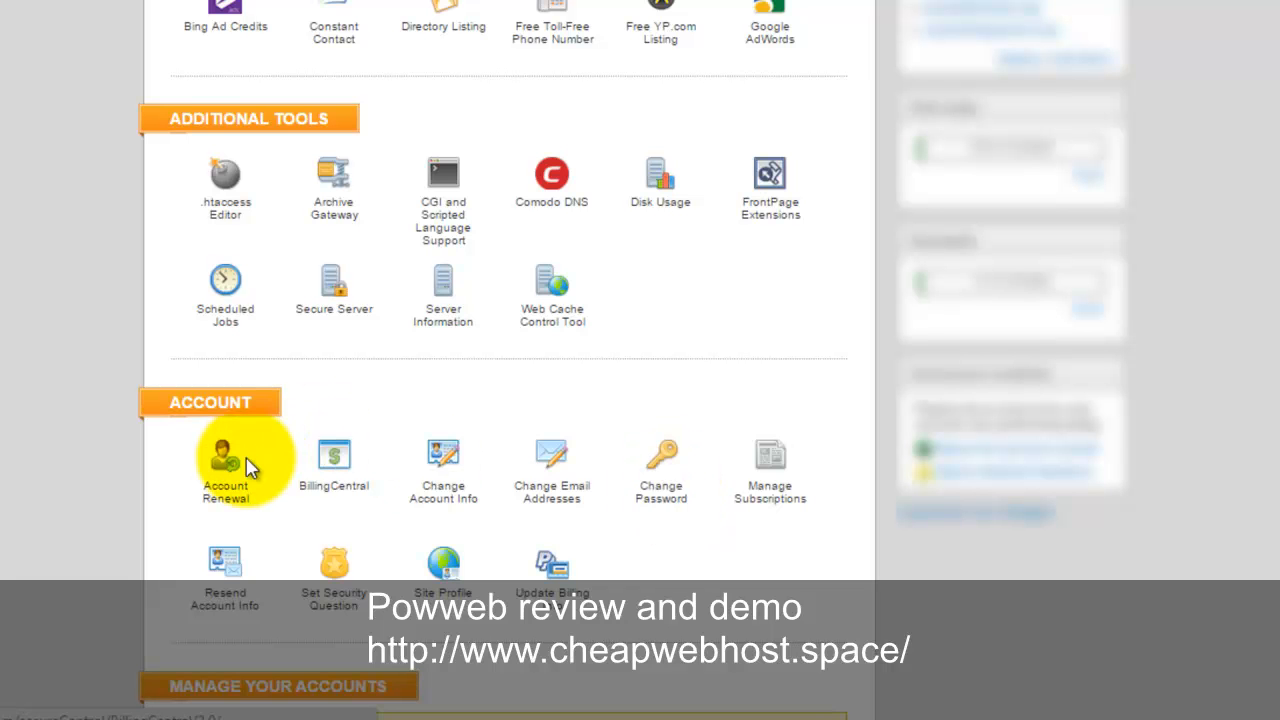
{"action": "mouse_move", "coordinate": [333, 575]}
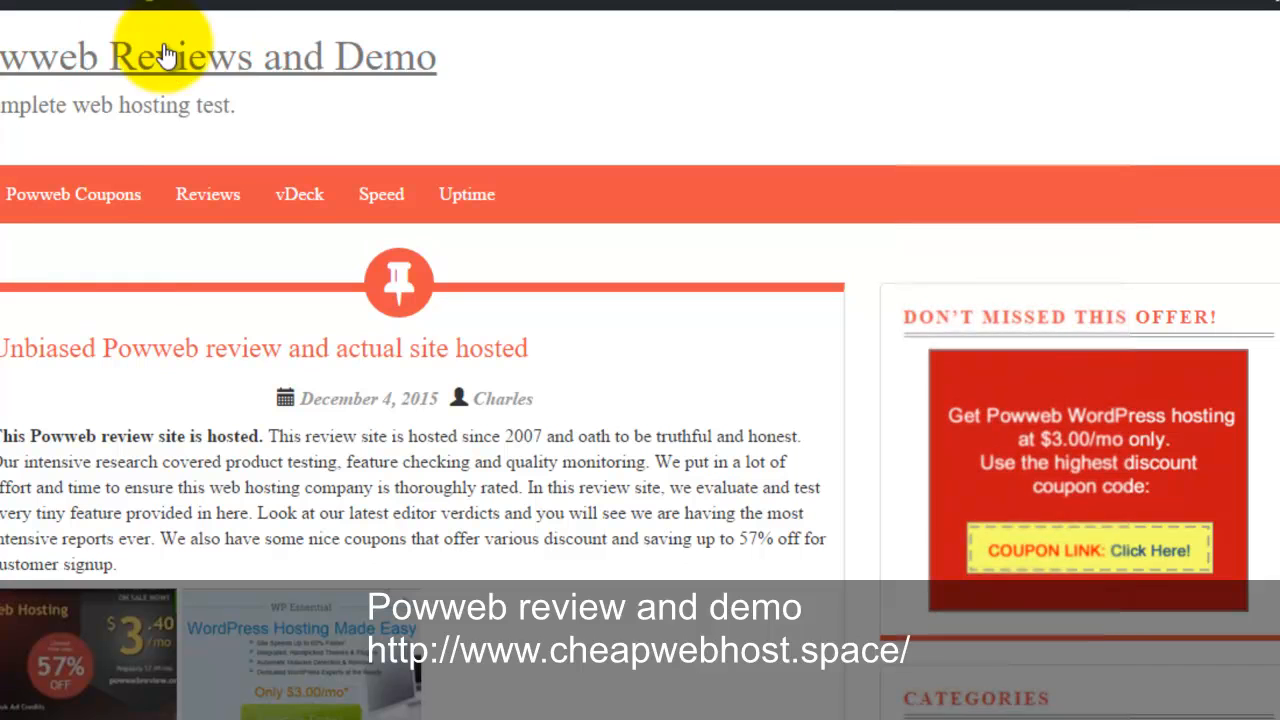
{"action": "mouse_move", "coordinate": [78, 210]}
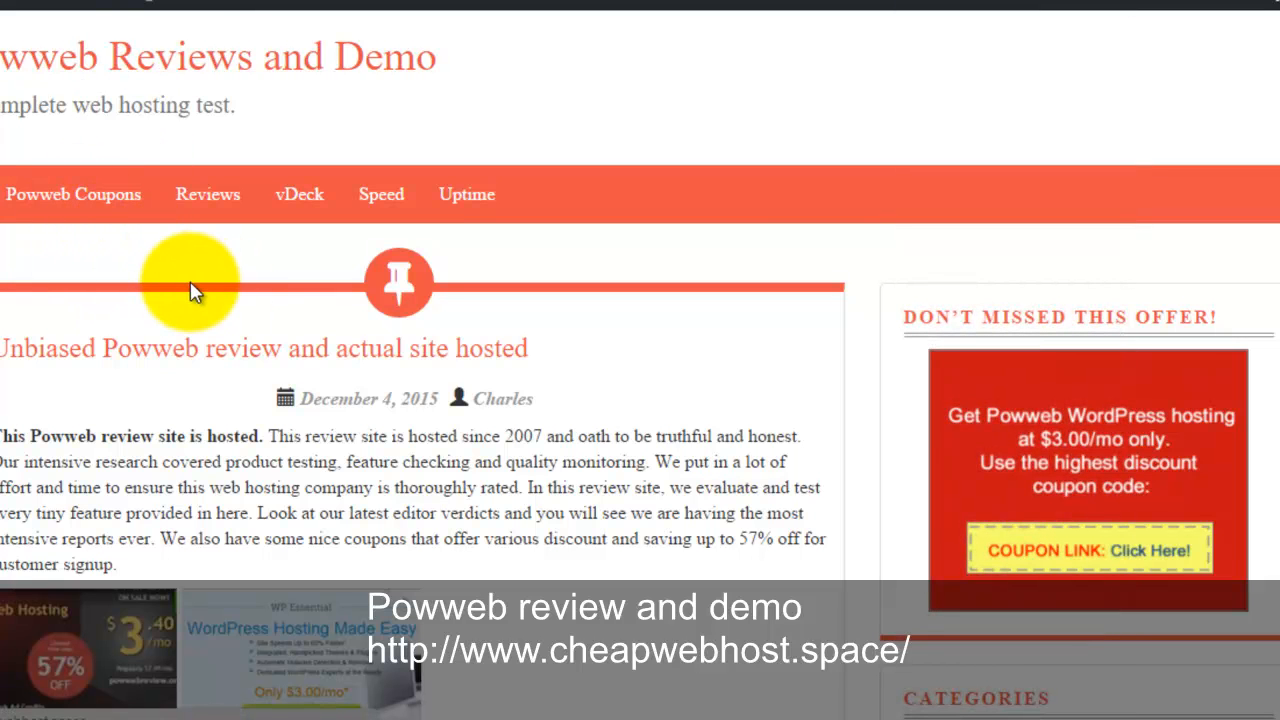
- Open the Powweb Coupons post and scroll through its discount offers
{"action": "left_click", "coordinate": [74, 194]}
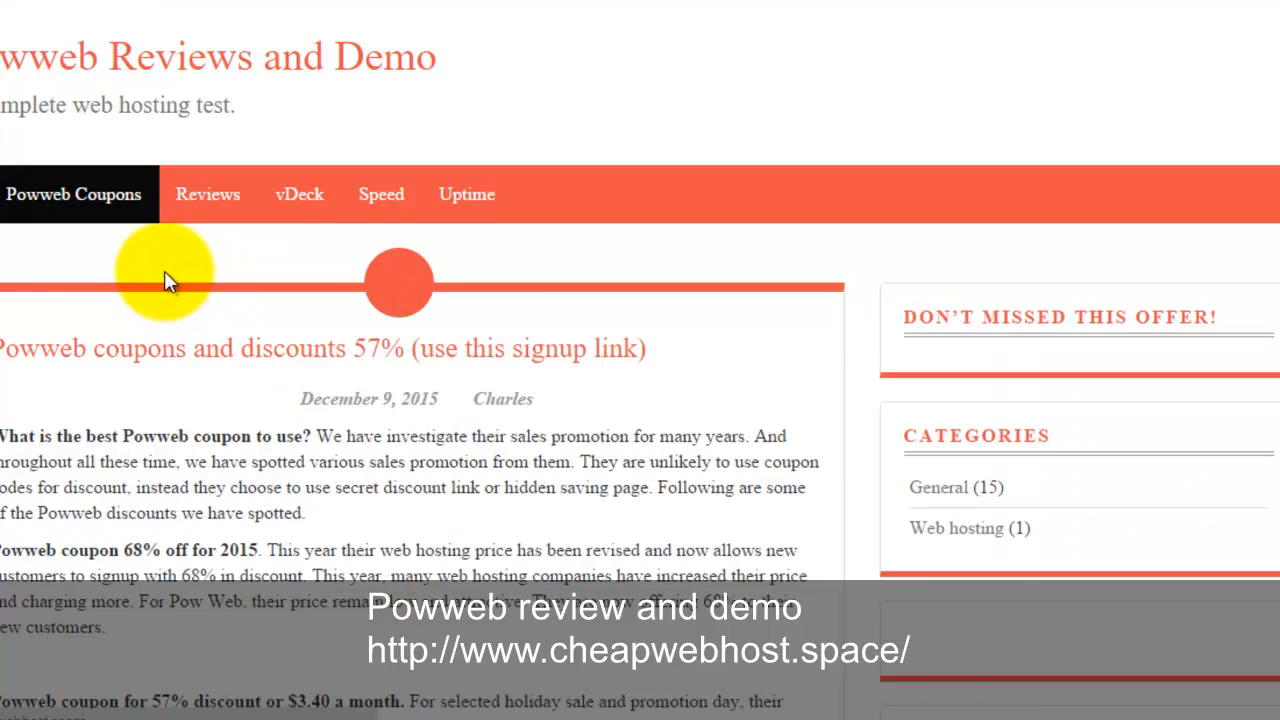
{"action": "scroll", "scroll_direction": "down", "scroll_amount": 3}
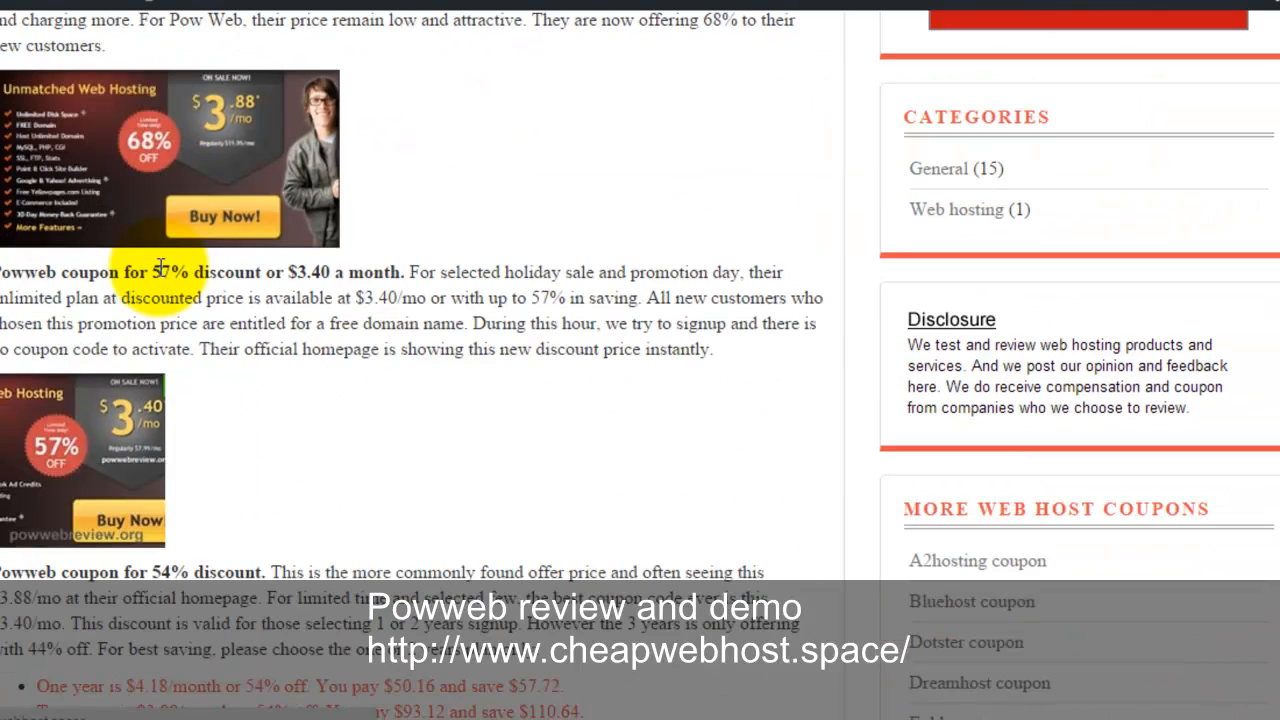
{"action": "scroll", "scroll_direction": "down", "scroll_amount": 3}
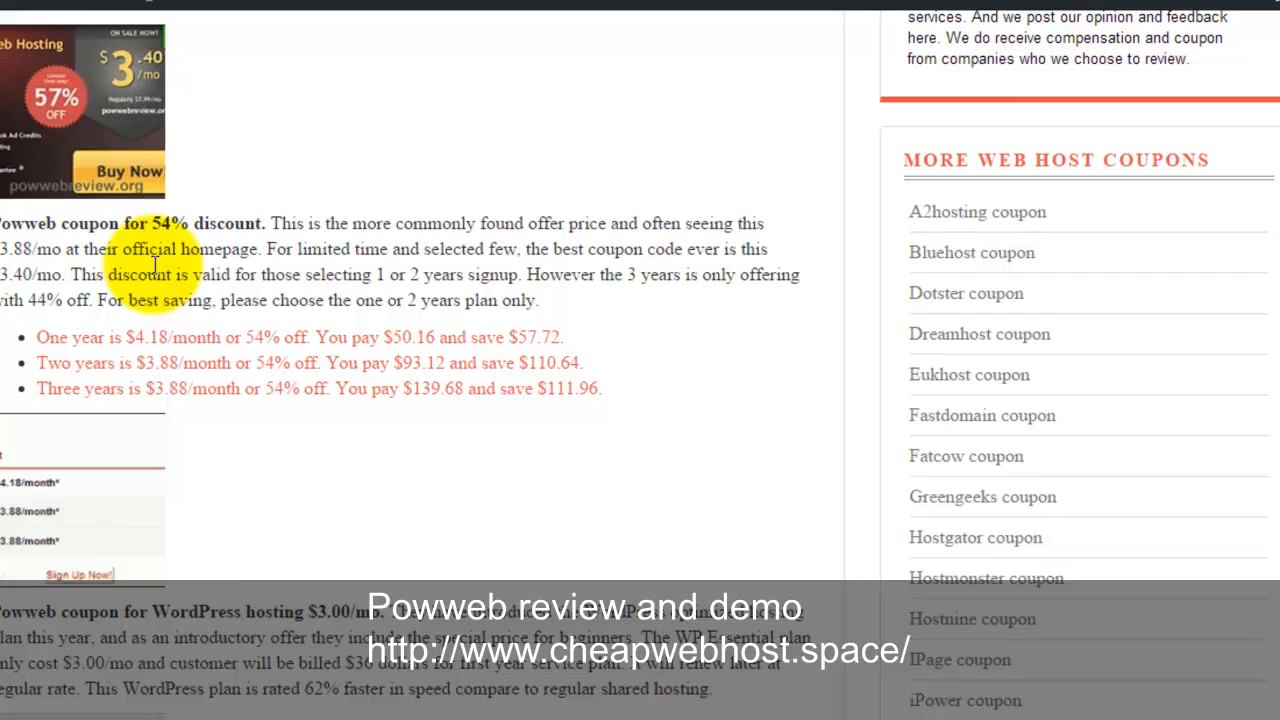
{"action": "scroll", "scroll_direction": "down", "scroll_amount": 3}
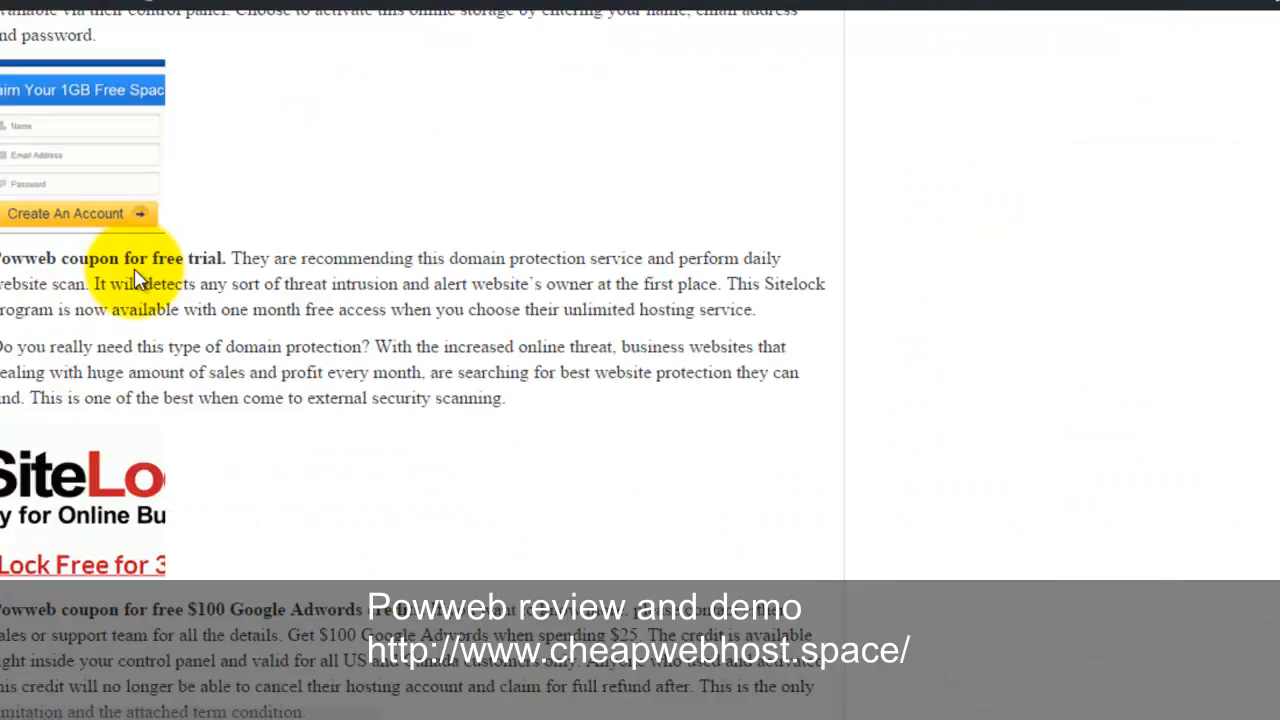
{"action": "scroll", "scroll_direction": "down", "scroll_amount": 3}
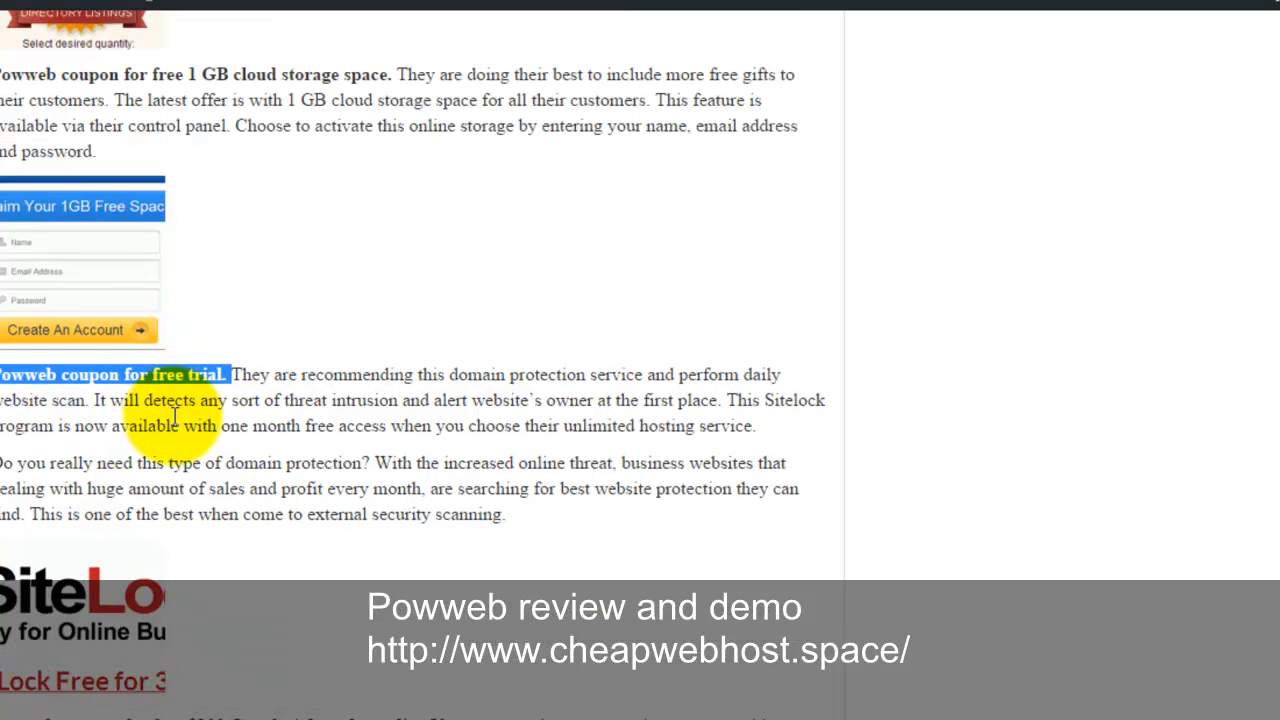
{"action": "mouse_move", "coordinate": [100, 100]}
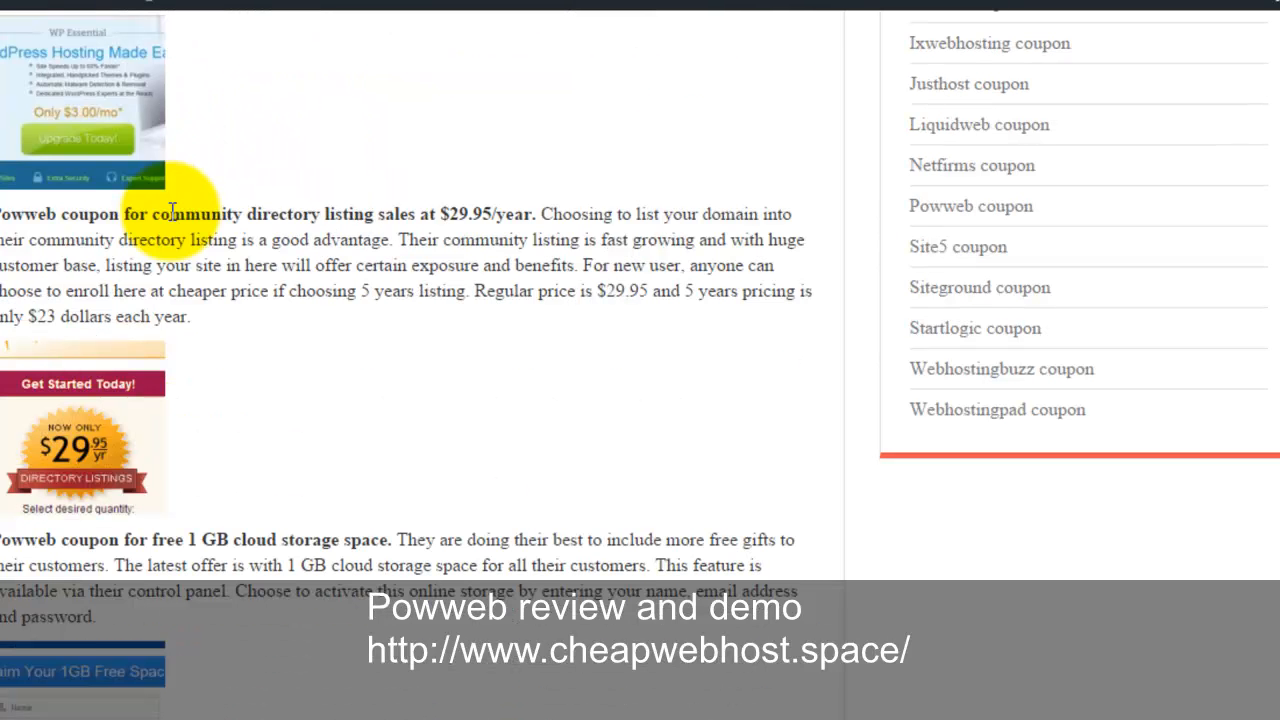
{"action": "left_click_drag", "start_coordinate": [205, 539], "coordinate": [325, 565]}
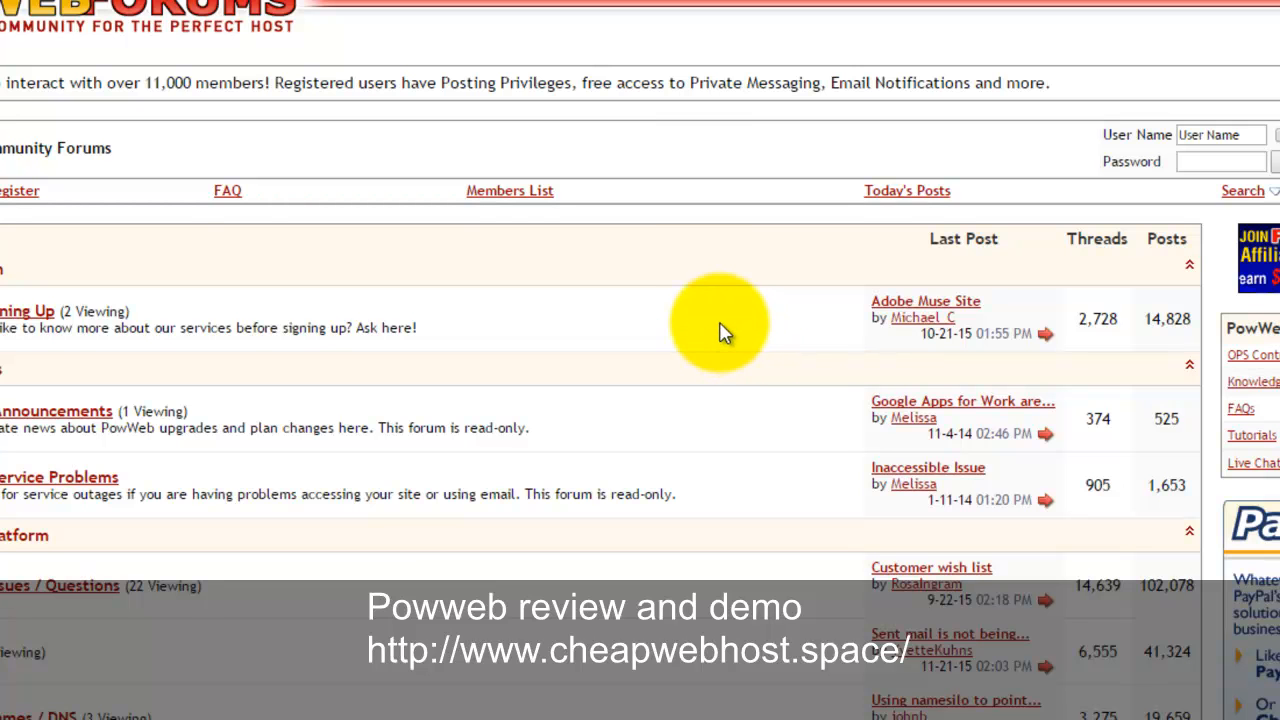
{"action": "scroll", "scroll_direction": "down", "scroll_amount": 3}
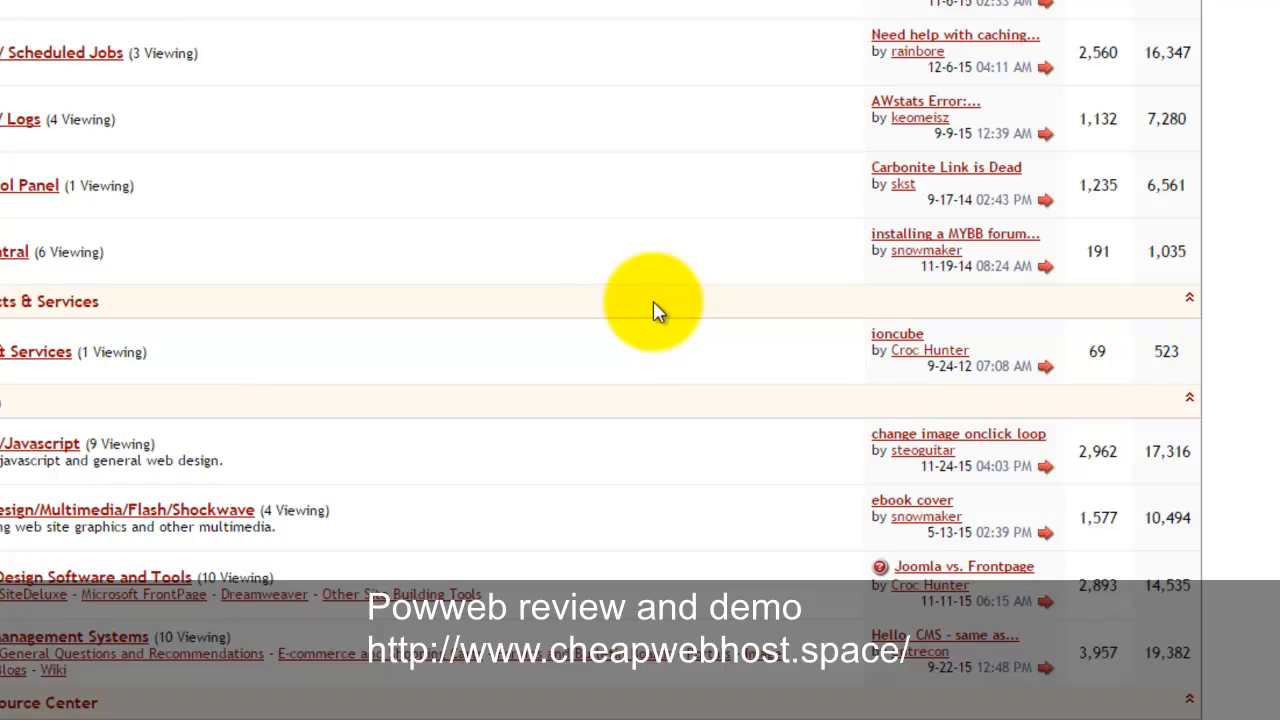
{"action": "scroll", "scroll_direction": "down", "scroll_amount": 3}
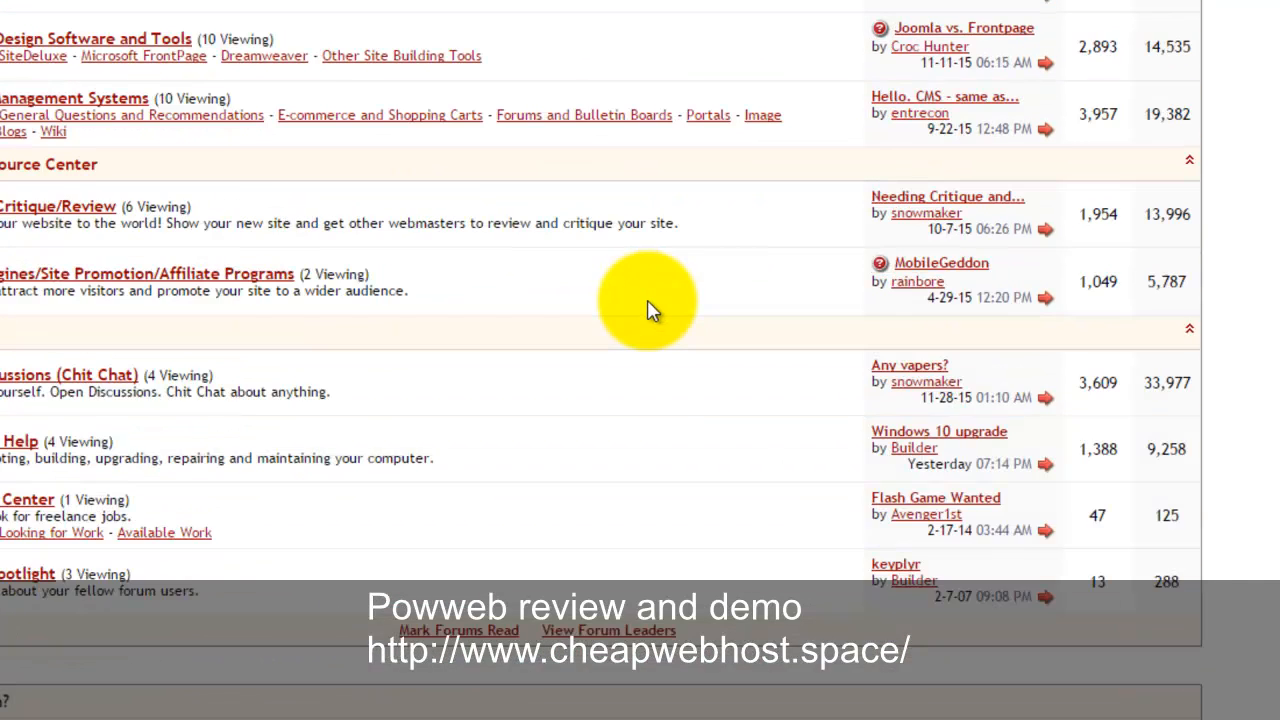
{"action": "scroll", "scroll_direction": "down", "scroll_amount": 3}
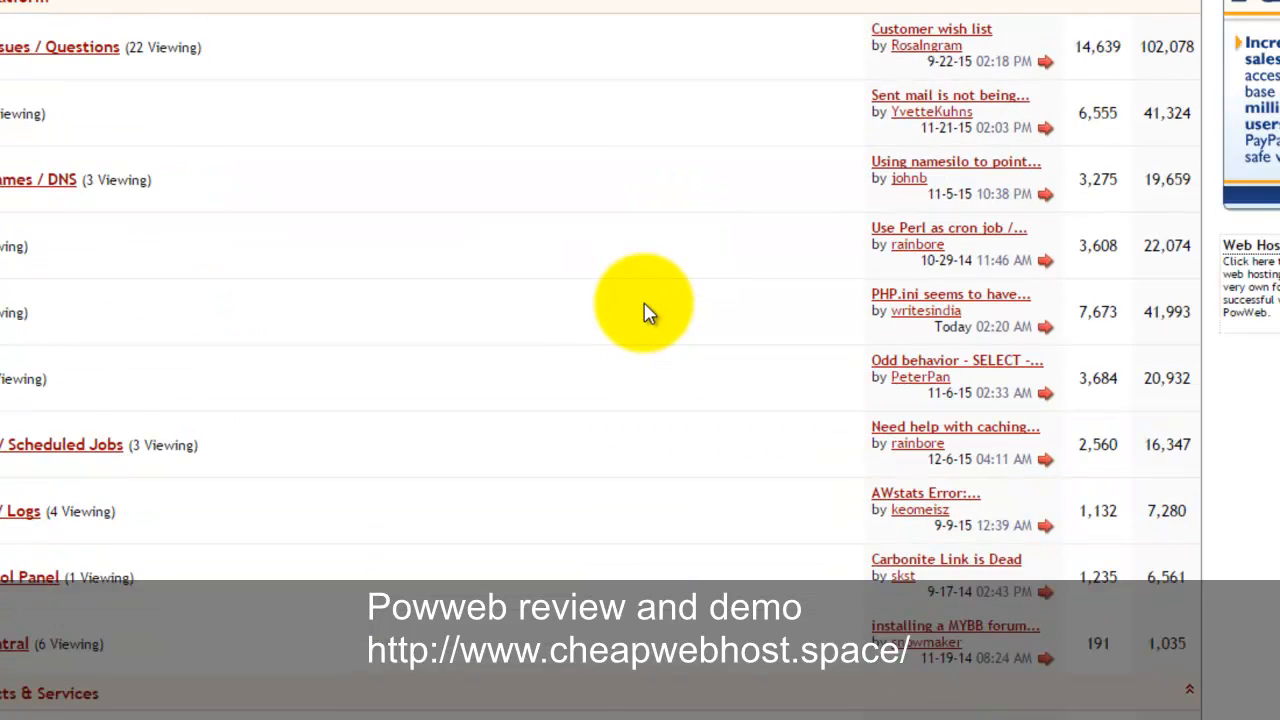
{"action": "scroll", "scroll_direction": "up", "scroll_amount": 3}
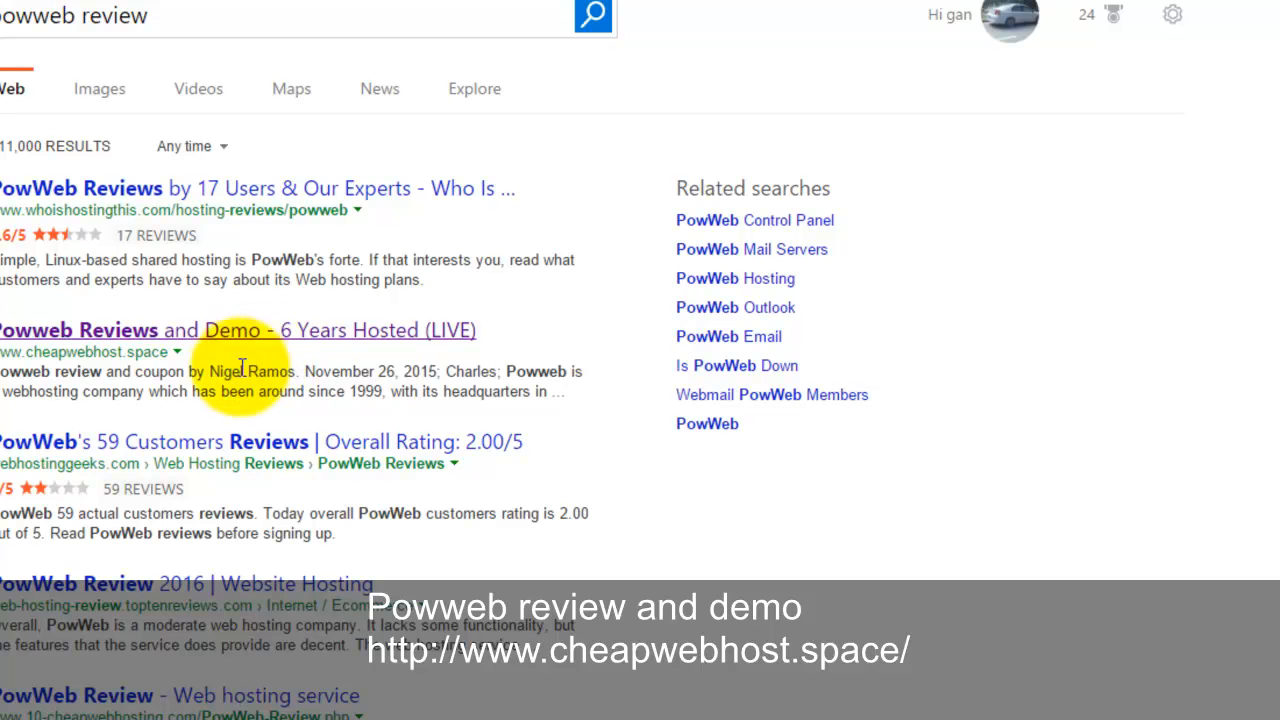
{"action": "mouse_move", "coordinate": [315, 391]}
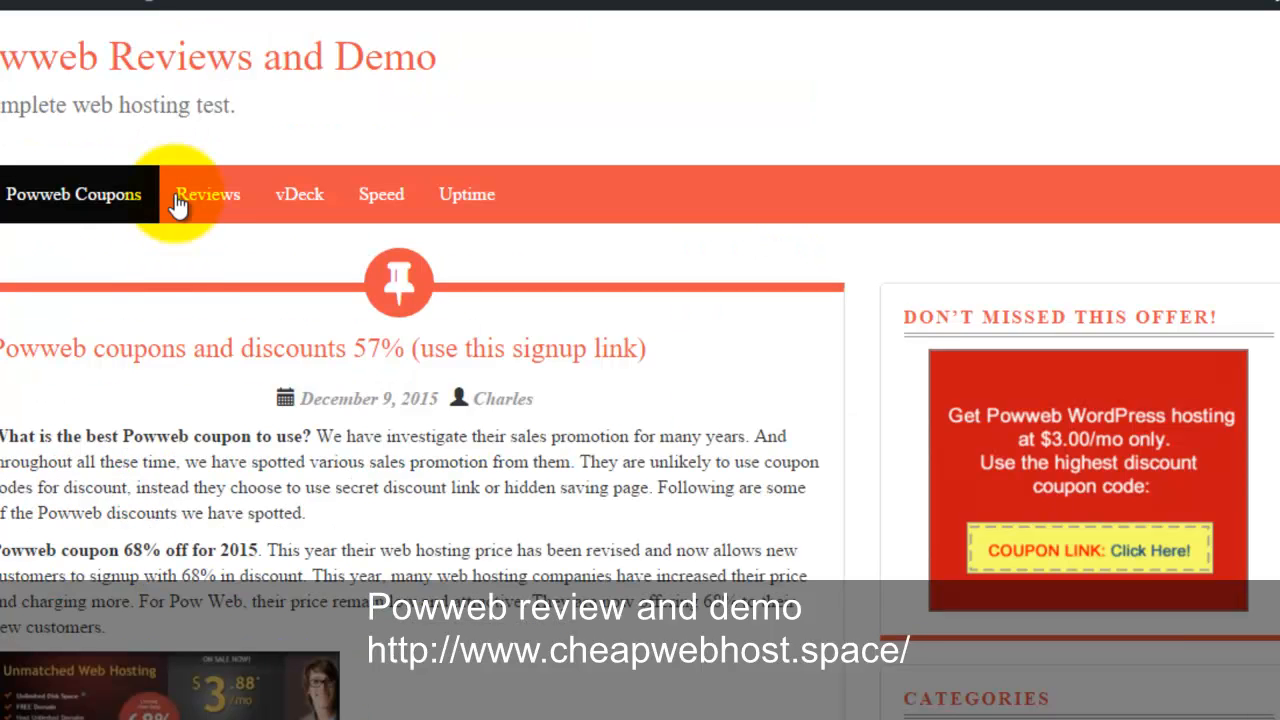
{"action": "mouse_move", "coordinate": [723, 460]}
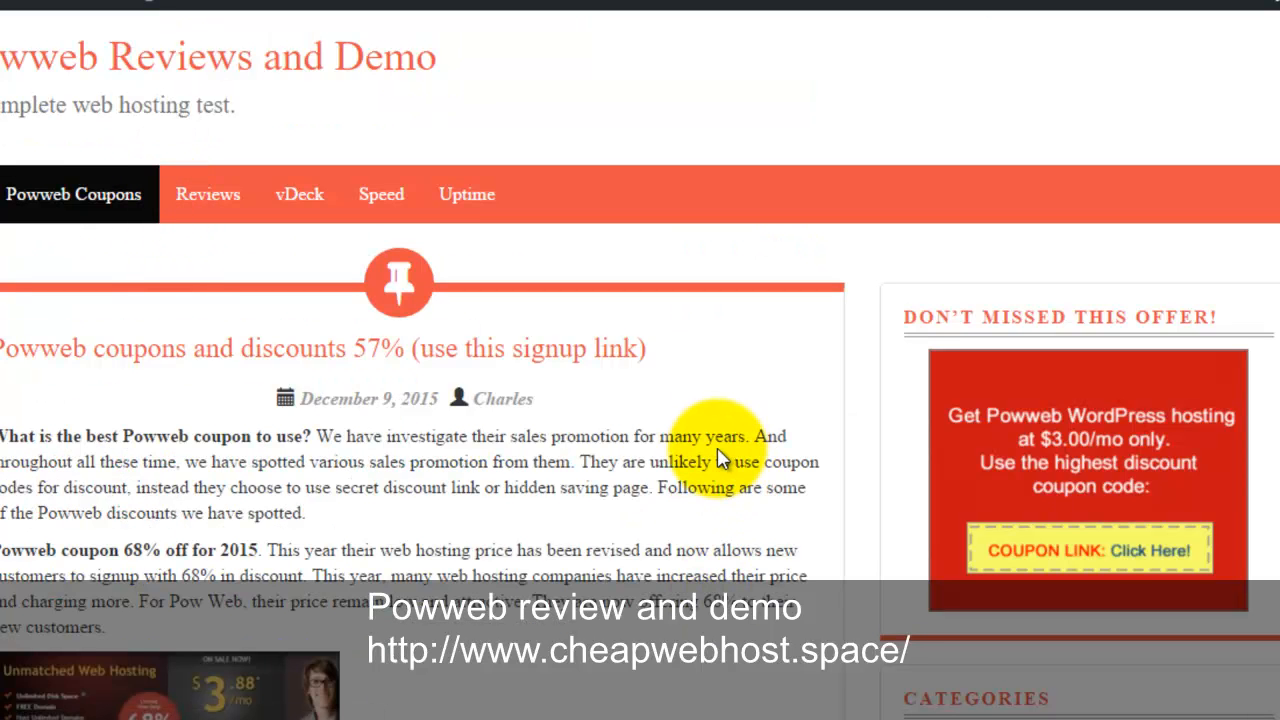
{"action": "mouse_move", "coordinate": [642, 428]}
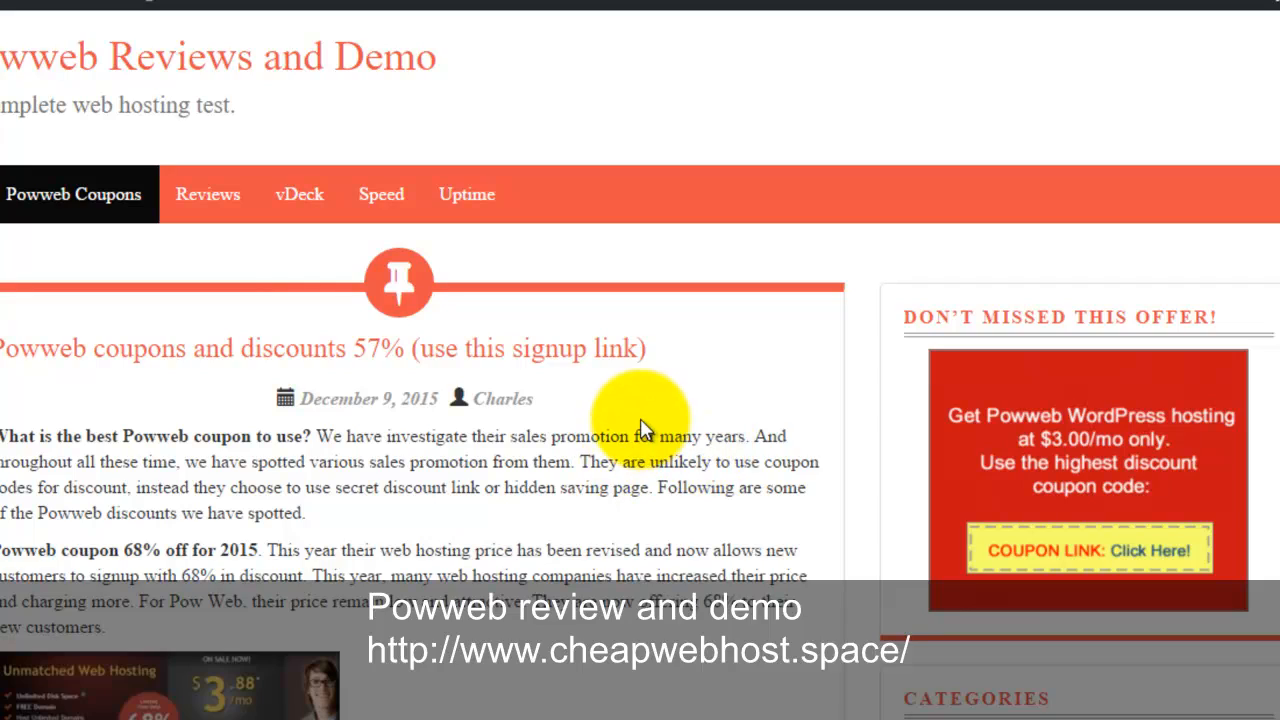
- Scroll the coupons post down past directory and cloud storage offers, then back up
{"action": "scroll", "scroll_direction": "down", "scroll_amount": 3}
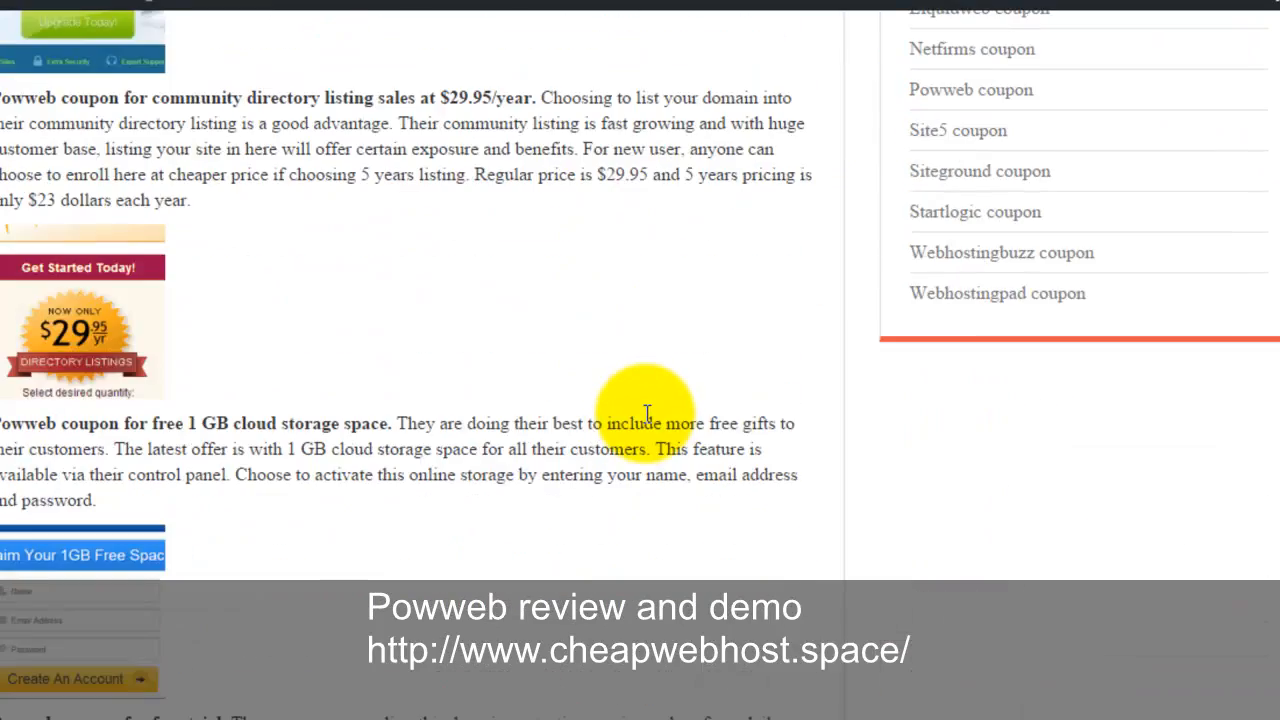
{"action": "scroll", "scroll_direction": "up", "scroll_amount": 3}
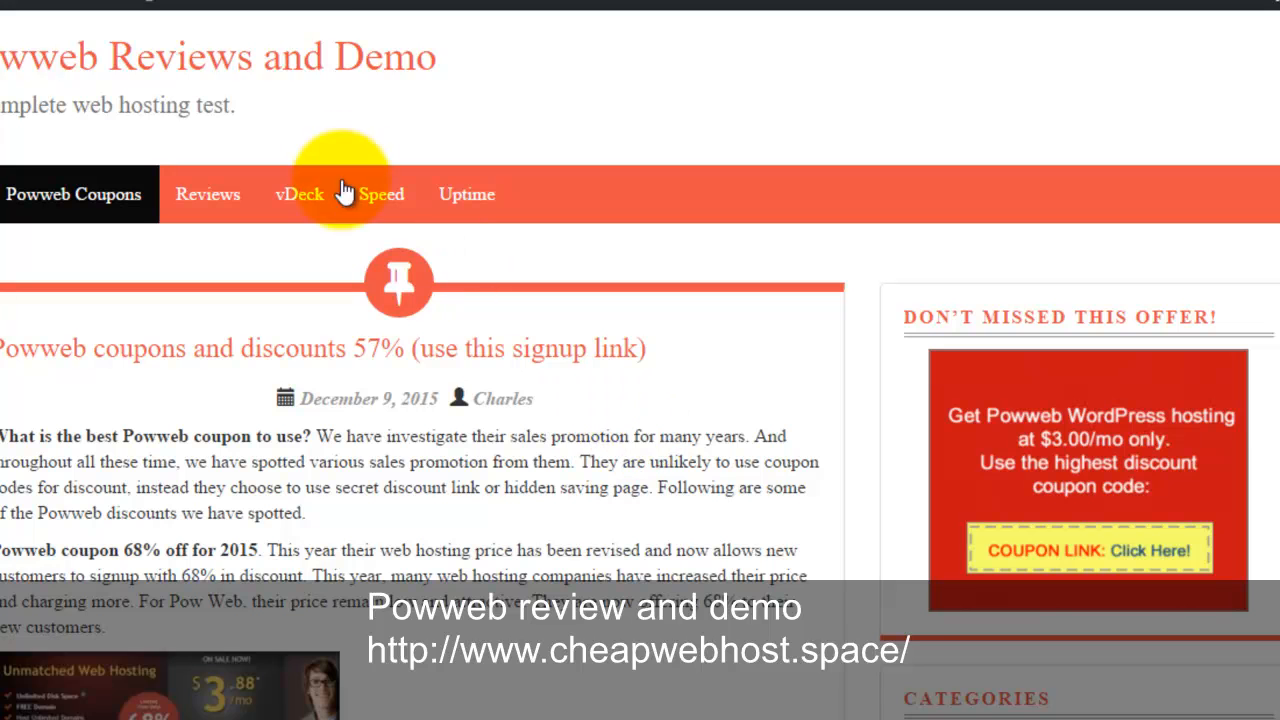
{"action": "mouse_move", "coordinate": [415, 75]}
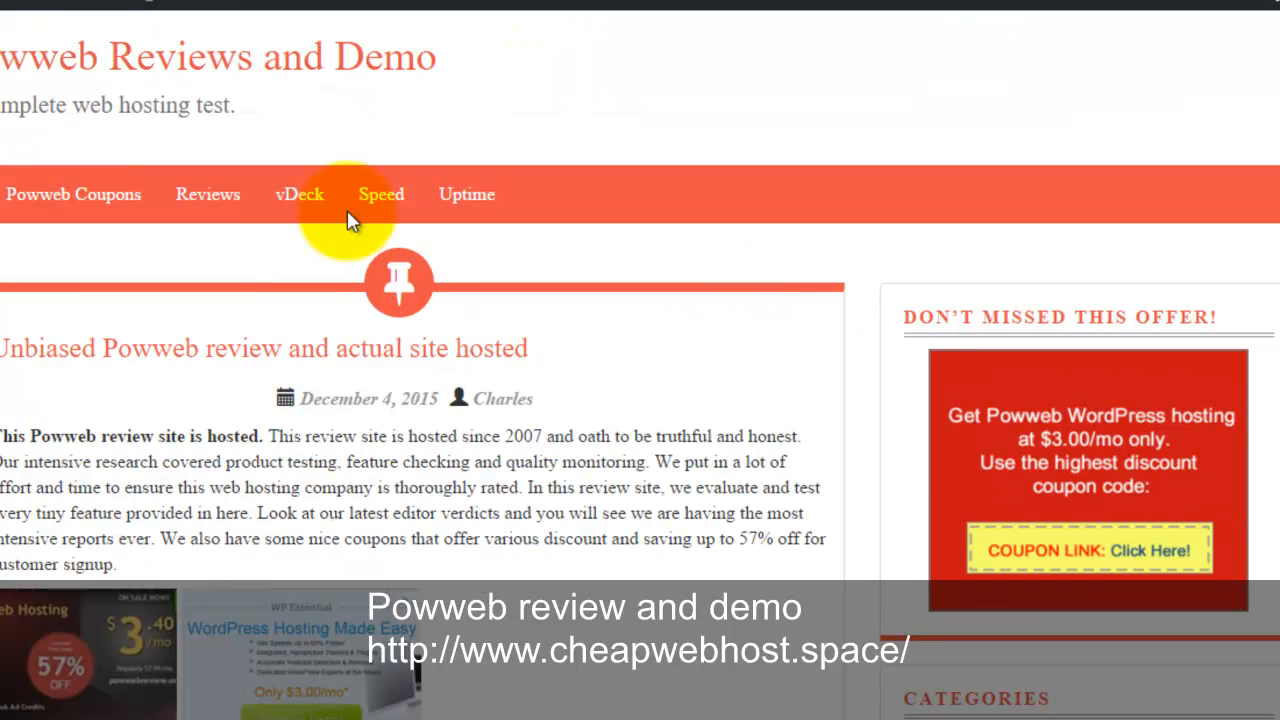
{"action": "mouse_move", "coordinate": [717, 350]}
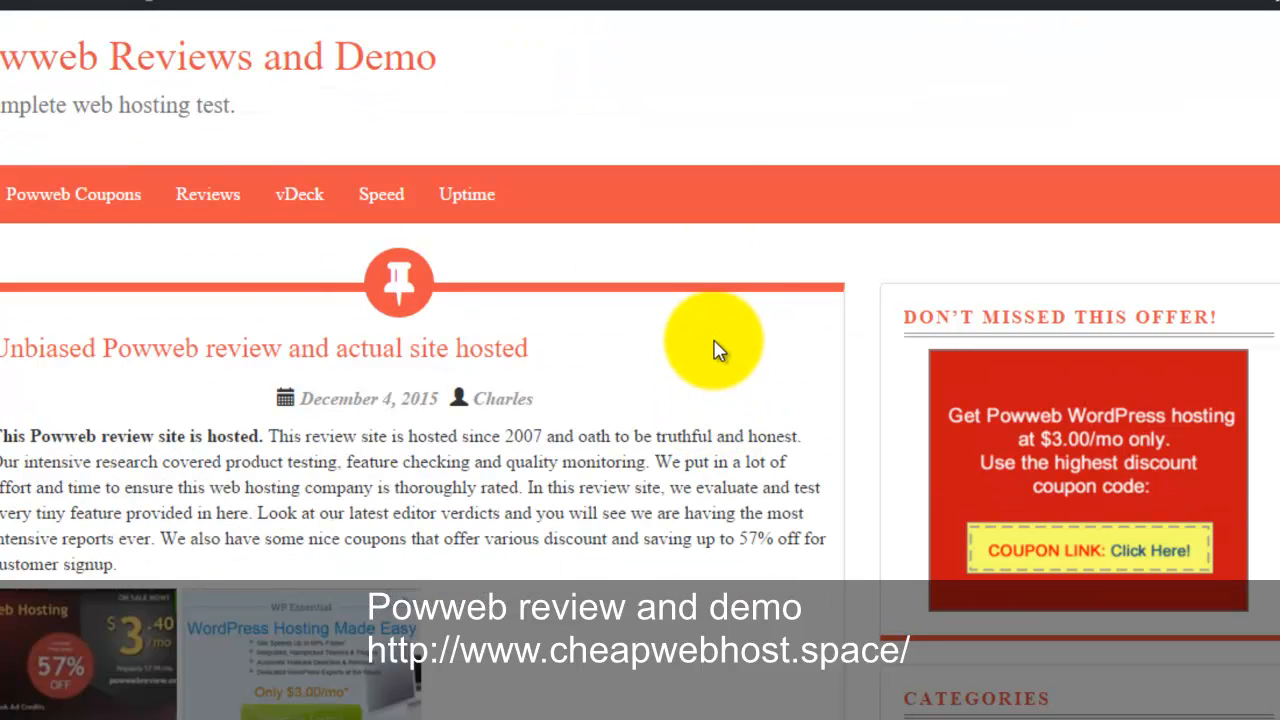